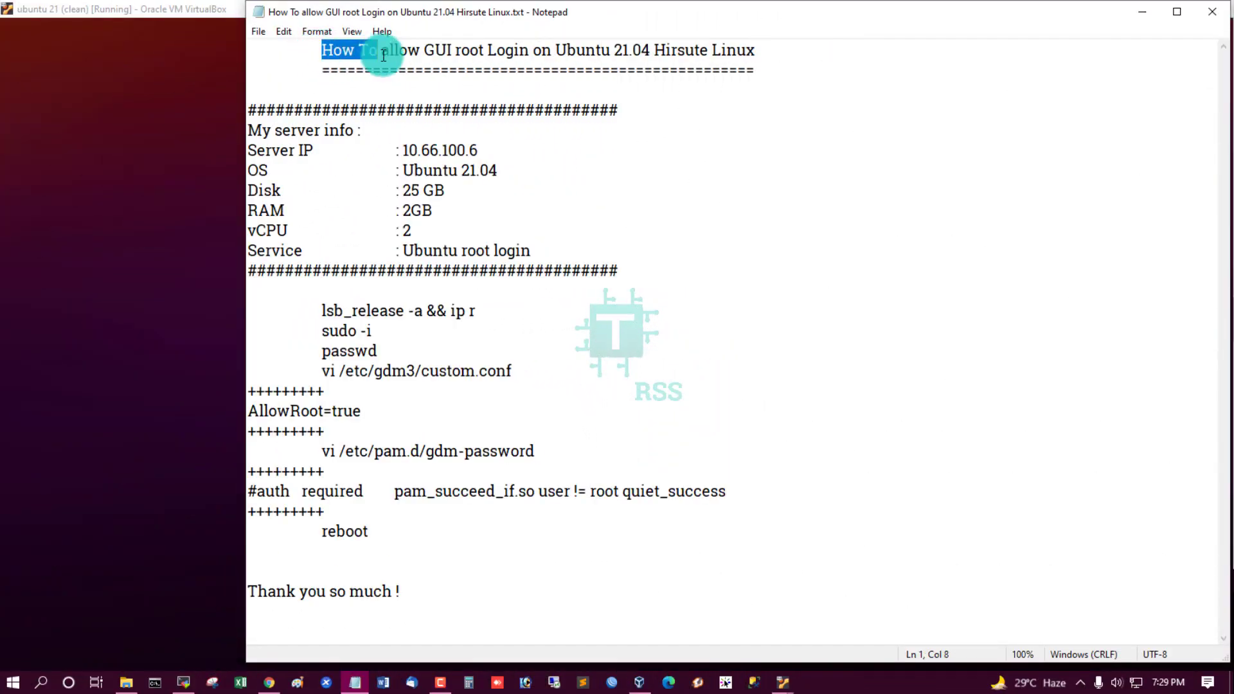
# - Highlight the GUI root Login title and the Ubuntu 21.04 OS entry in the notes
pyautogui.click(423, 55)
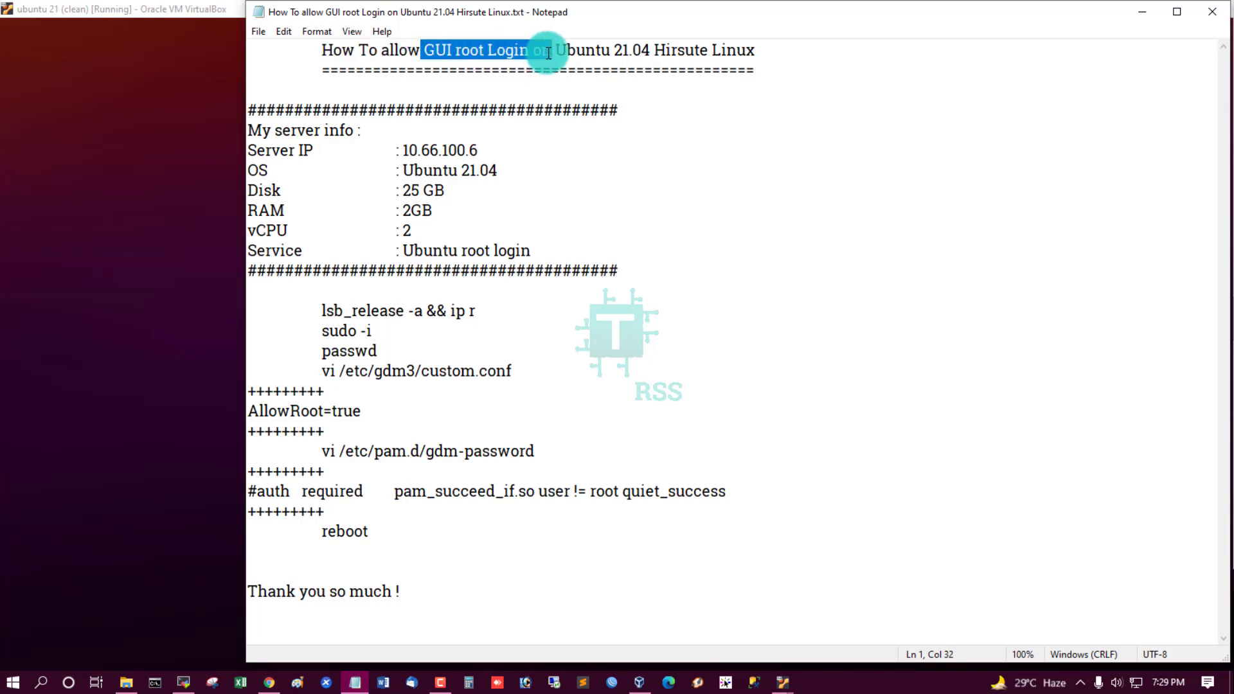
pyautogui.doubleClick(632, 50)
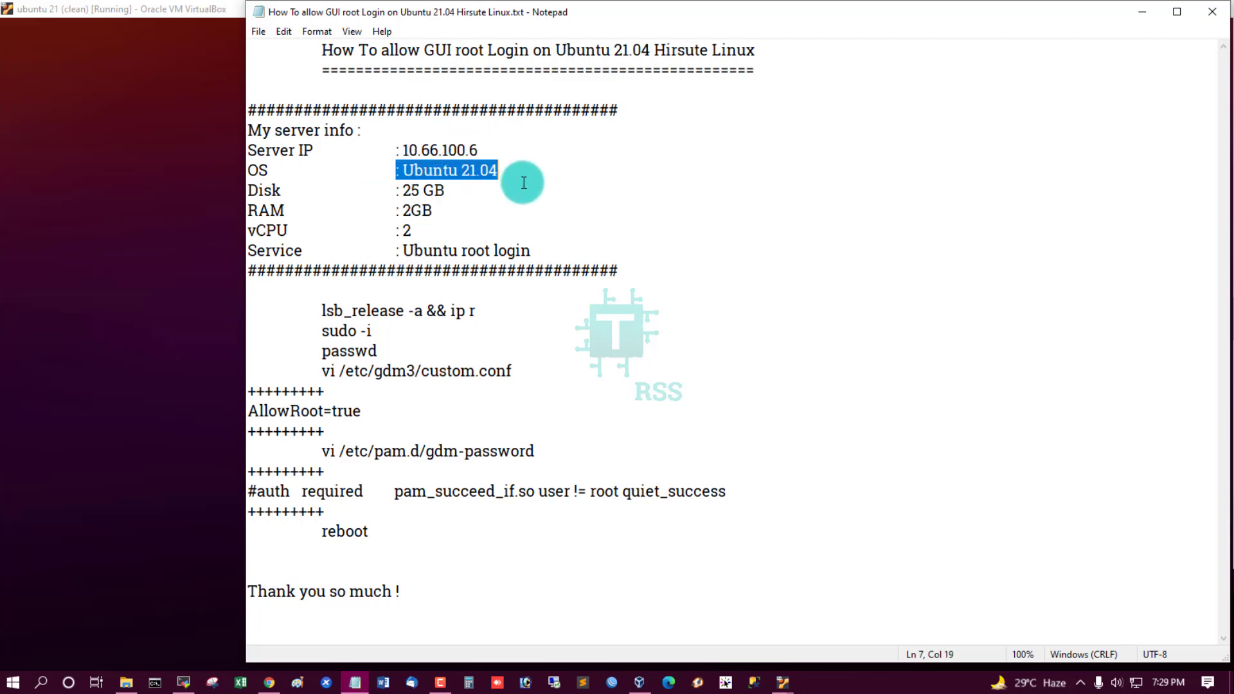
pyautogui.doubleClick(415, 211)
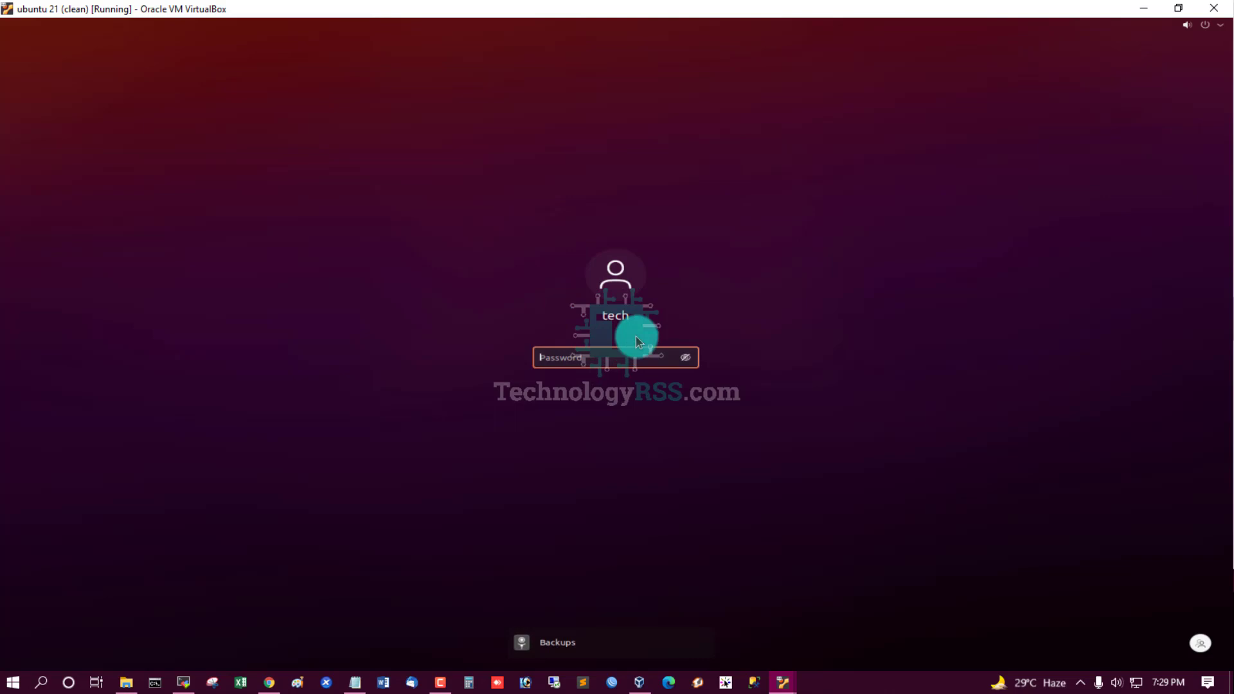
pyautogui.moveTo(638, 307)
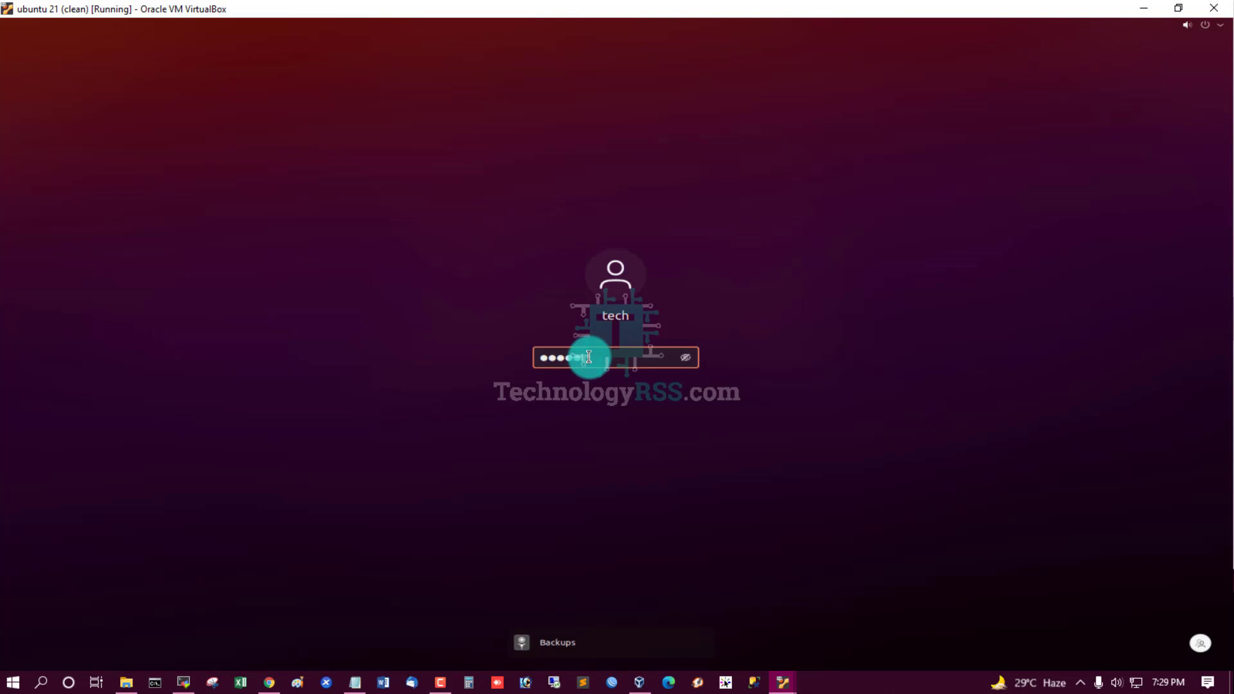
# - Submit the tech user's password and land on the Ubuntu desktop
pyautogui.press('Return')
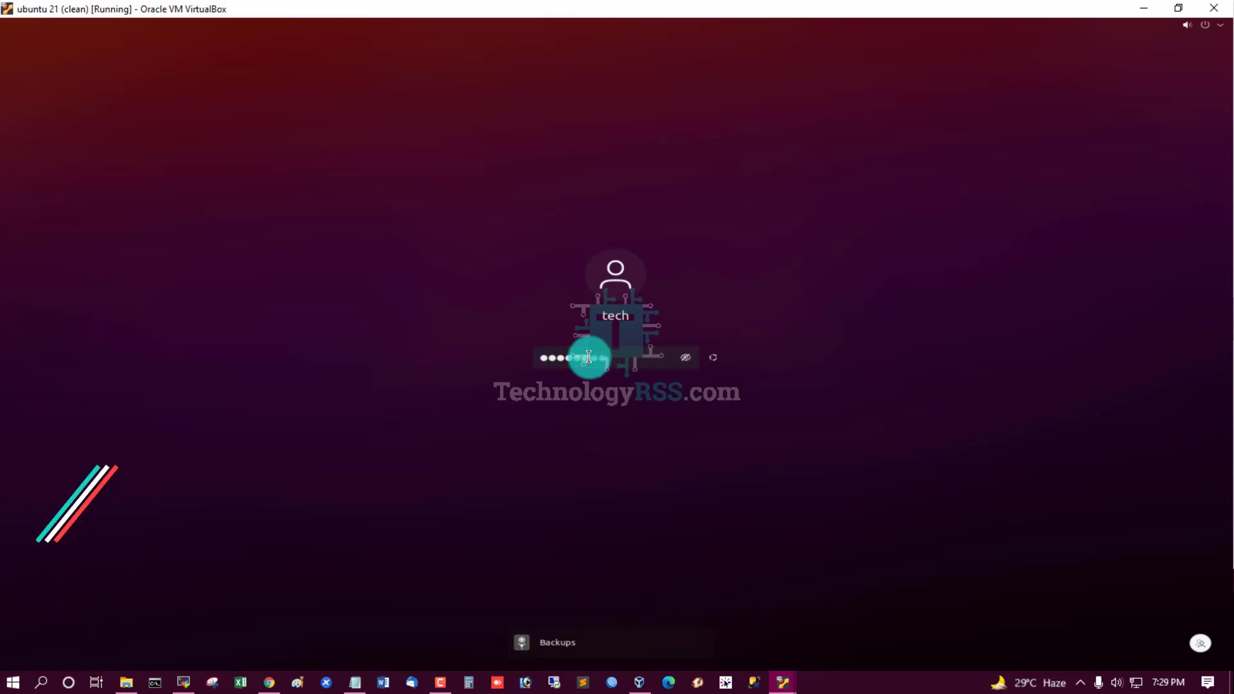
pyautogui.click(350, 681)
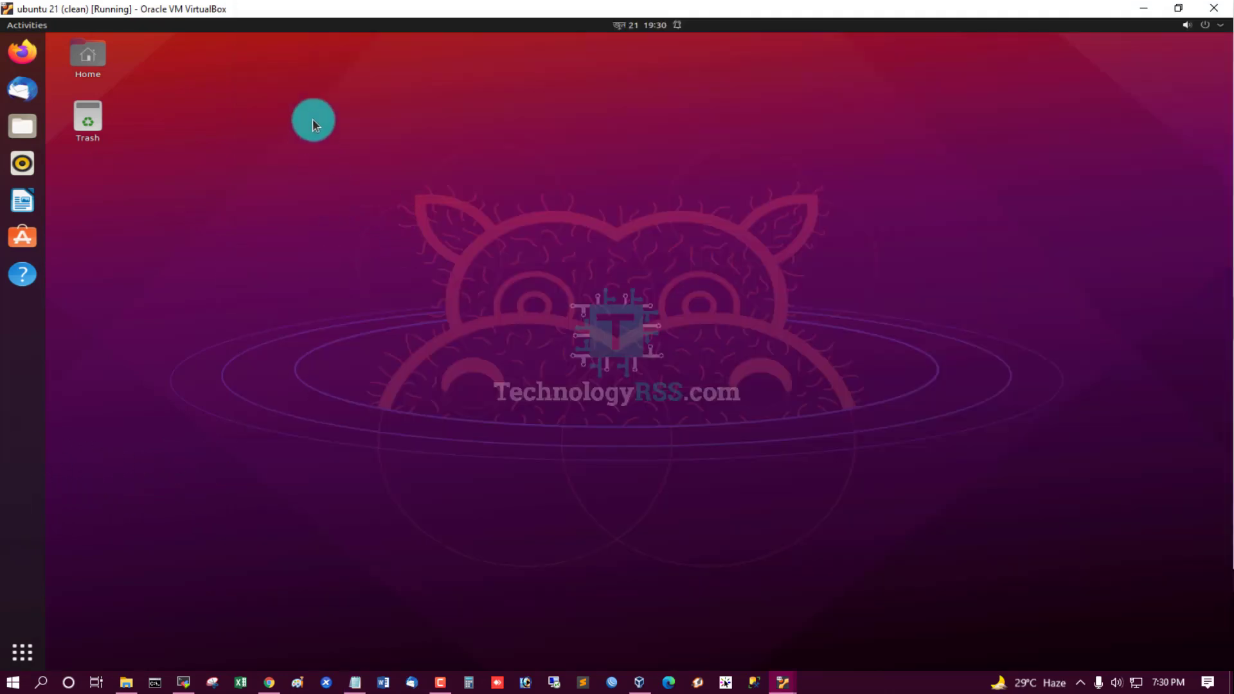
# - Launch a terminal from the desktop's Open in Terminal option
pyautogui.rightClick(313, 120)
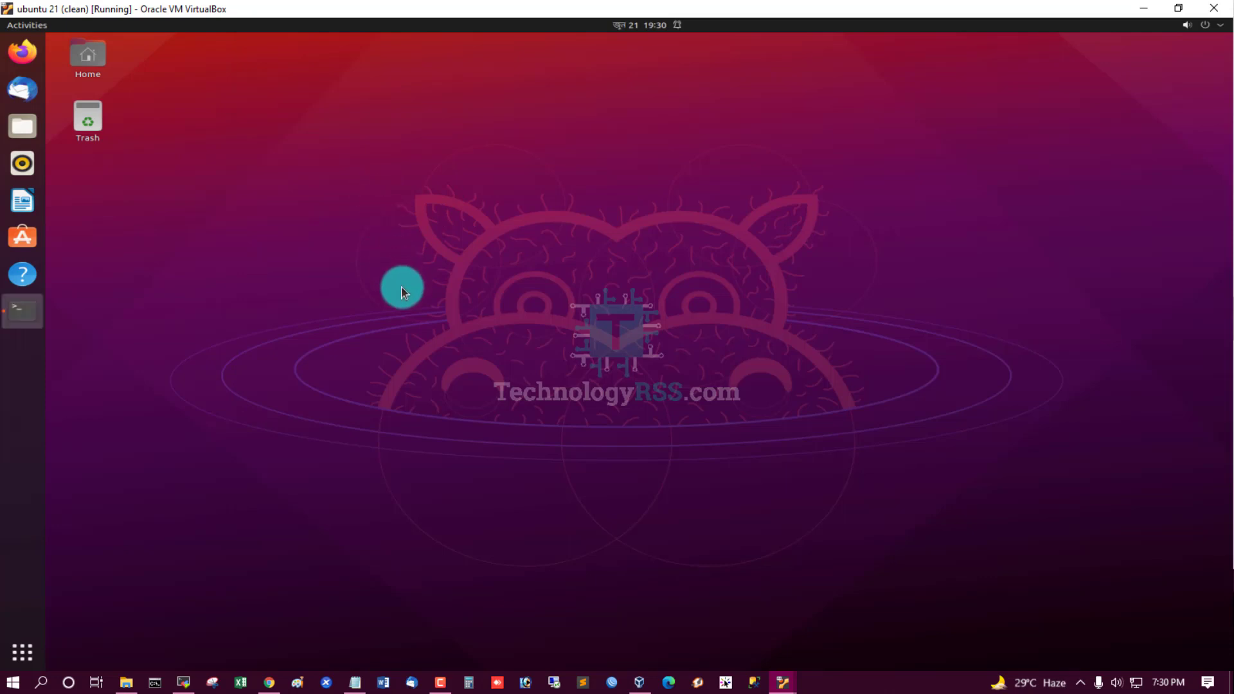
pyautogui.click(21, 309)
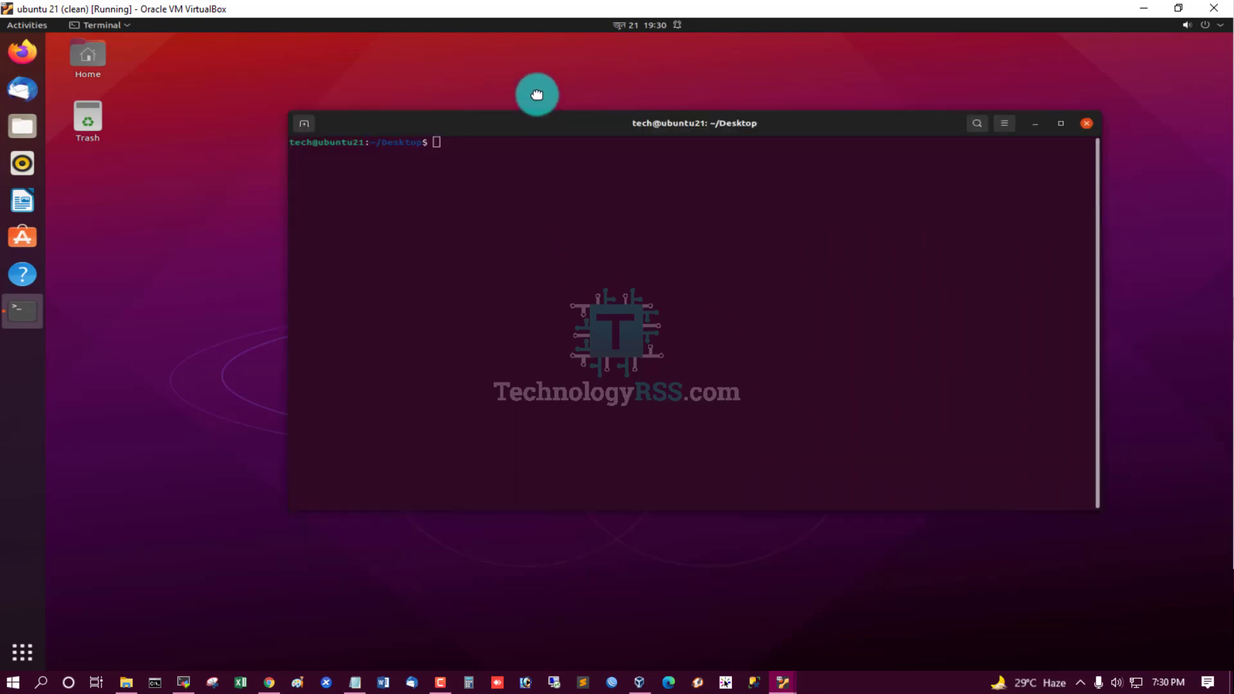
# - Move the terminal into the tech user's home directory with cd
pyautogui.write('cd')
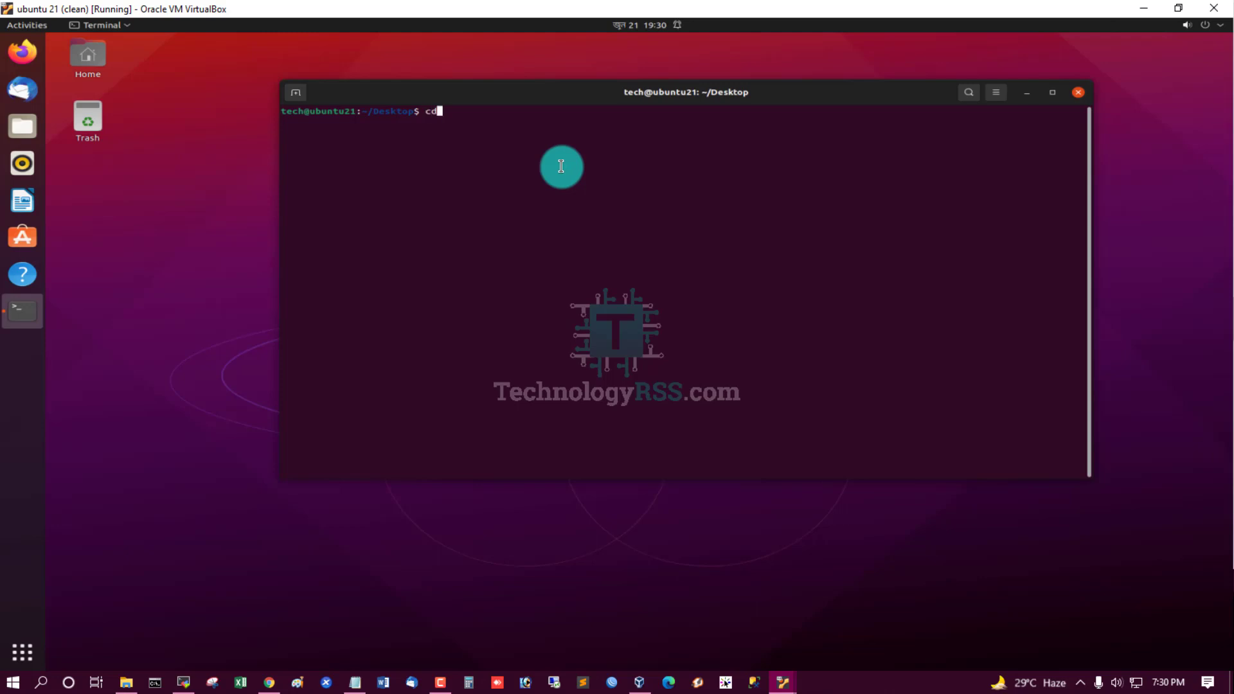
pyautogui.press('Return')
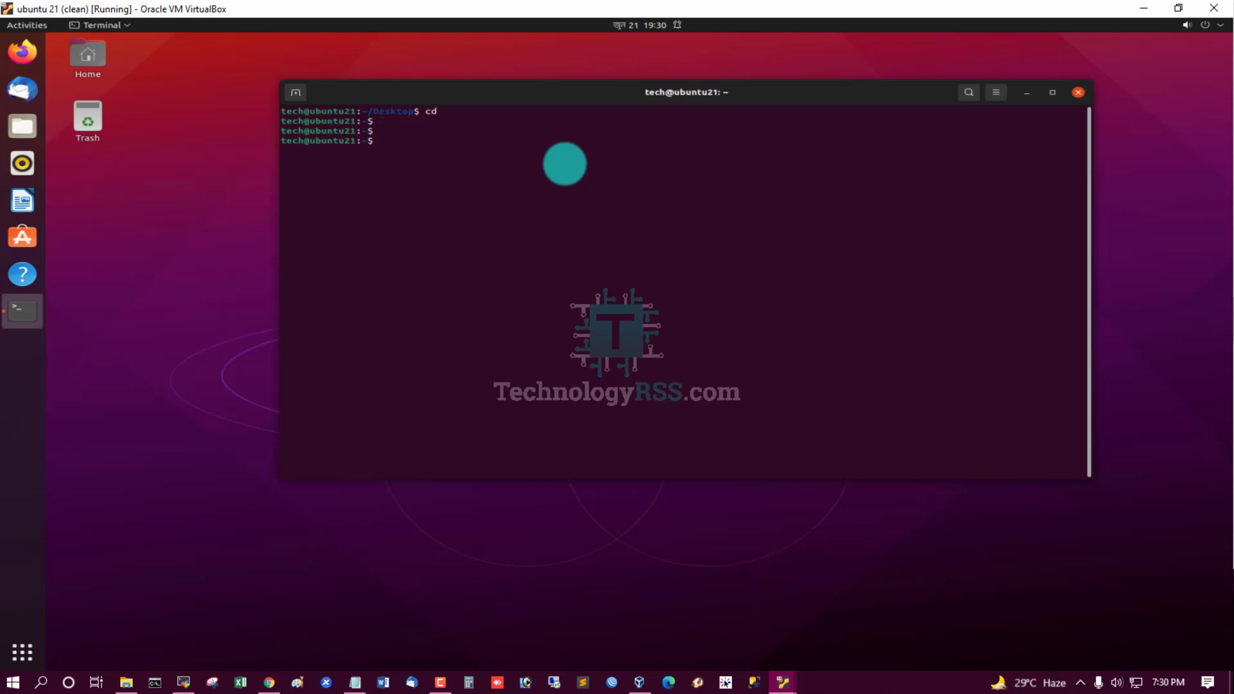
pyautogui.click(353, 681)
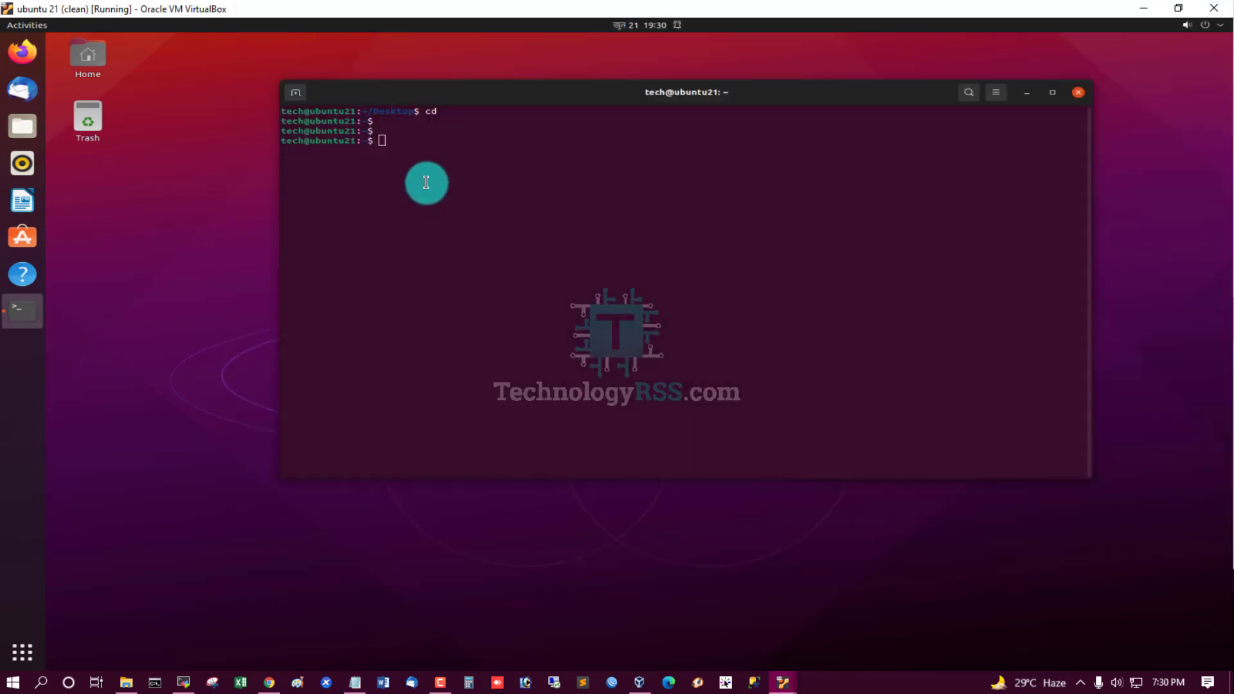
# - Run lsb_release -a && ip r and check the command against the notes
pyautogui.write('lsb_release')
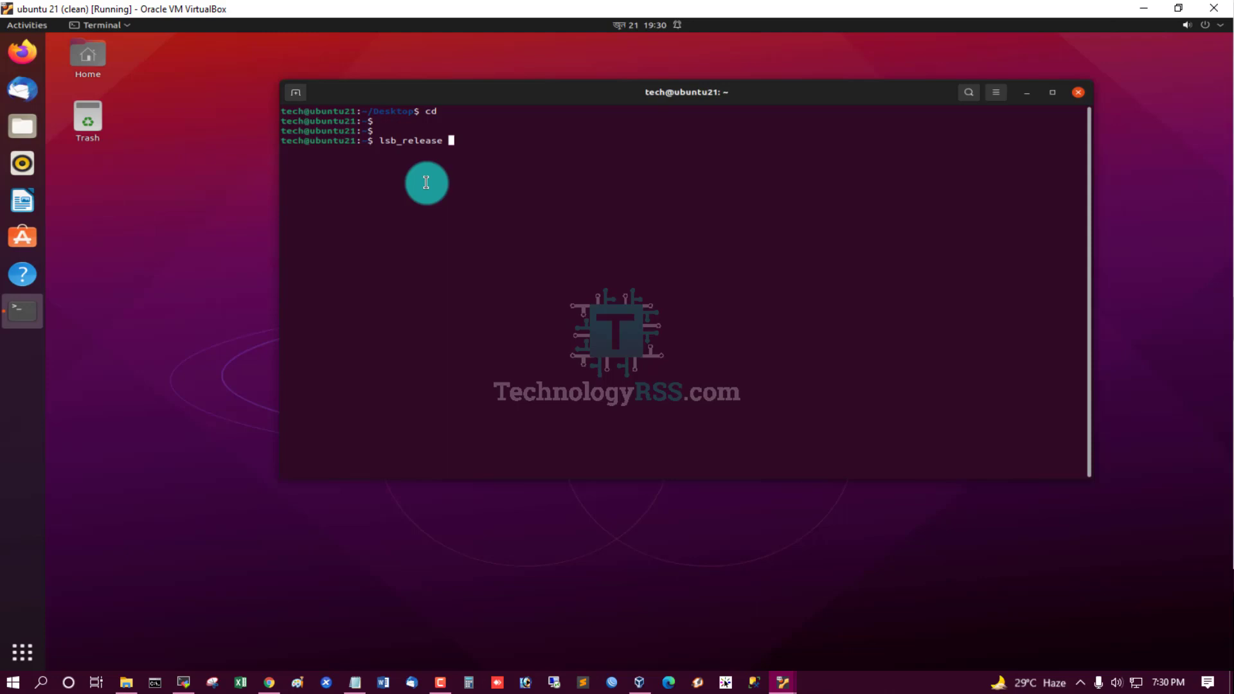
pyautogui.write('-a && lp')
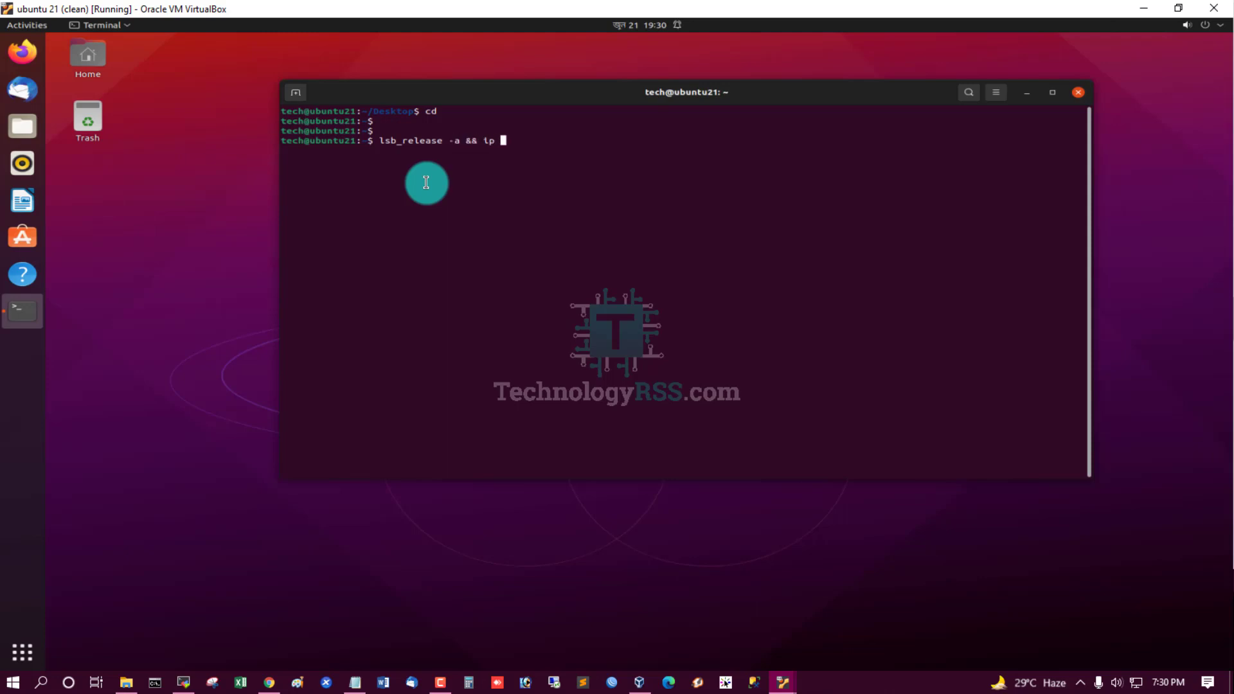
pyautogui.press('Return')
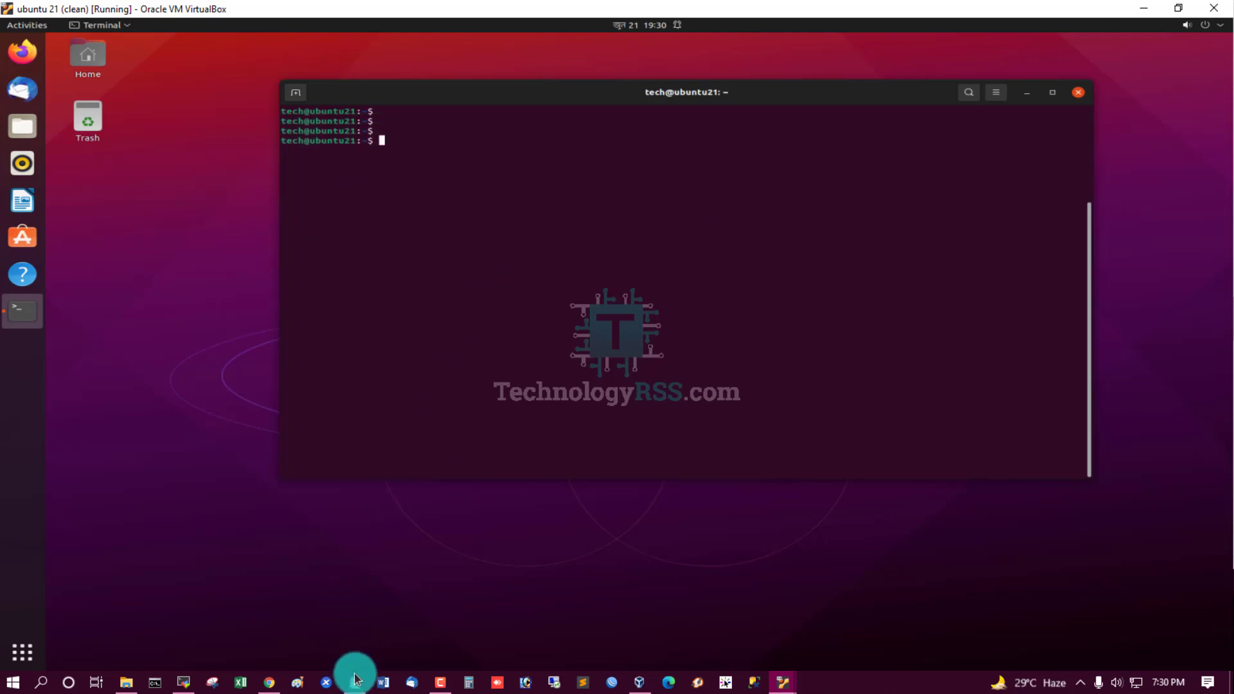
pyautogui.click(354, 683)
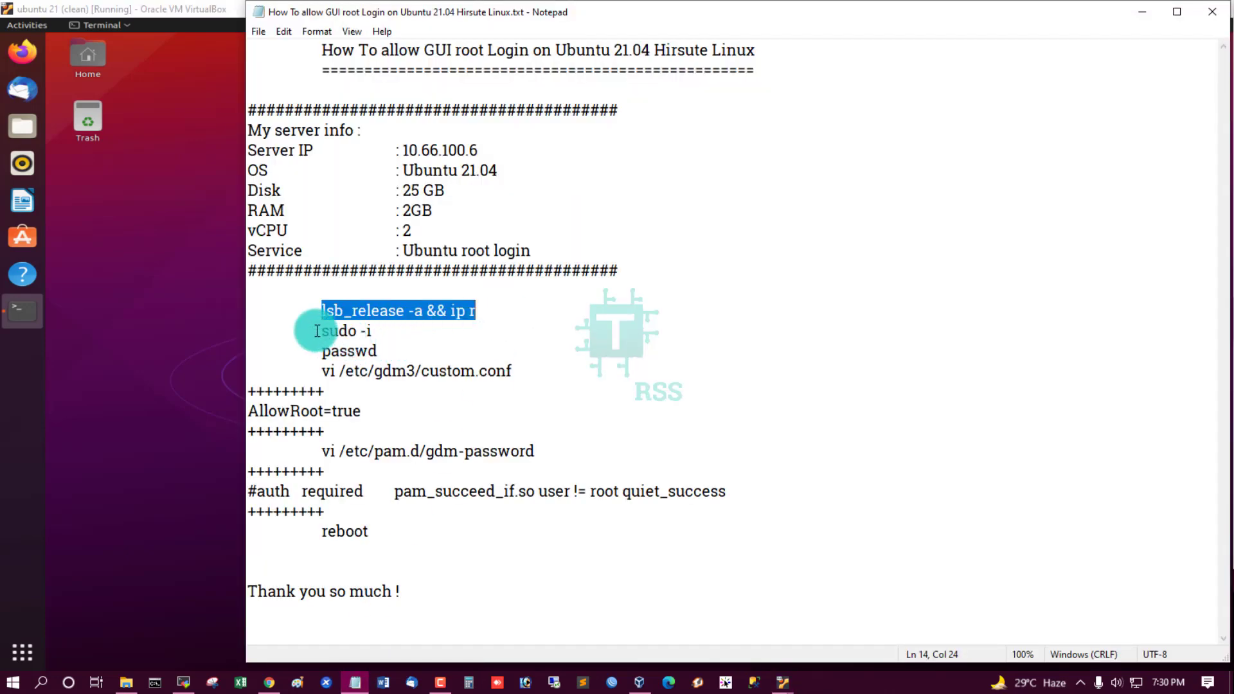
pyautogui.doubleClick(345, 330)
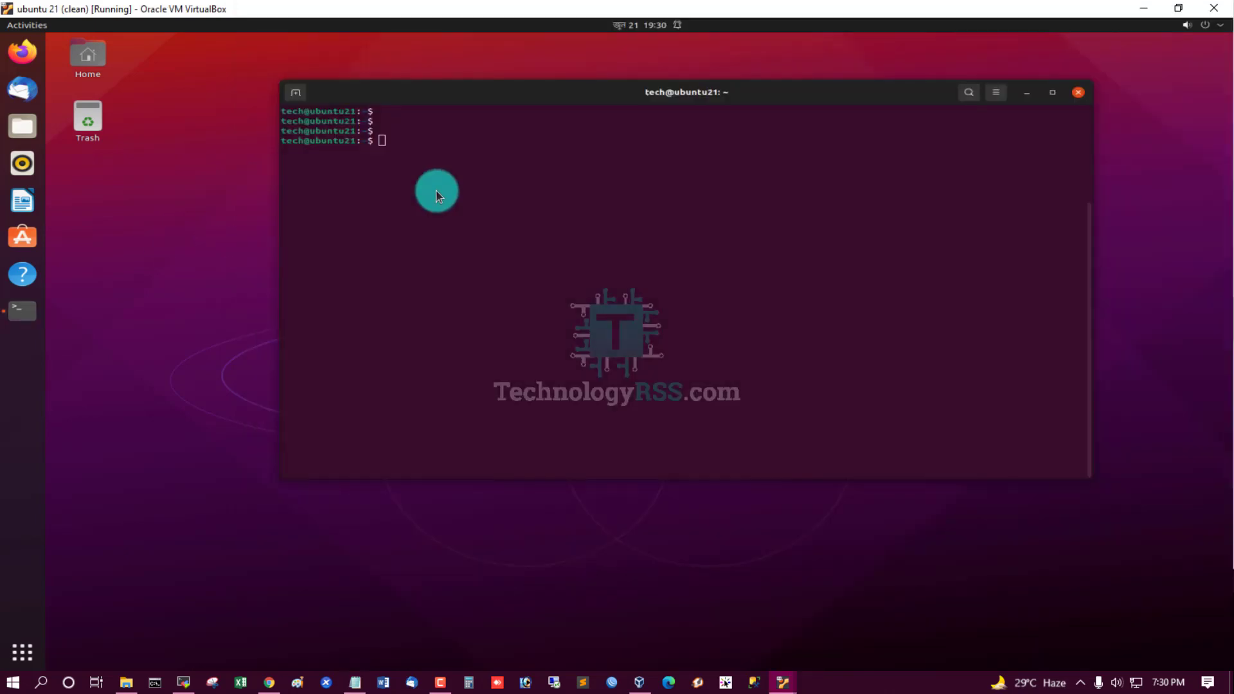
# - Become root with sudo -i using the tech user's password
pyautogui.write('sudo -i')
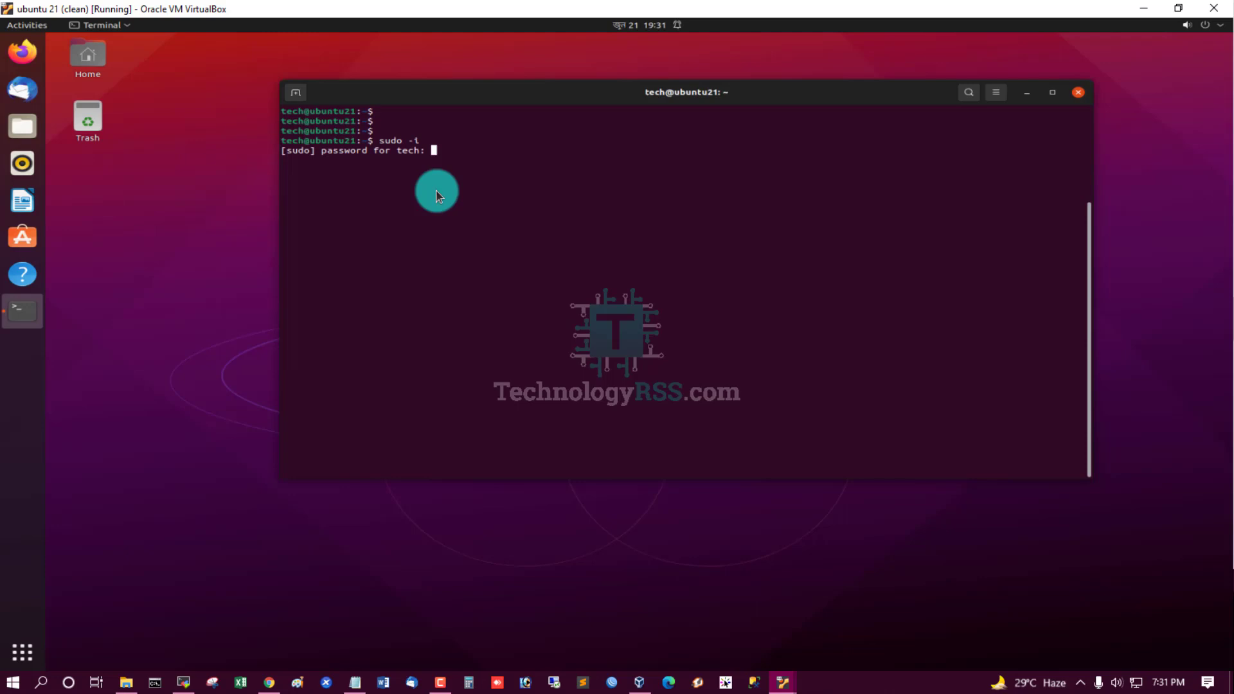
pyautogui.press('Return')
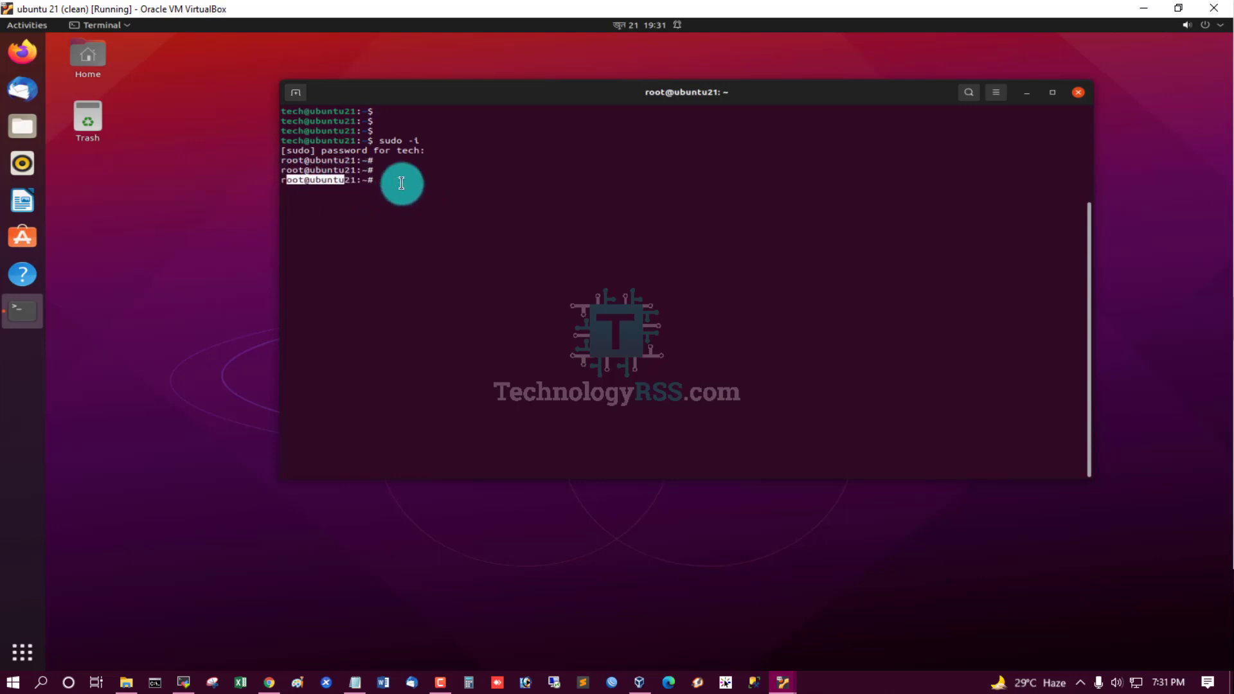
pyautogui.click(354, 682)
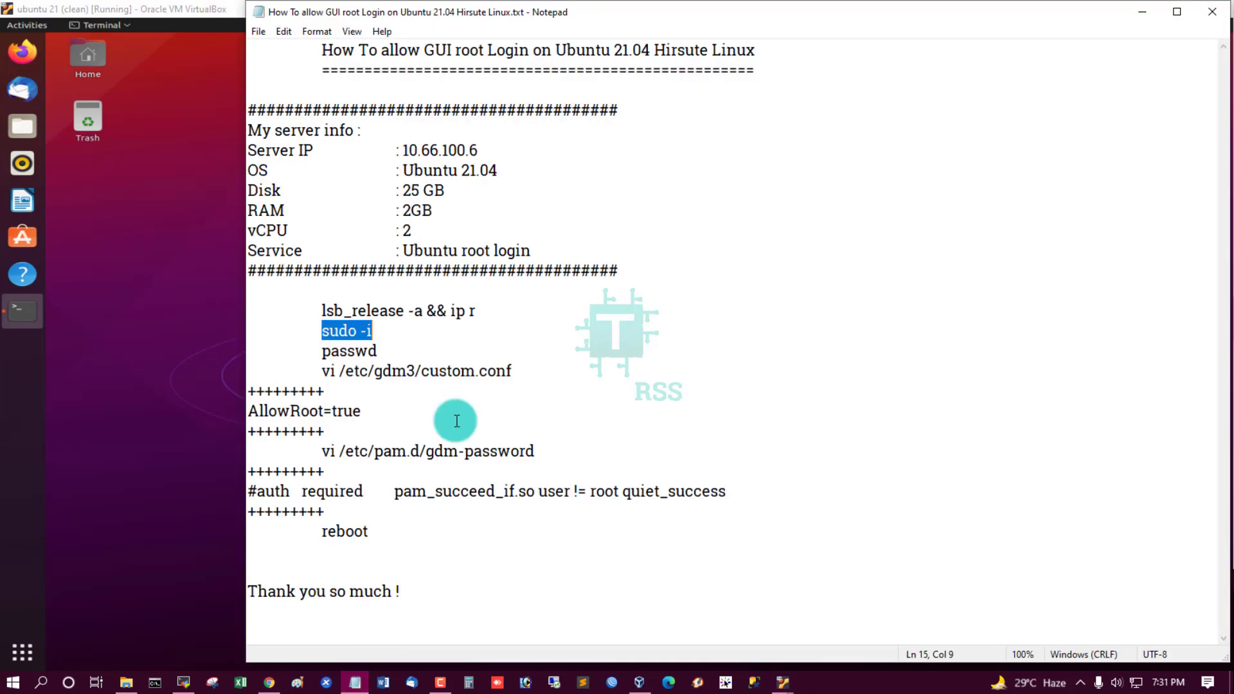
pyautogui.doubleClick(348, 350)
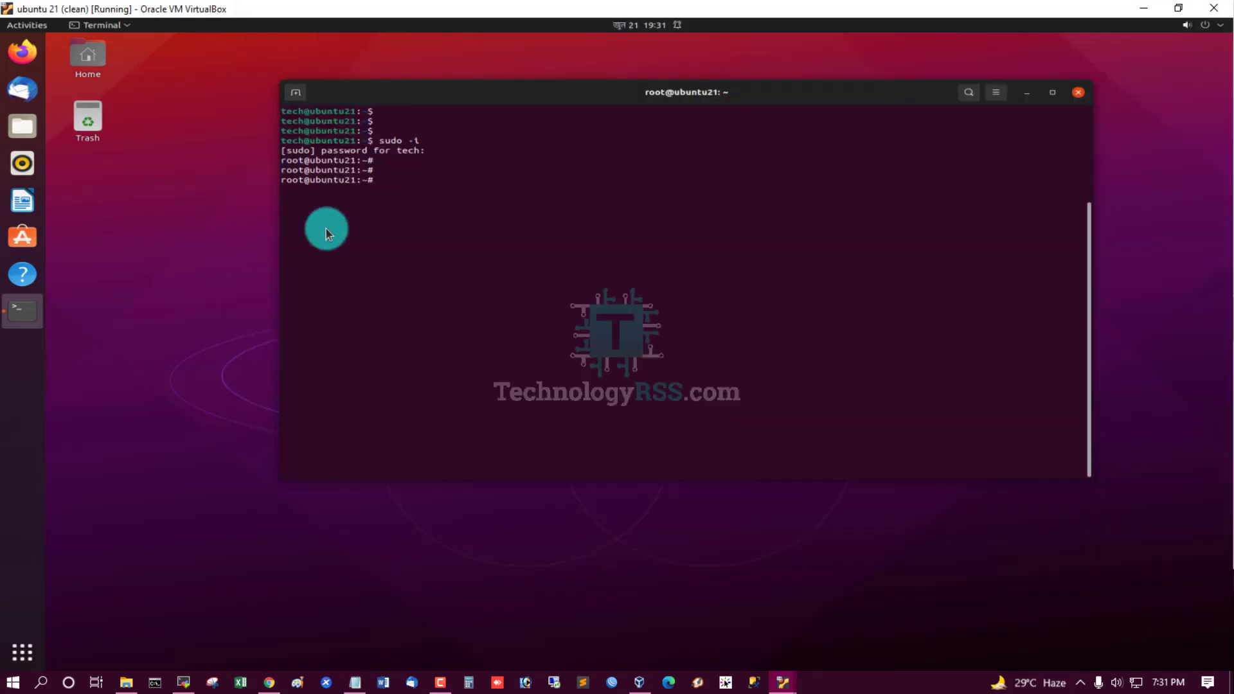
pyautogui.moveTo(413, 205)
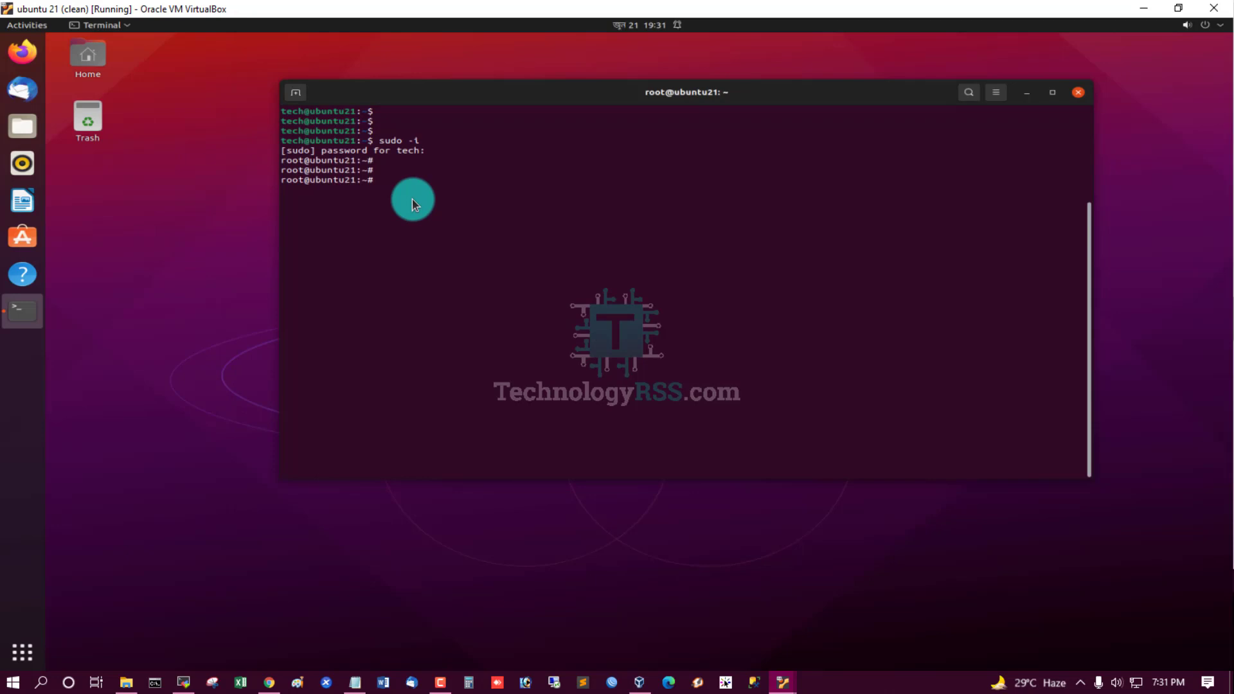
# - Start passwd to set a new root password
pyautogui.write('passwd')
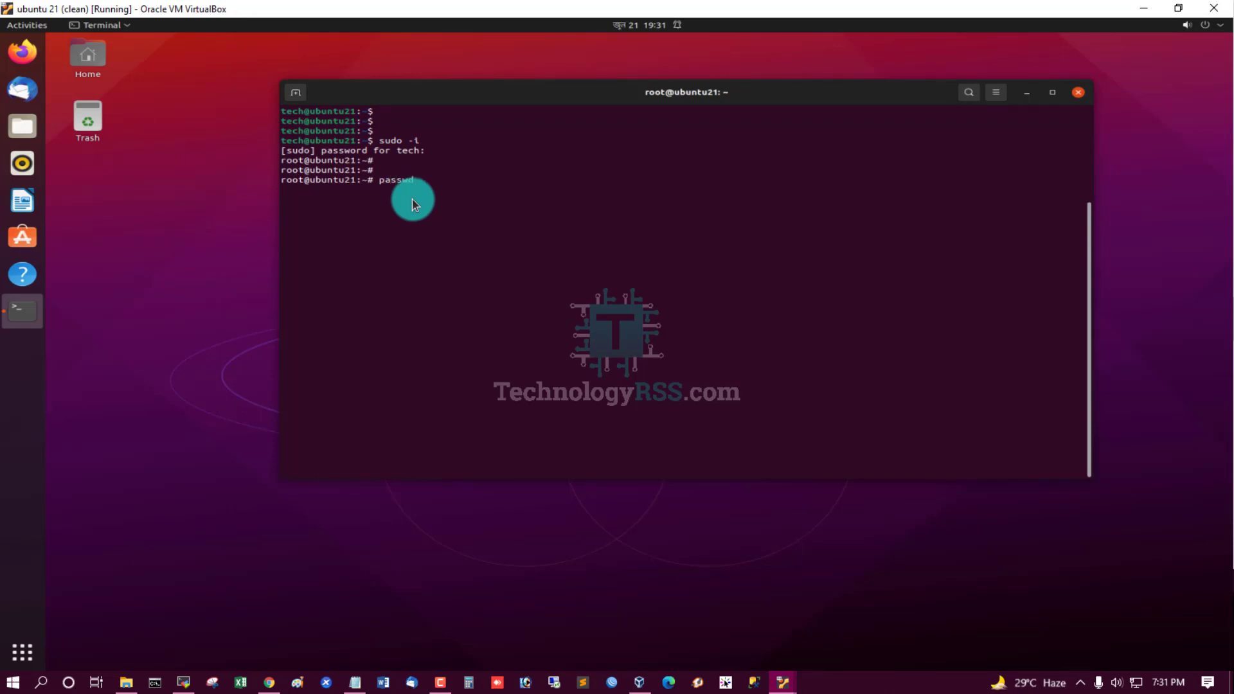
pyautogui.press('Return')
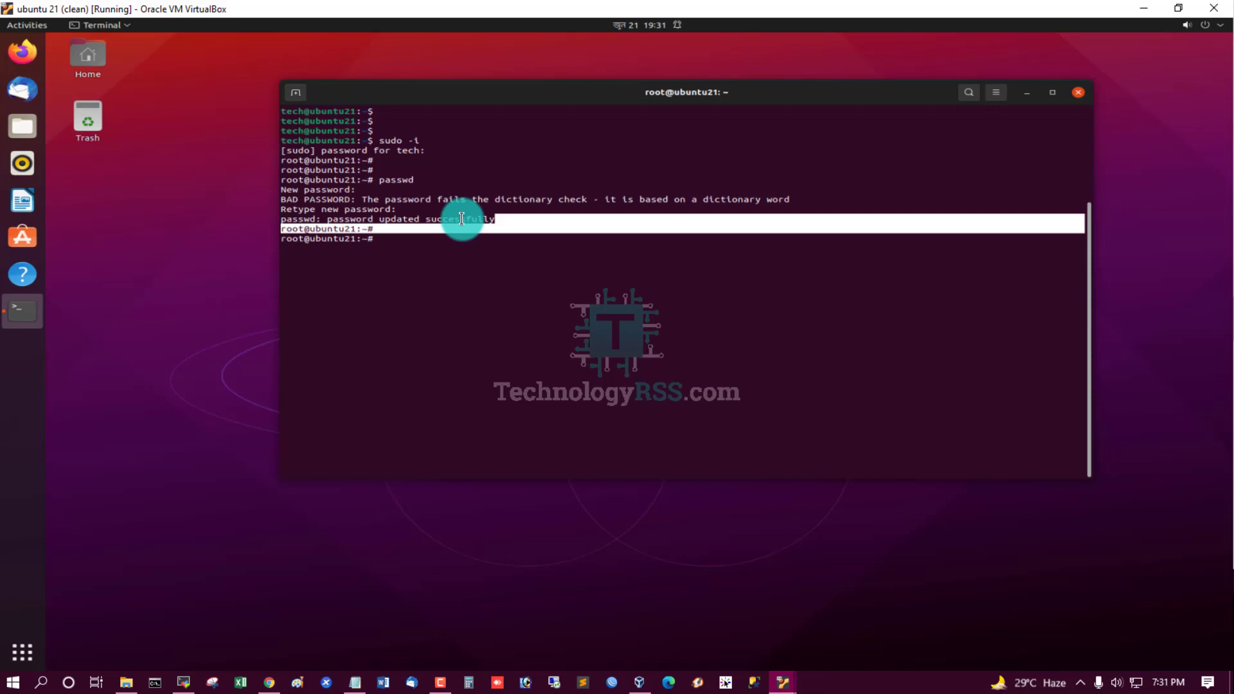
pyautogui.moveTo(427, 263)
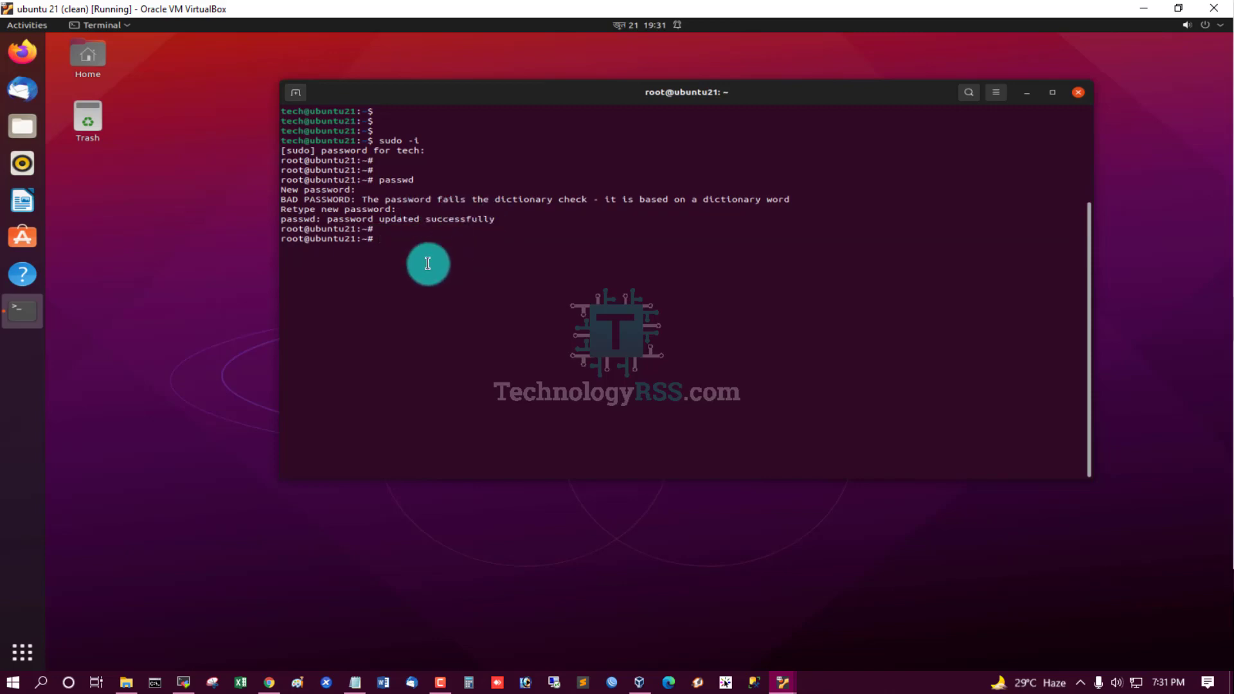
# - Launch vi on /etc/gdm3/custom.conf from the root prompt
pyautogui.click(354, 682)
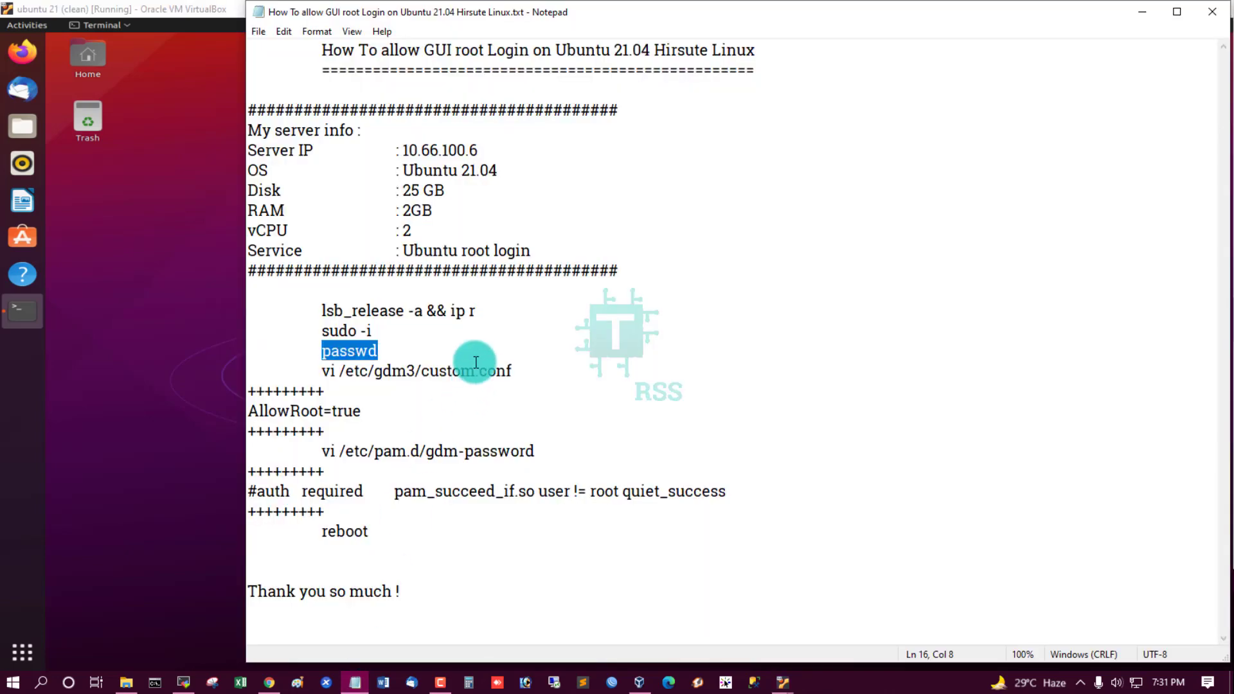
pyautogui.moveTo(307, 371)
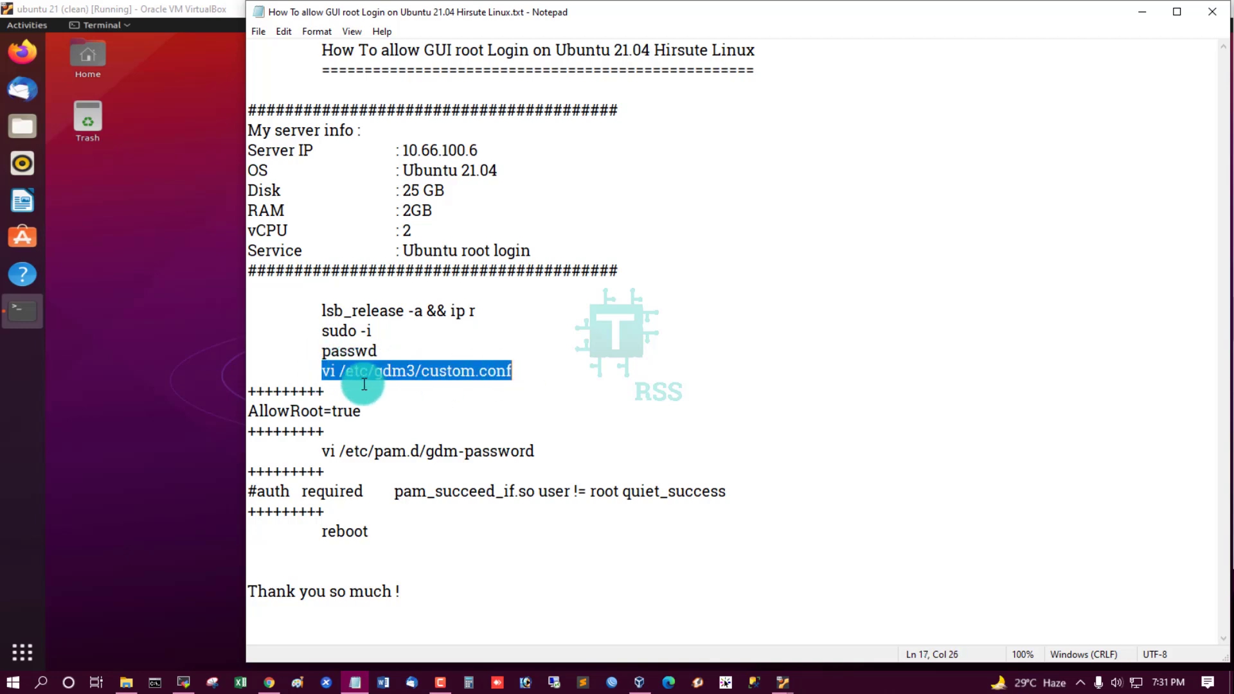
pyautogui.moveTo(296, 410)
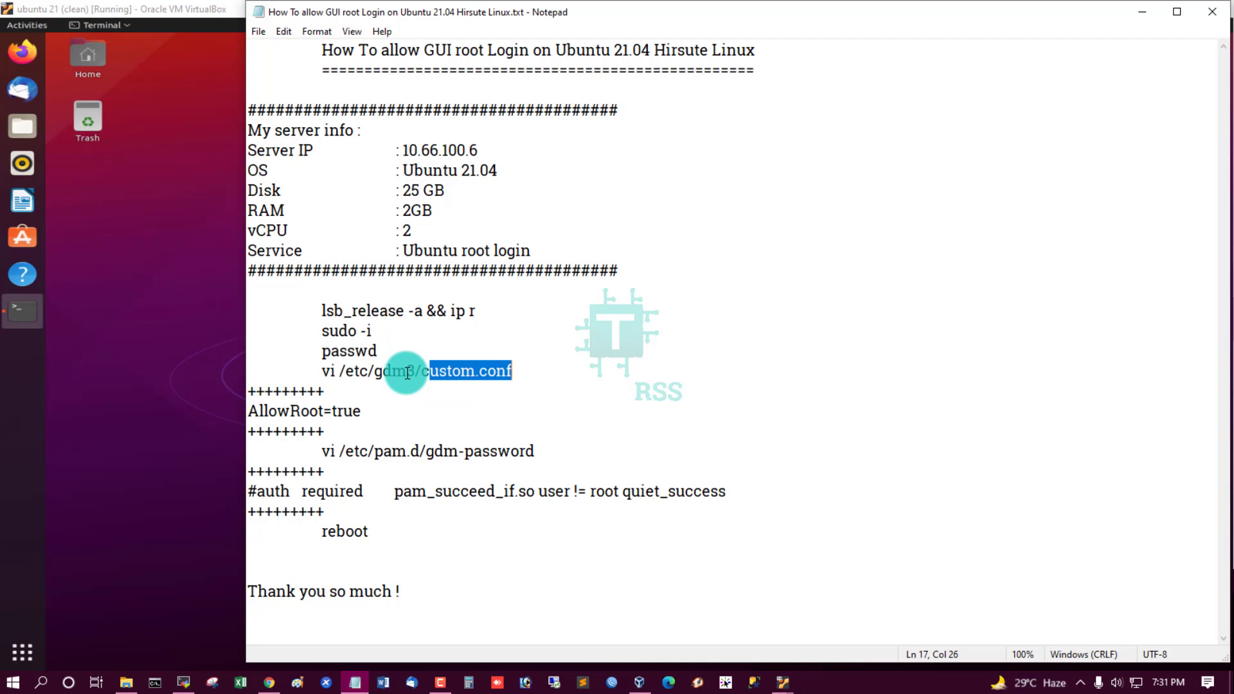
pyautogui.click(361, 410)
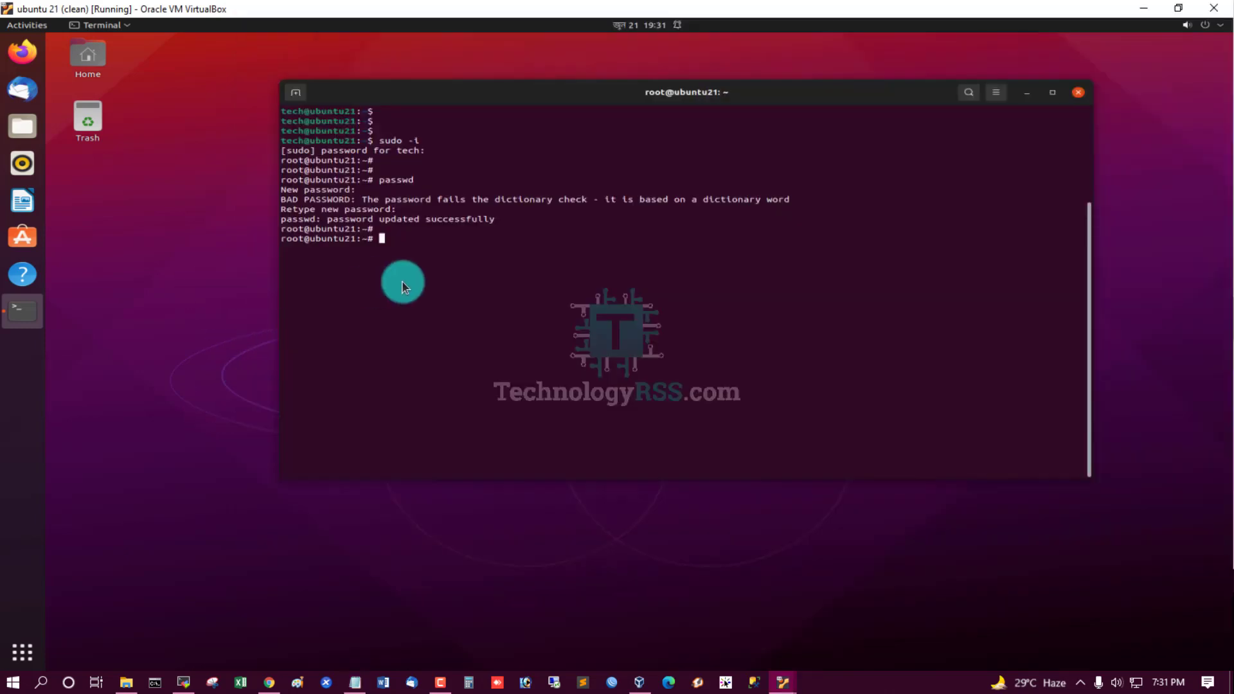
pyautogui.moveTo(409, 254)
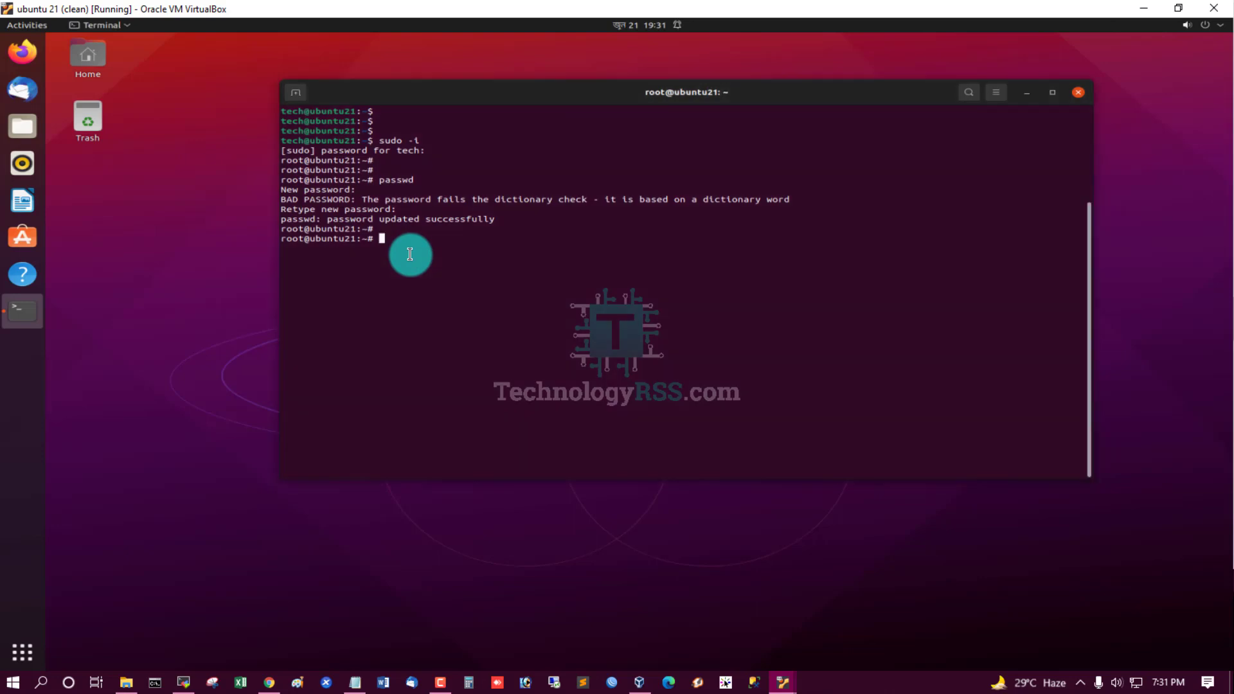
pyautogui.write('vi /etc/')
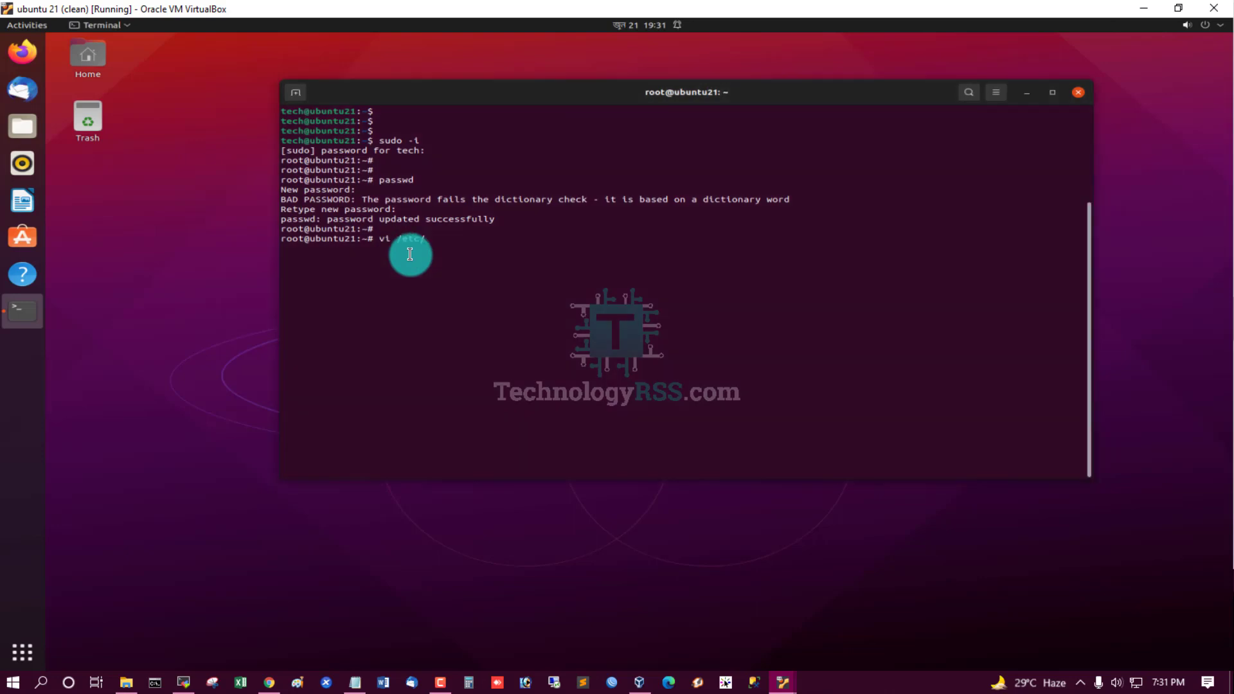
pyautogui.write('gdm3/')
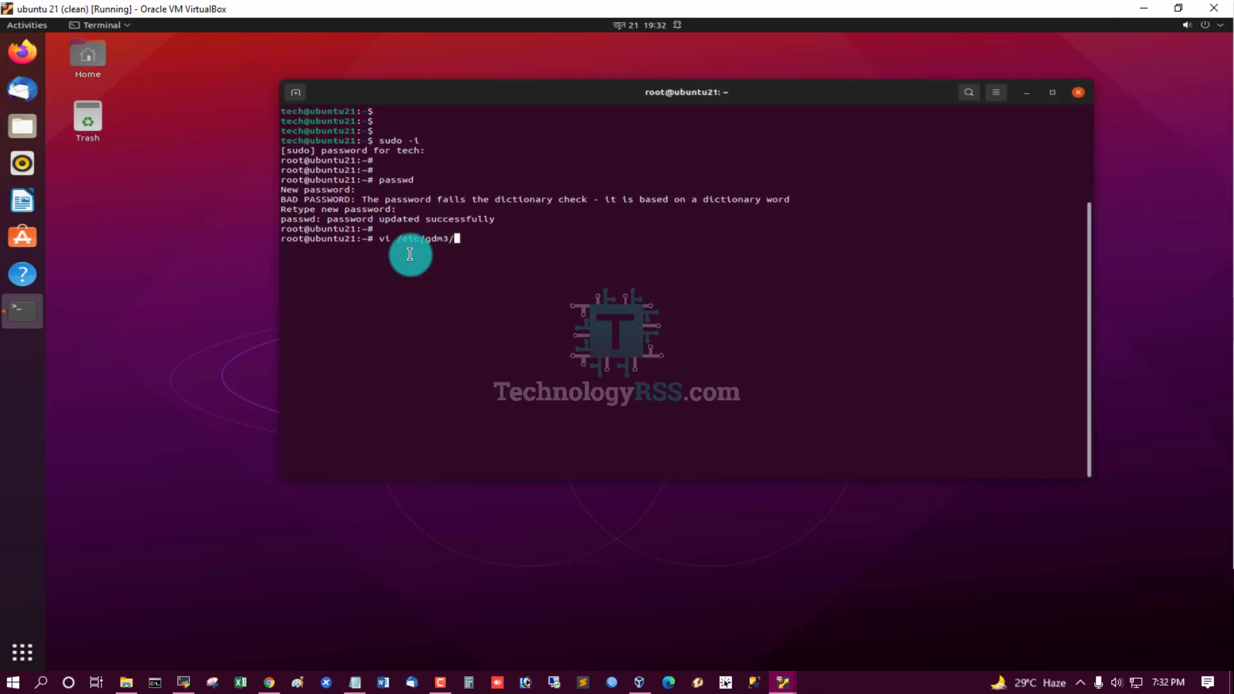
pyautogui.write('custom.conf')
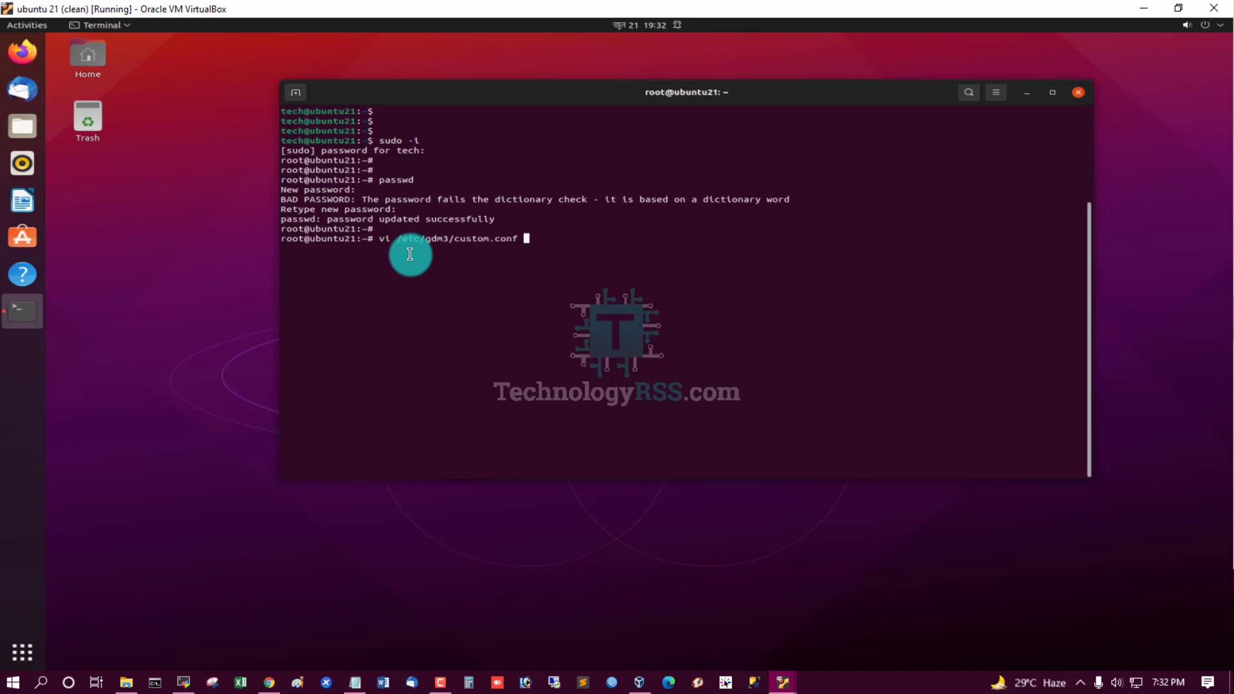
pyautogui.press('Return')
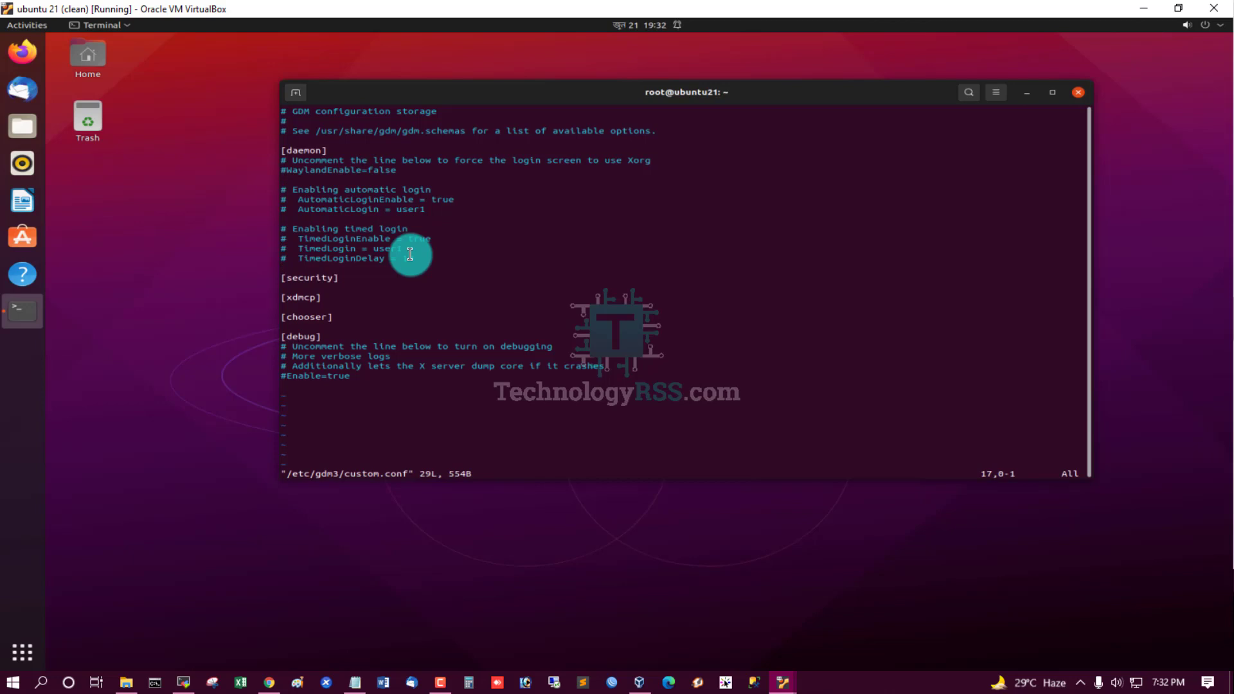
# - Insert the line AllowRoot=true below the timed login settings
pyautogui.press('o')
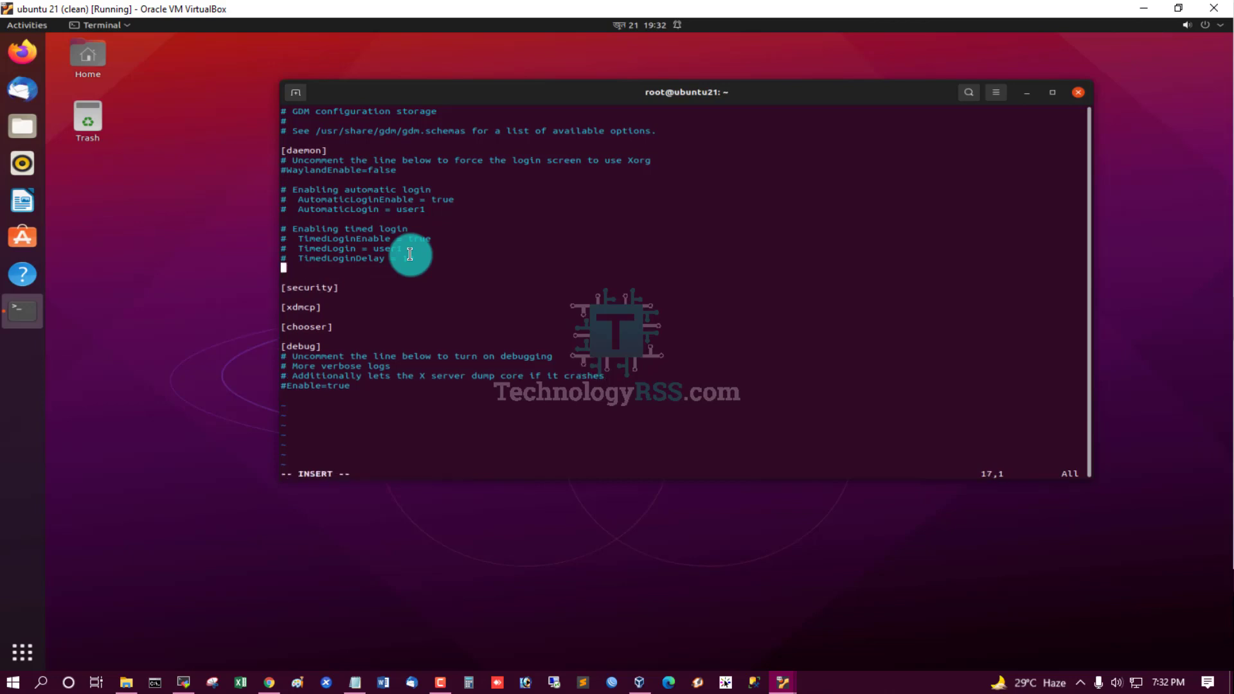
pyautogui.write('AllowR')
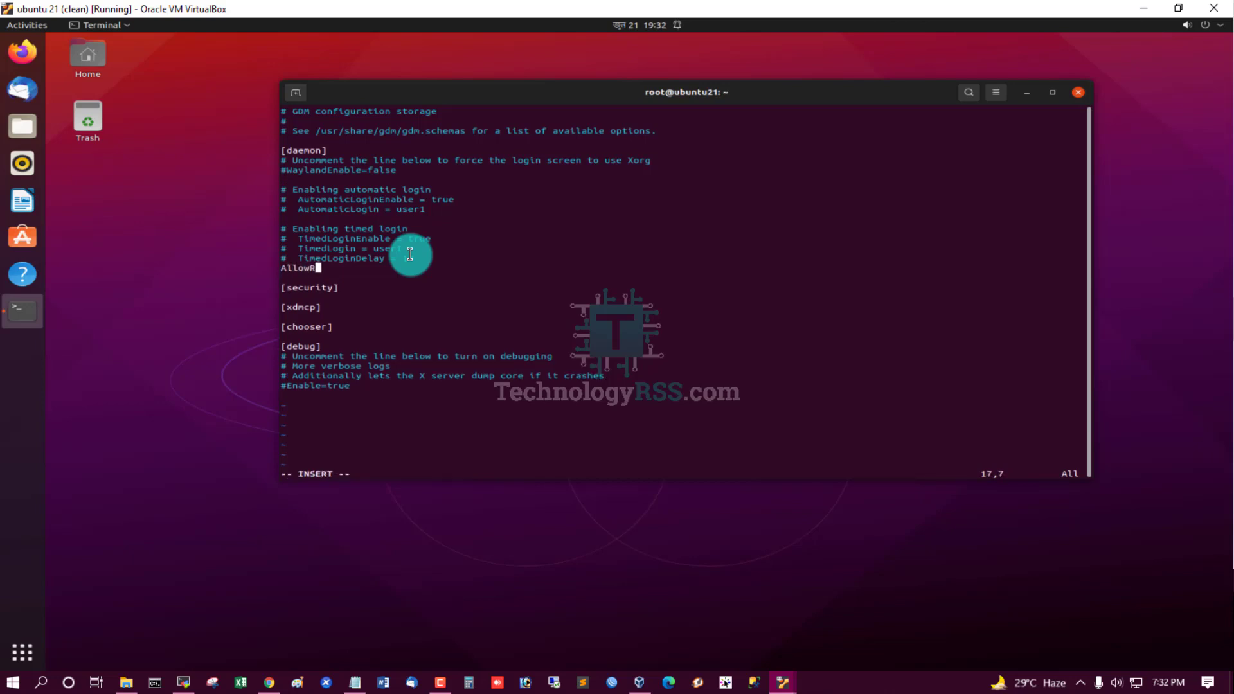
pyautogui.write('oot=')
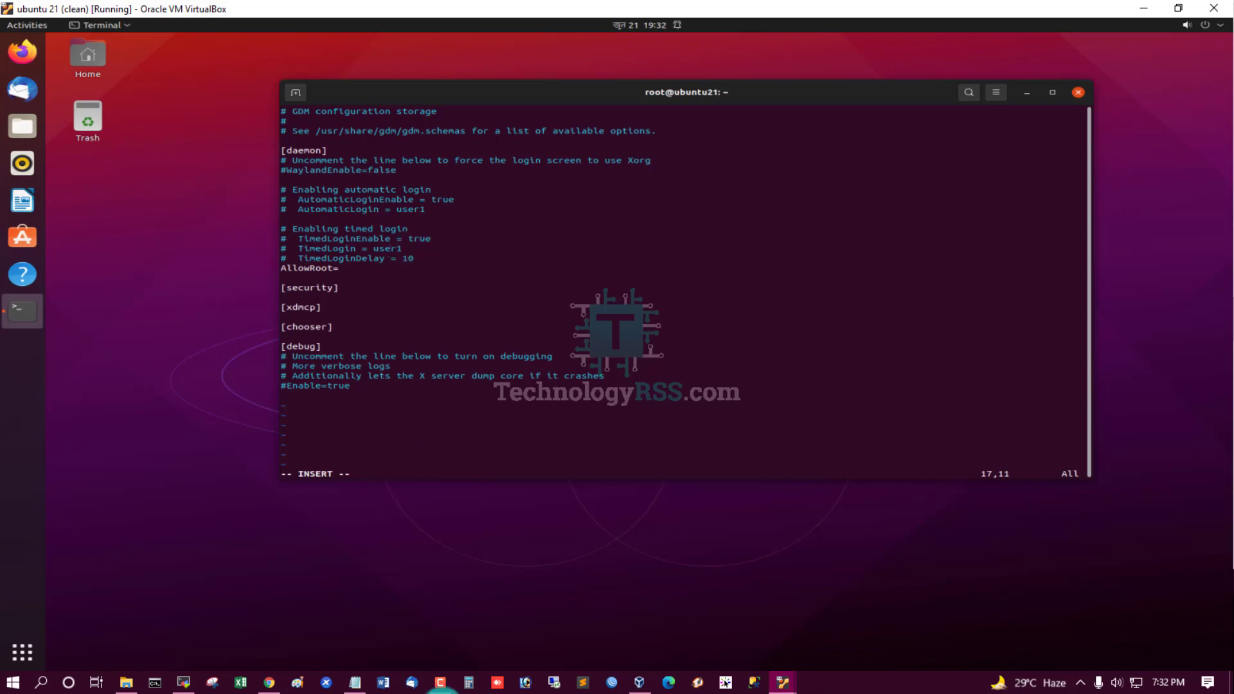
pyautogui.click(355, 683)
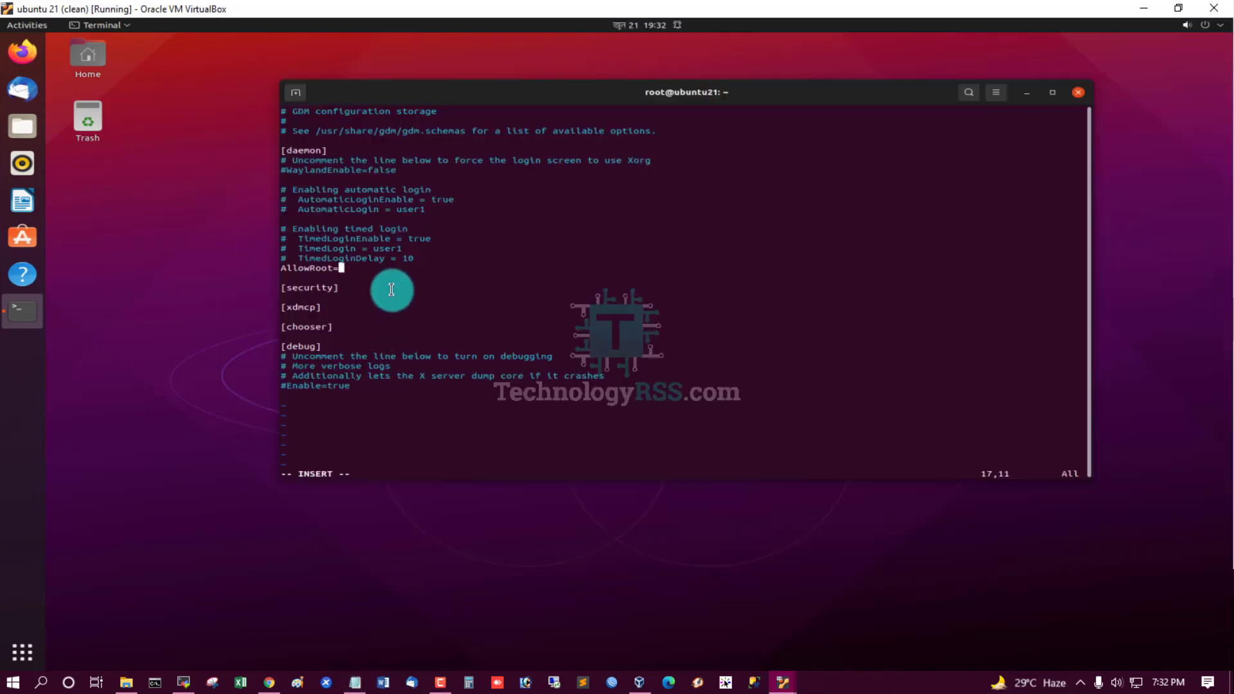
pyautogui.write('tru')
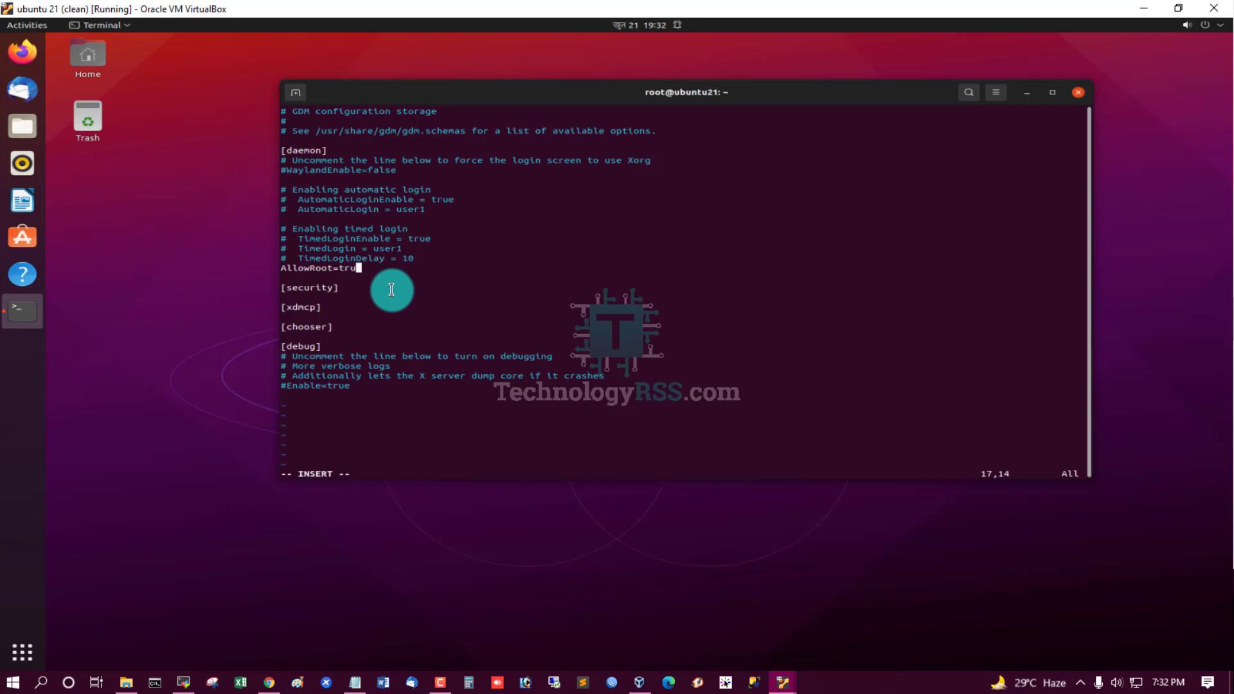
pyautogui.press('Escape')
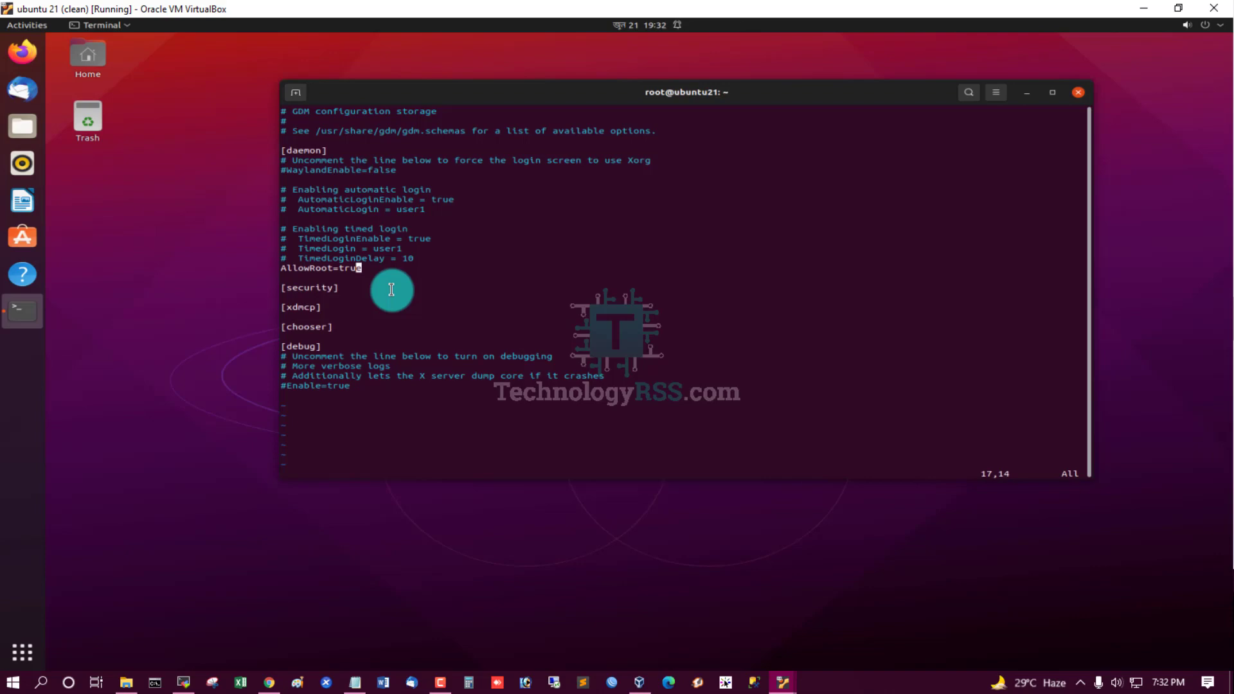
# - Save custom.conf with :wq and return to the root prompt
pyautogui.write(':wq')
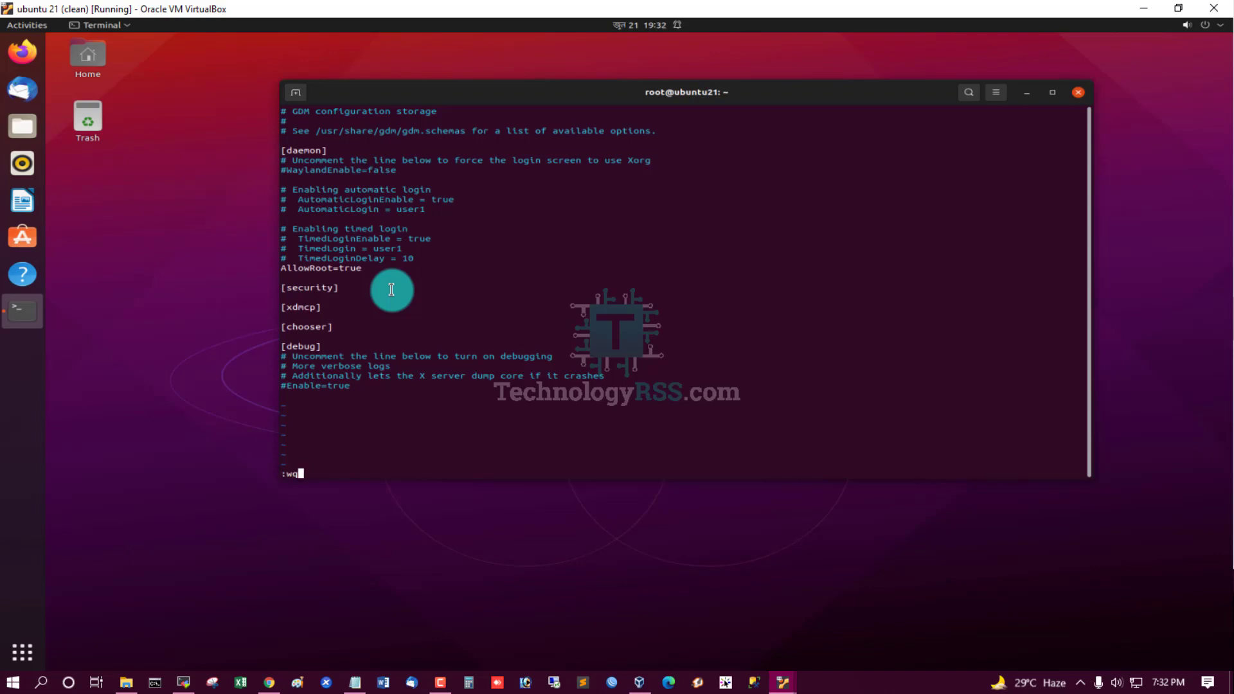
pyautogui.press('Return')
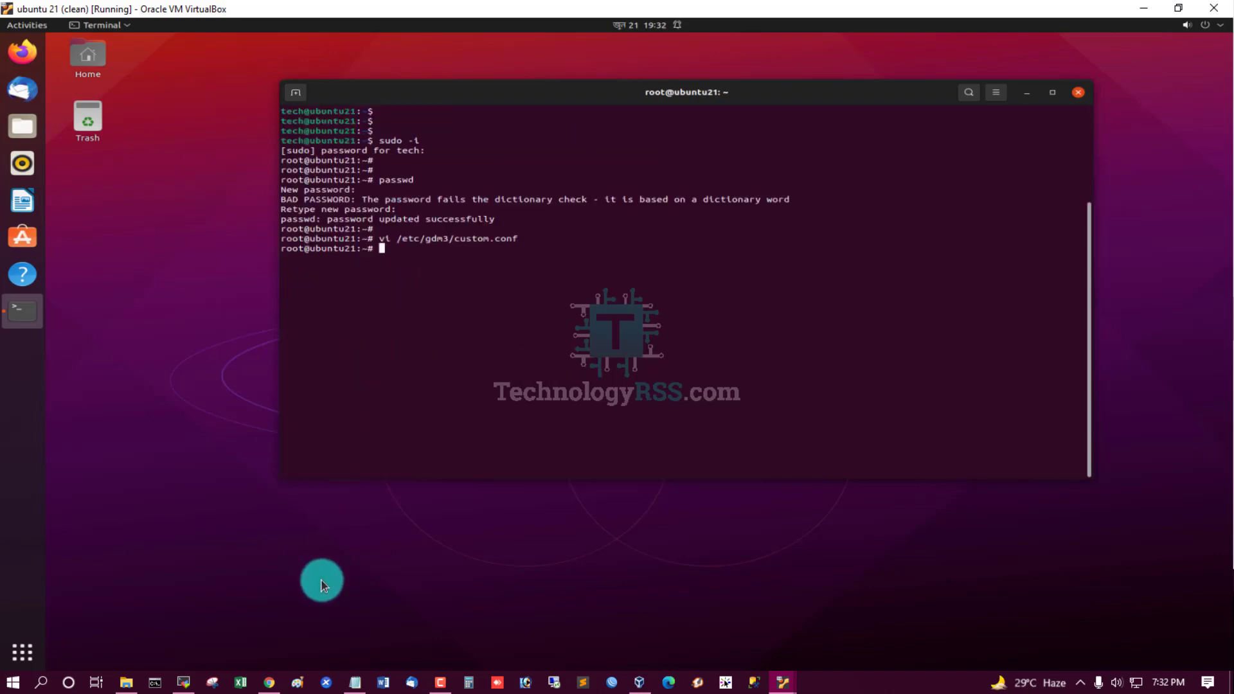
pyautogui.click(354, 683)
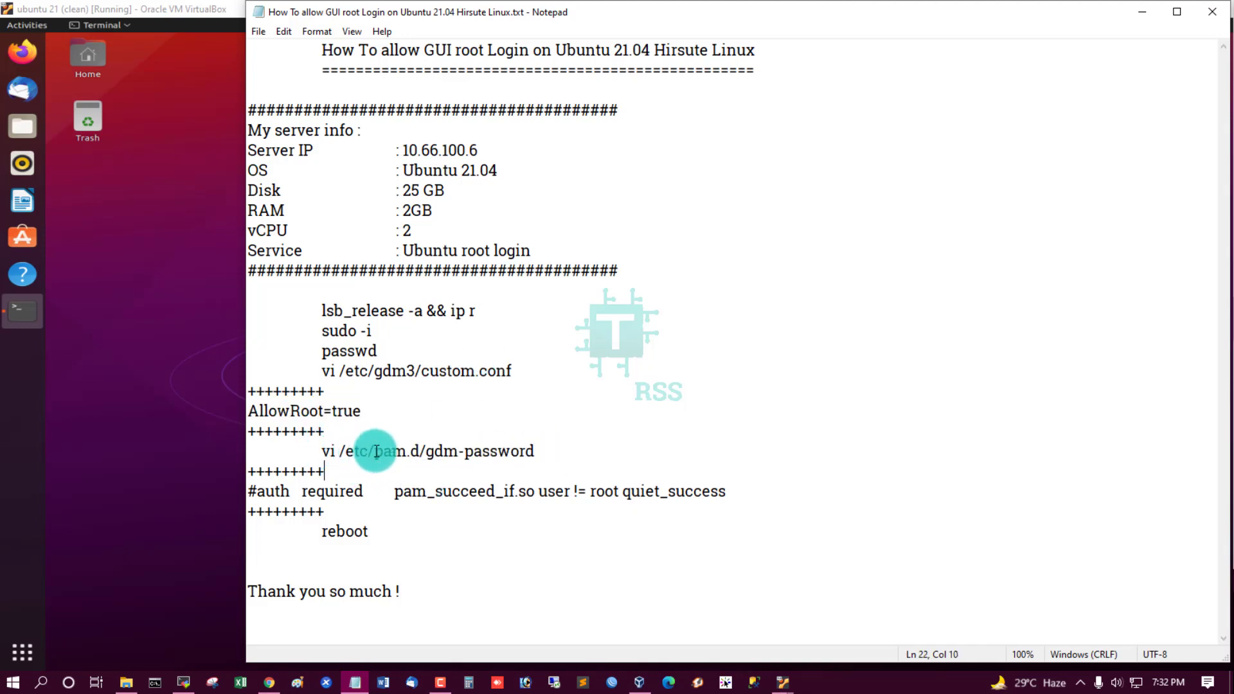
pyautogui.doubleClick(396, 451)
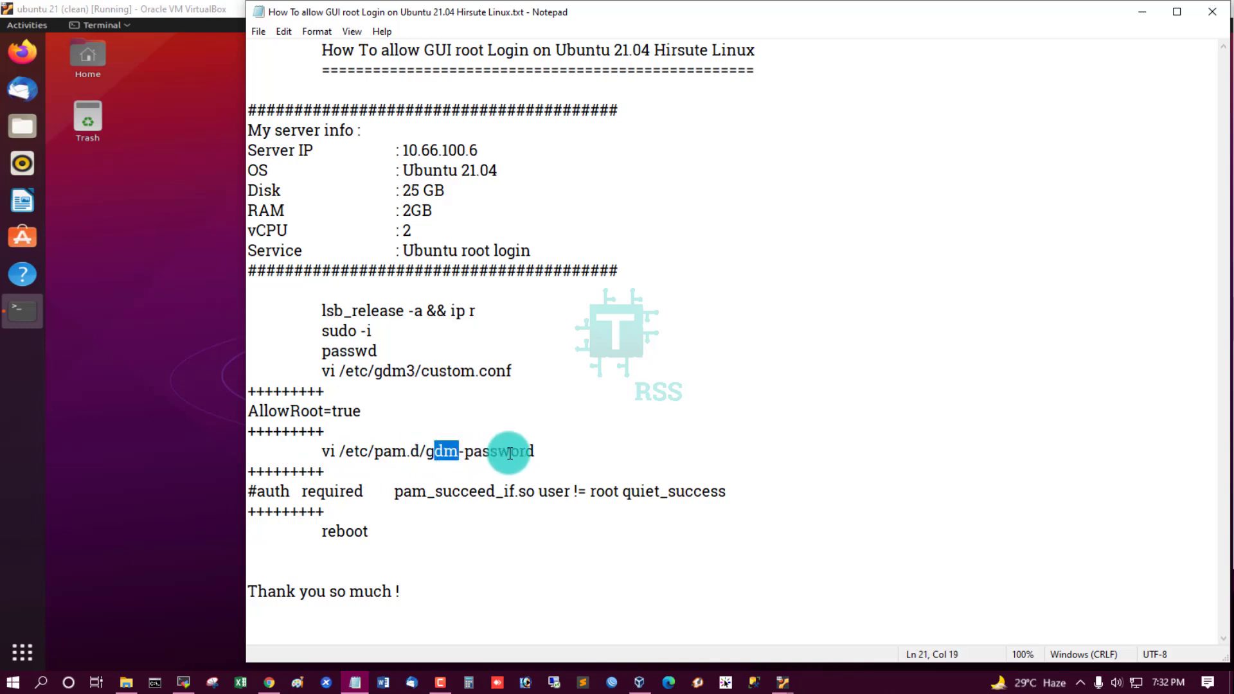
pyautogui.doubleClick(498, 451)
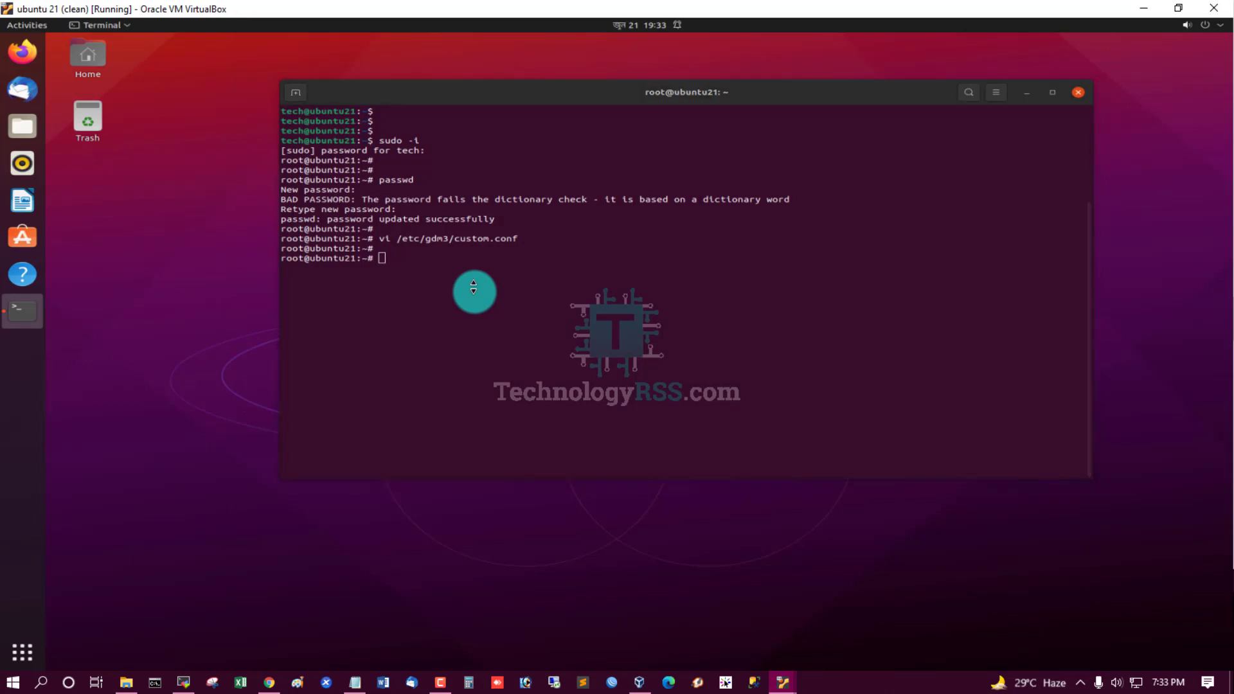
# - Launch vi on /etc/pam.d/gdm-password from the root prompt
pyautogui.write('vi /e')
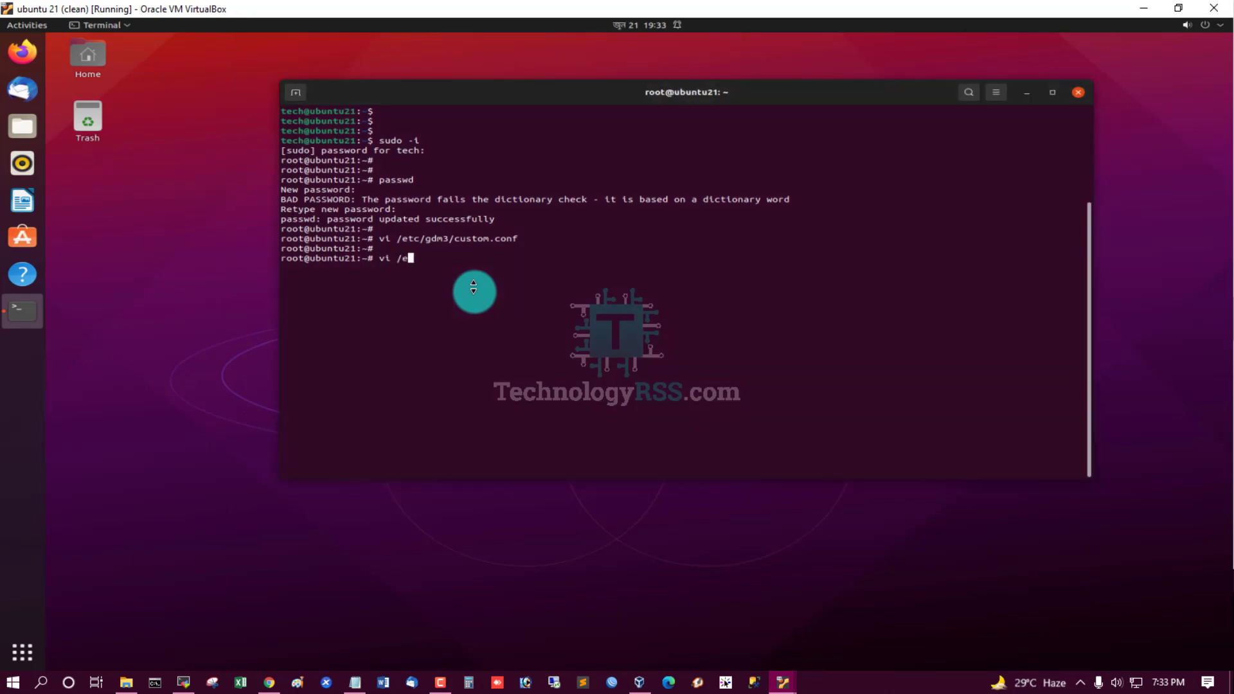
pyautogui.write('tc/')
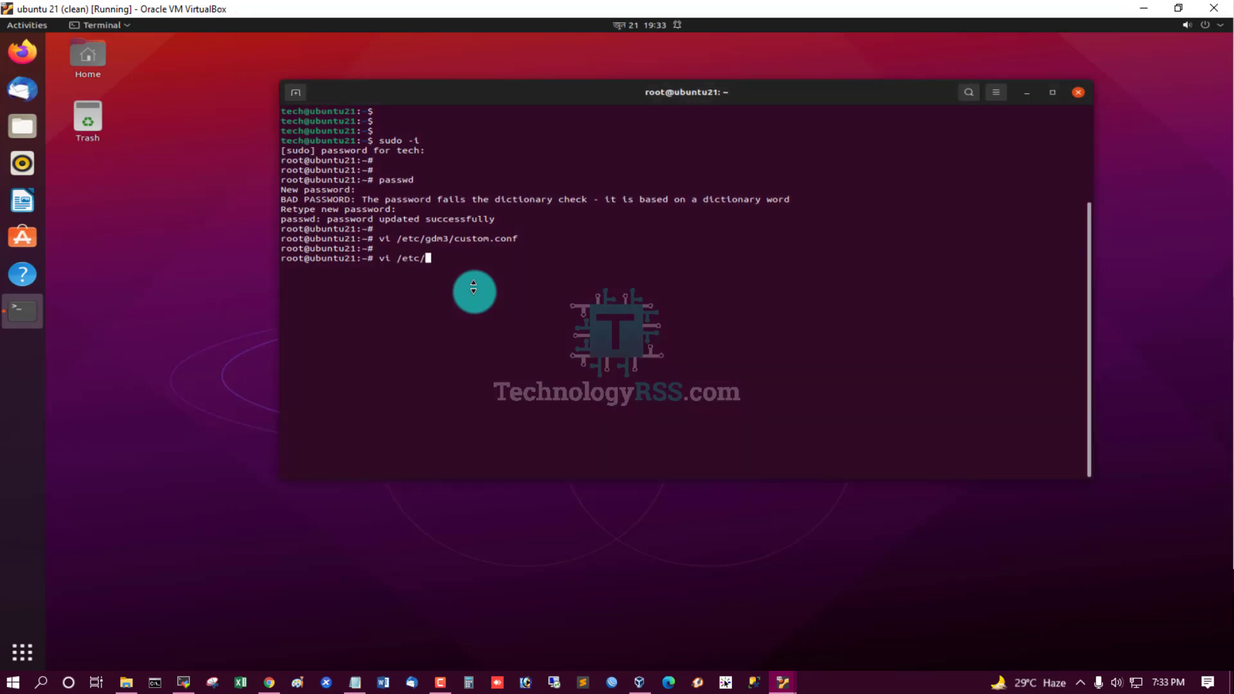
pyautogui.write('gdm3/')
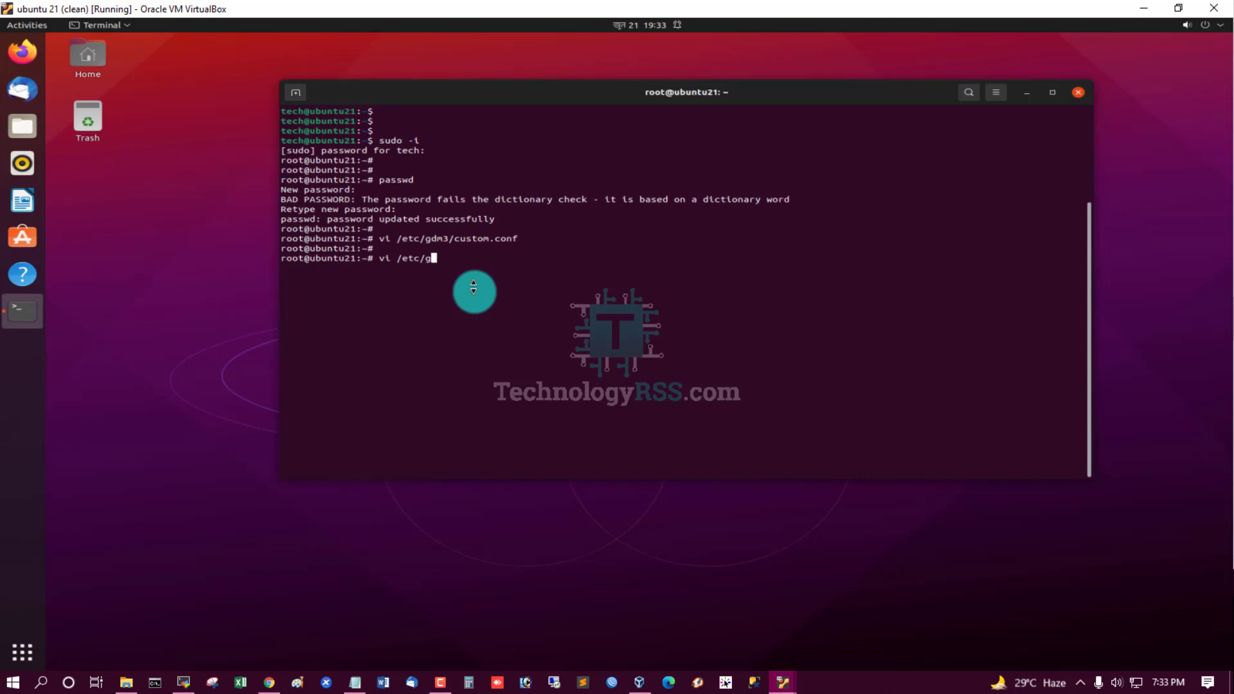
pyautogui.write('am')
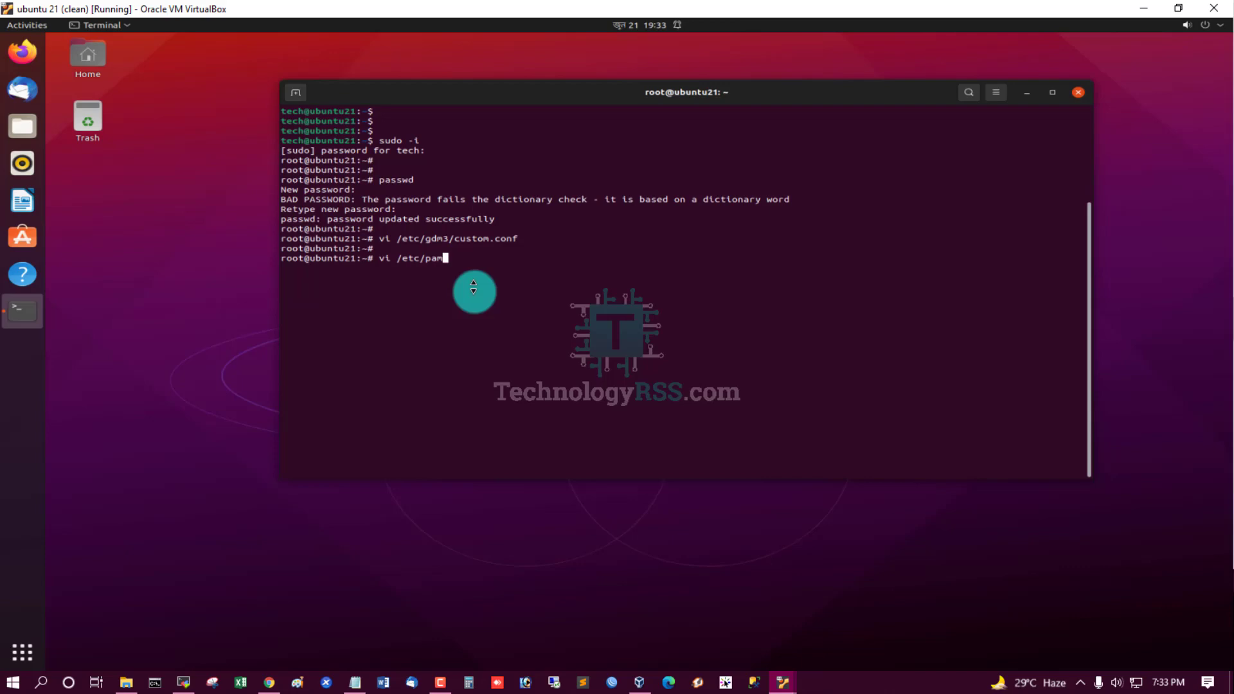
pyautogui.write('m.d/')
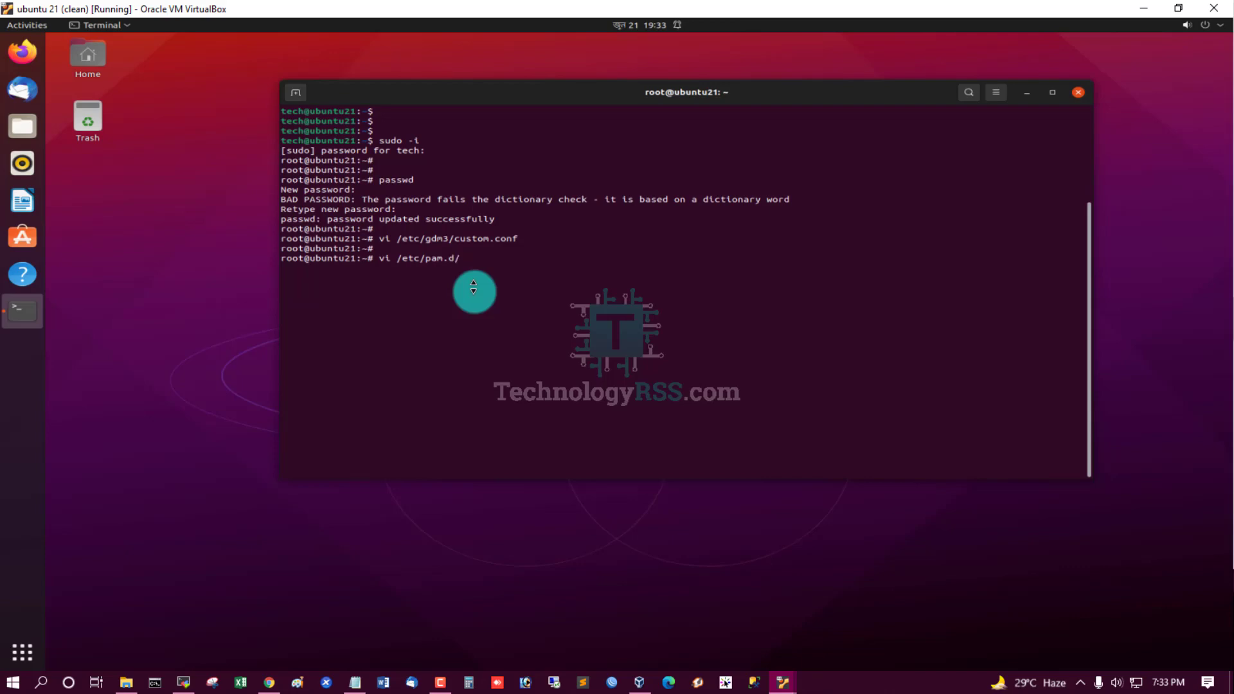
pyautogui.write('gdm-')
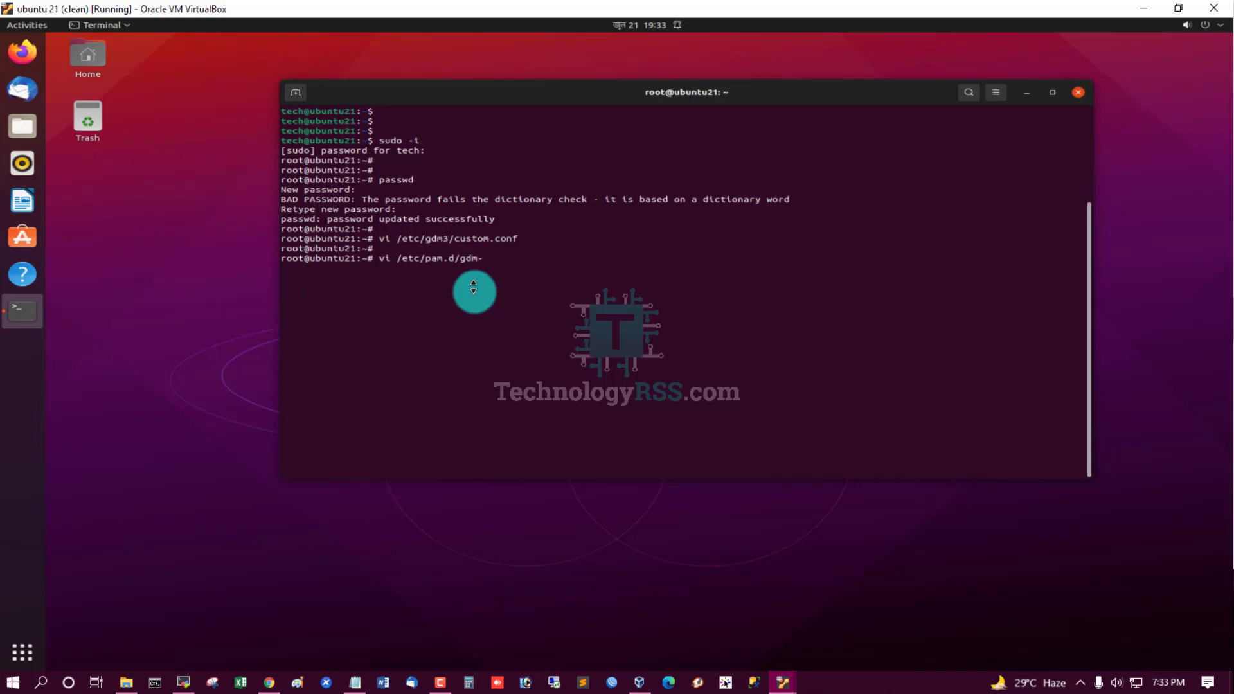
pyautogui.press('Return')
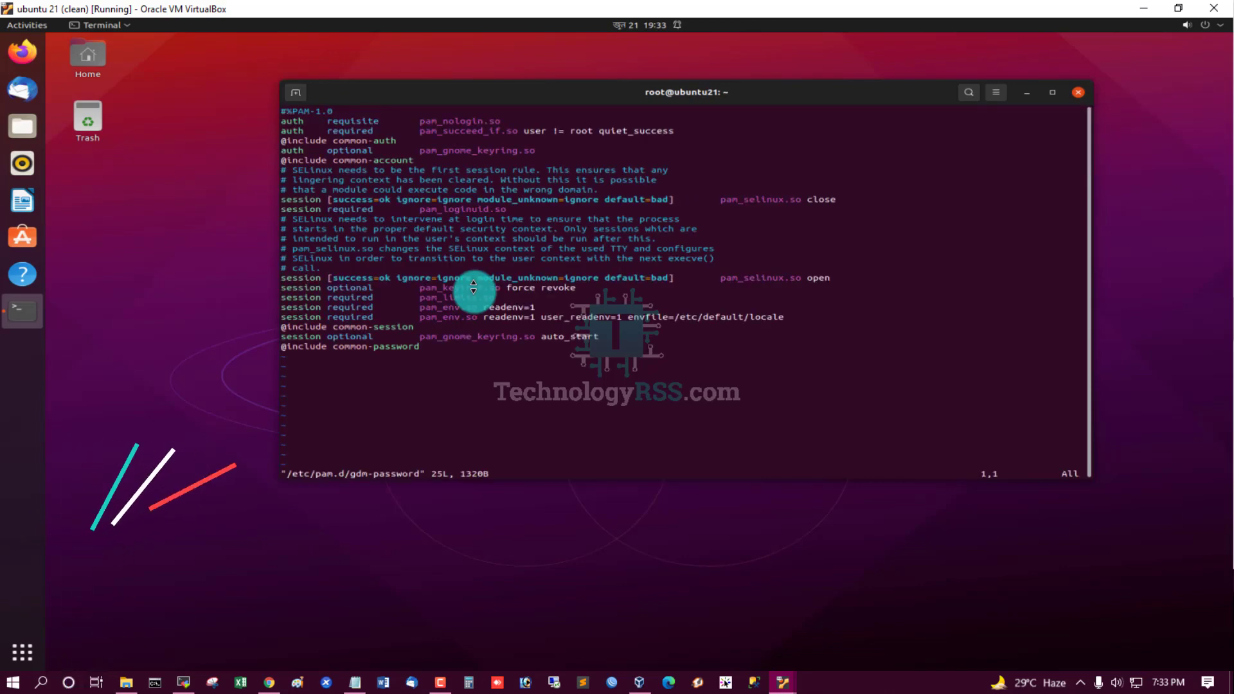
# - Comment out the pam_succeed_if user != root auth line and save with :wq
pyautogui.press('Down')
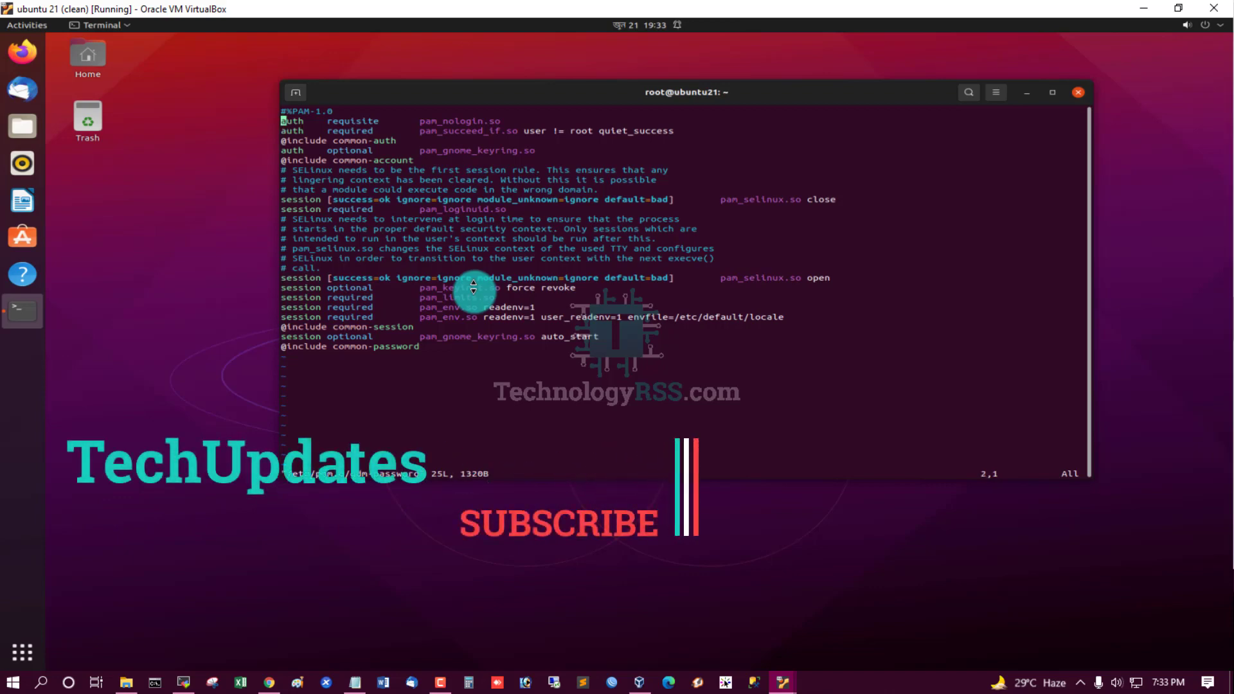
pyautogui.press('Down')
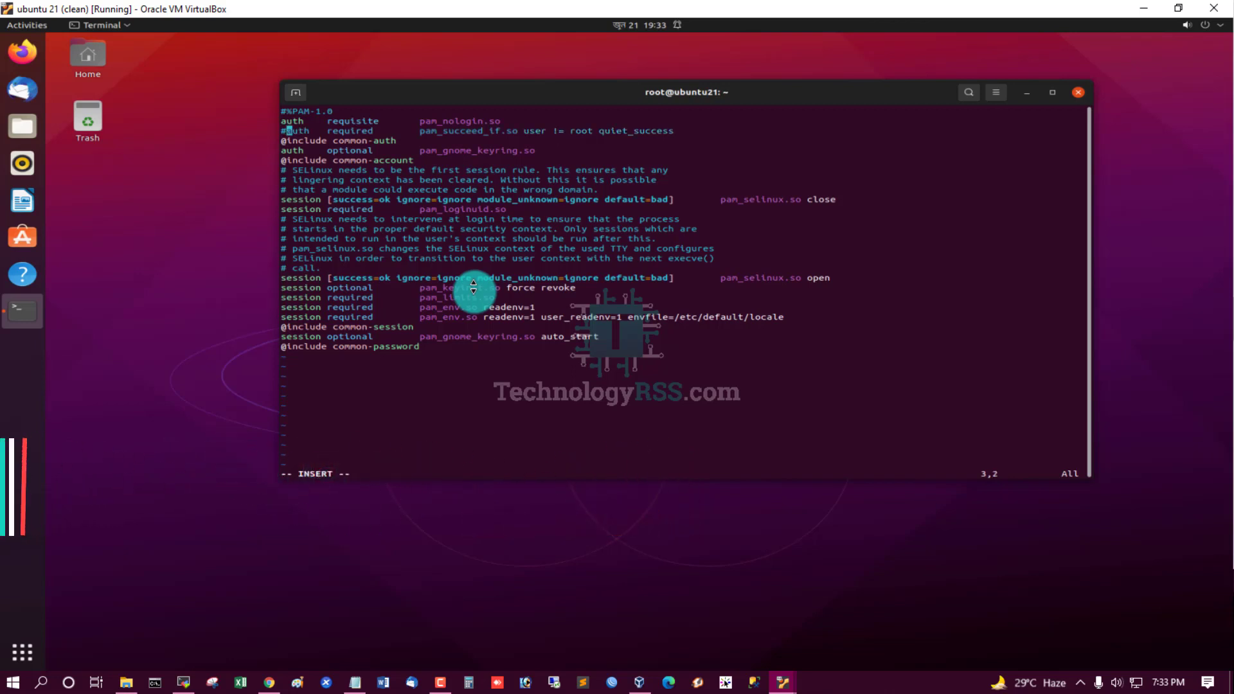
pyautogui.press('Escape')
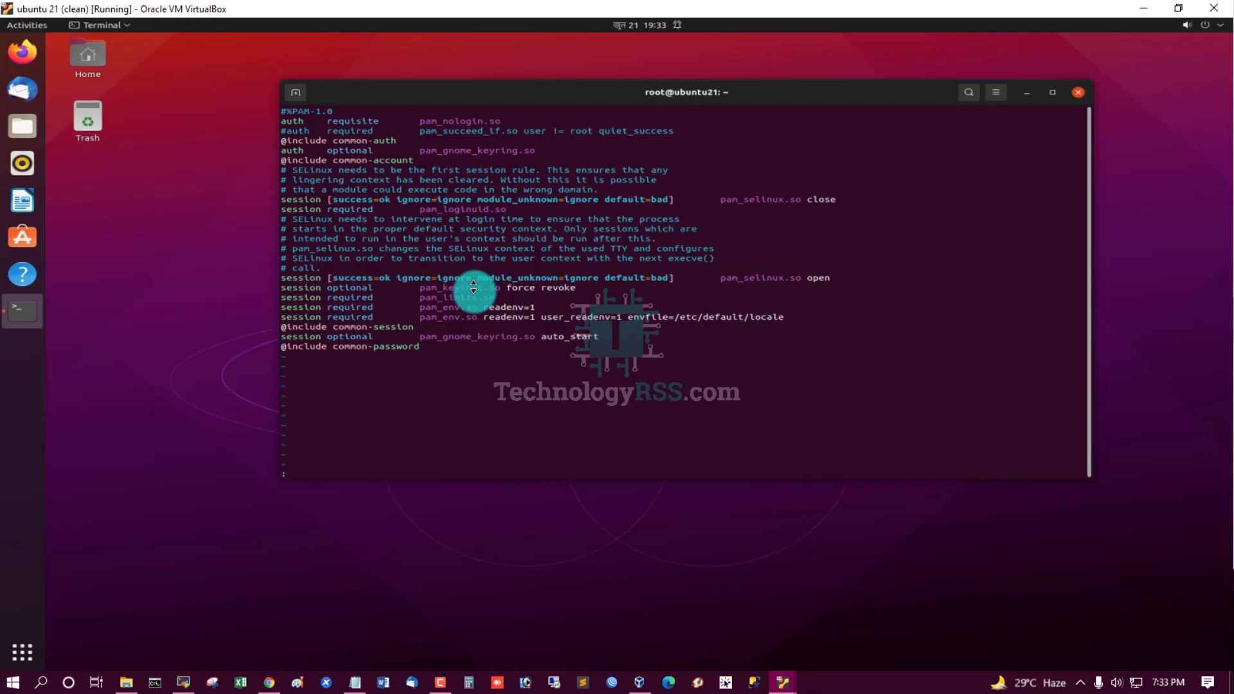
pyautogui.write(':wq')
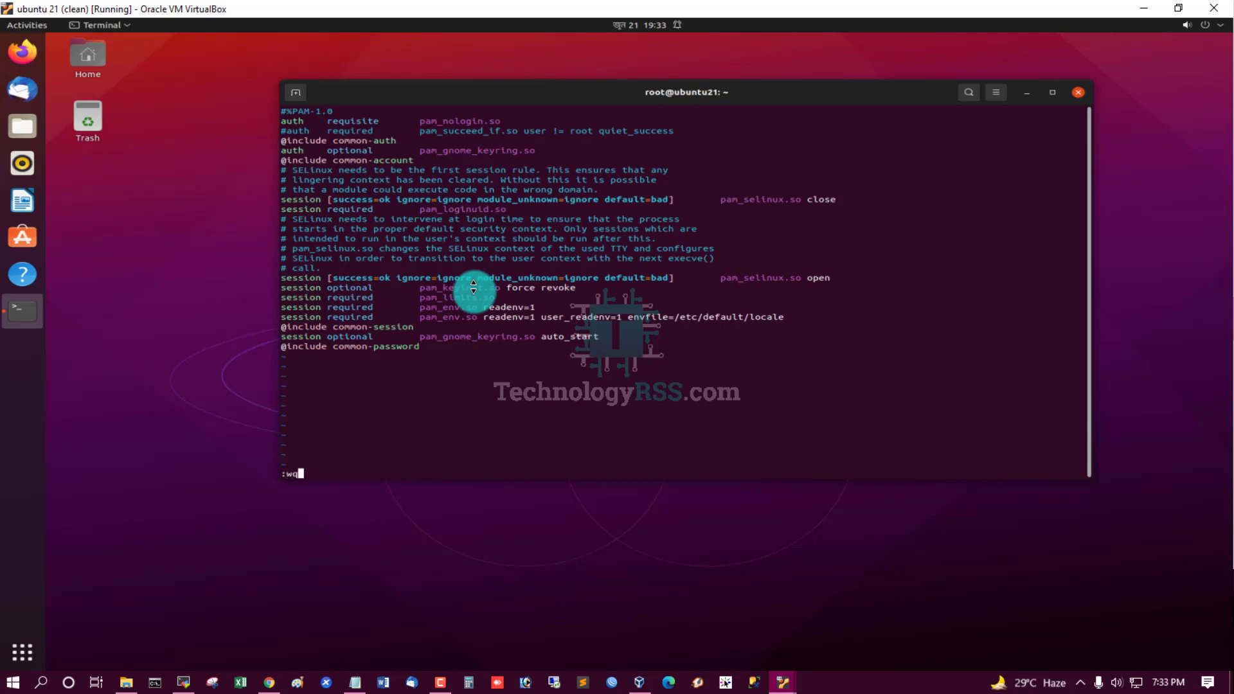
pyautogui.press('Return')
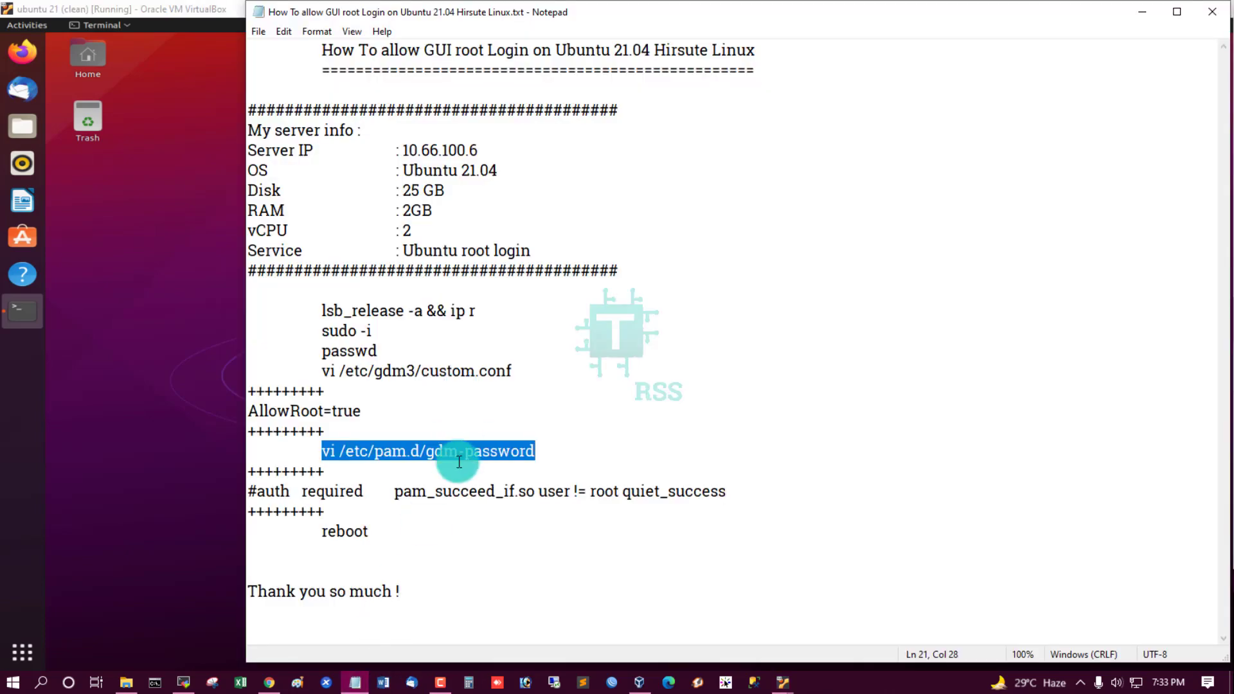
# - Run reboot at the root prompt to restart the Ubuntu guest
pyautogui.doubleClick(344, 531)
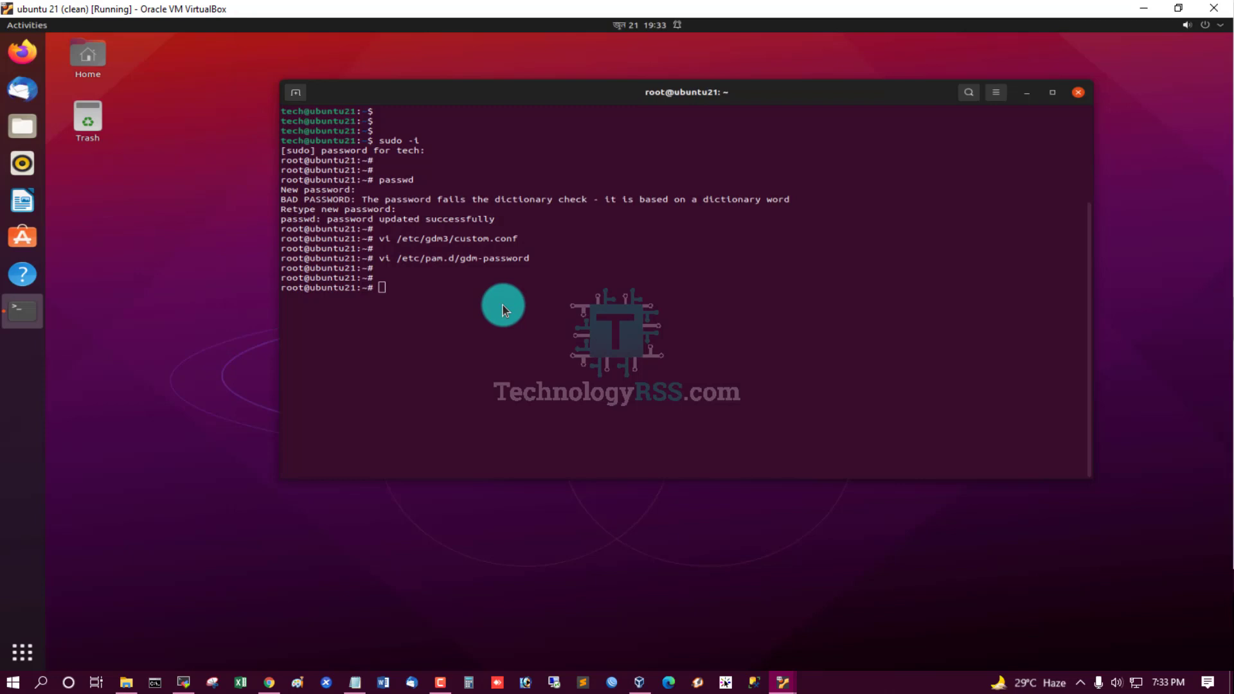
pyautogui.write('reboot')
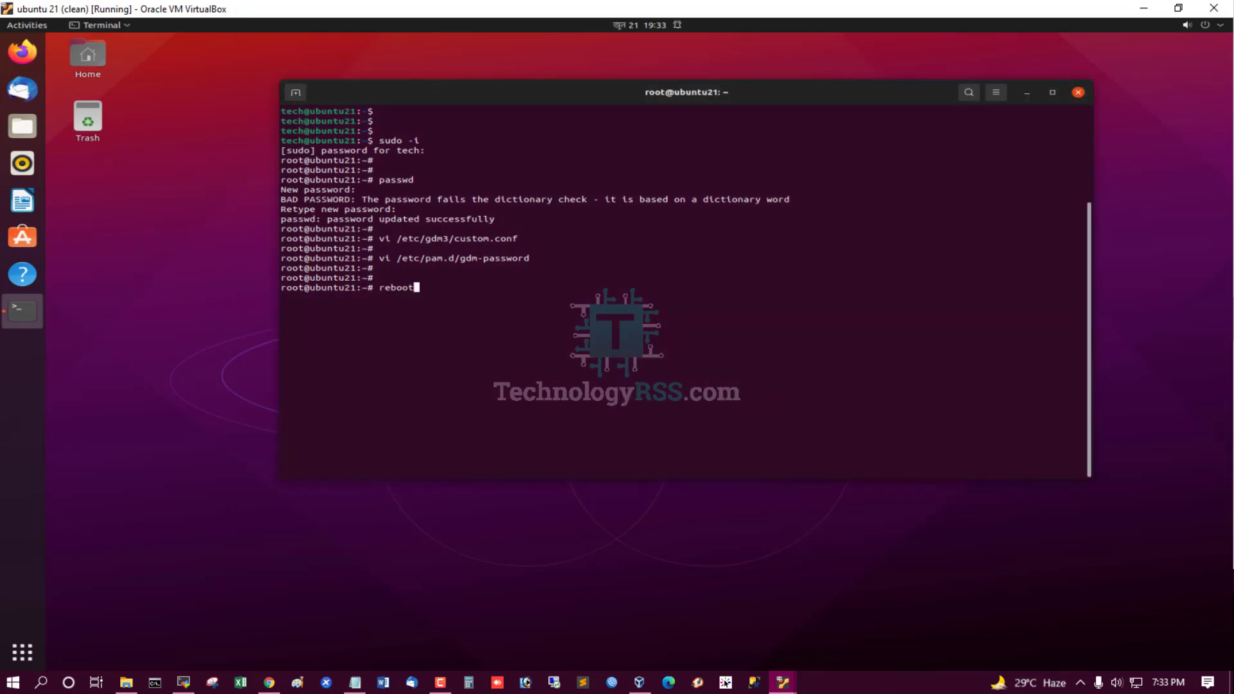
pyautogui.press('Return')
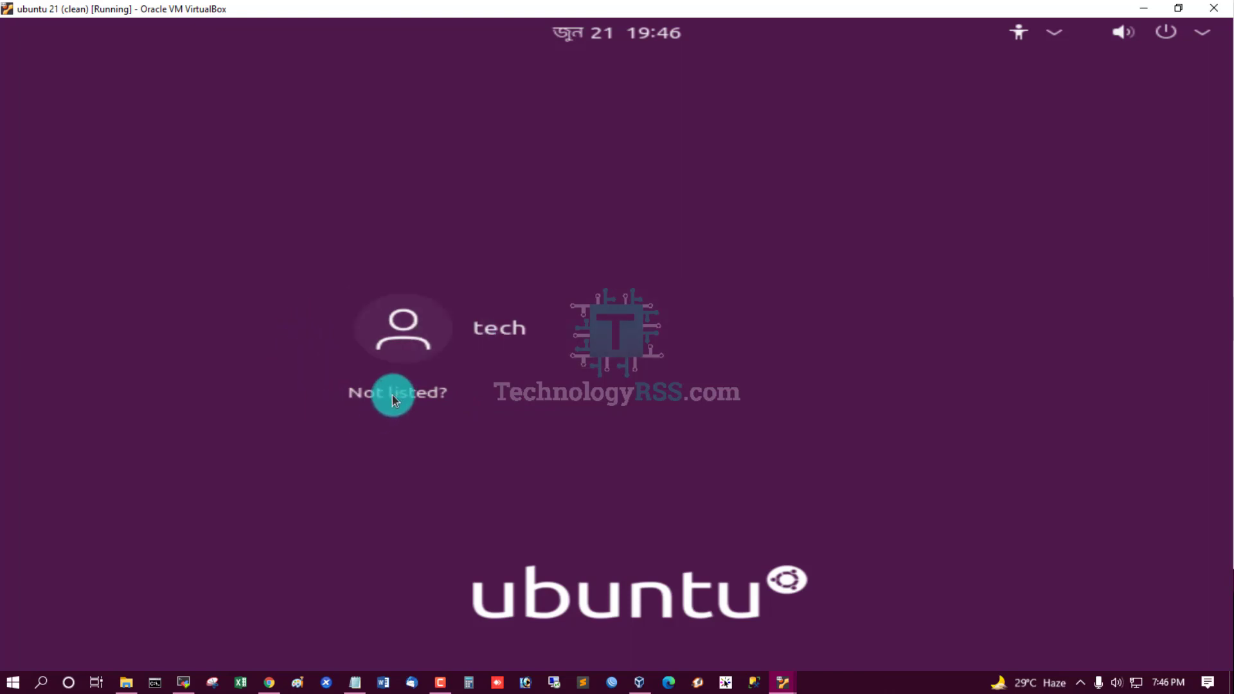
# - Log in via 'Not listed?' with username root and its password at the GDM screen
pyautogui.click(396, 392)
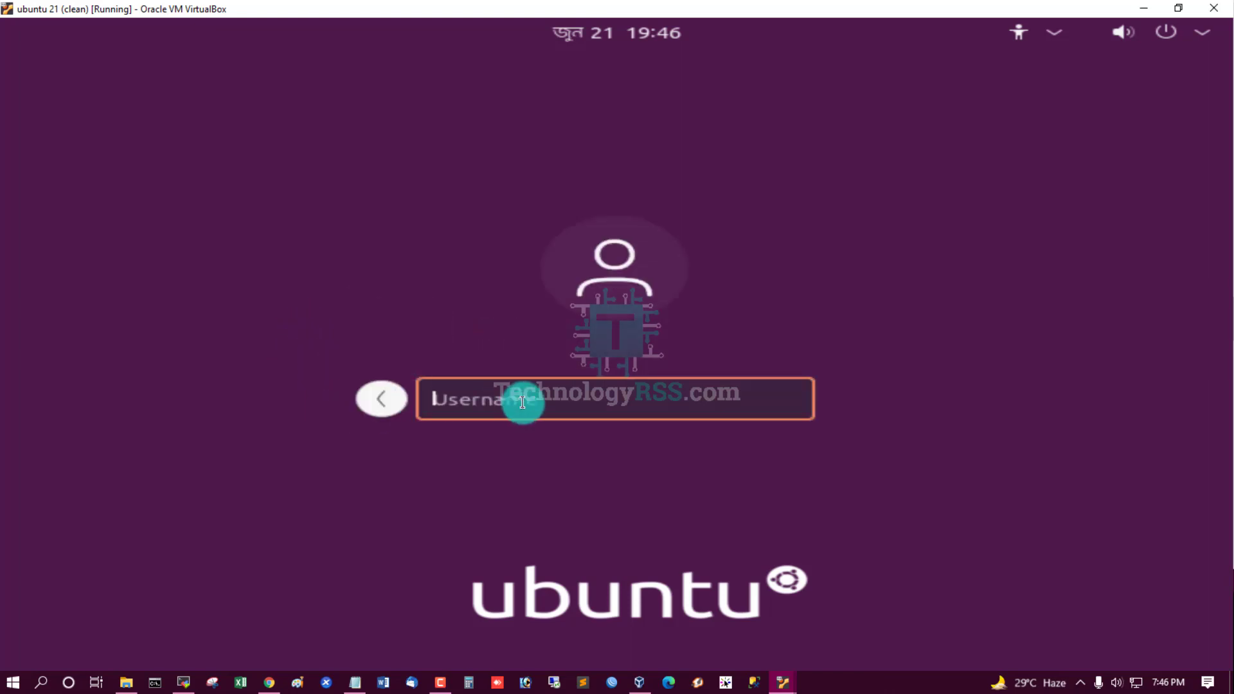
pyautogui.write('root')
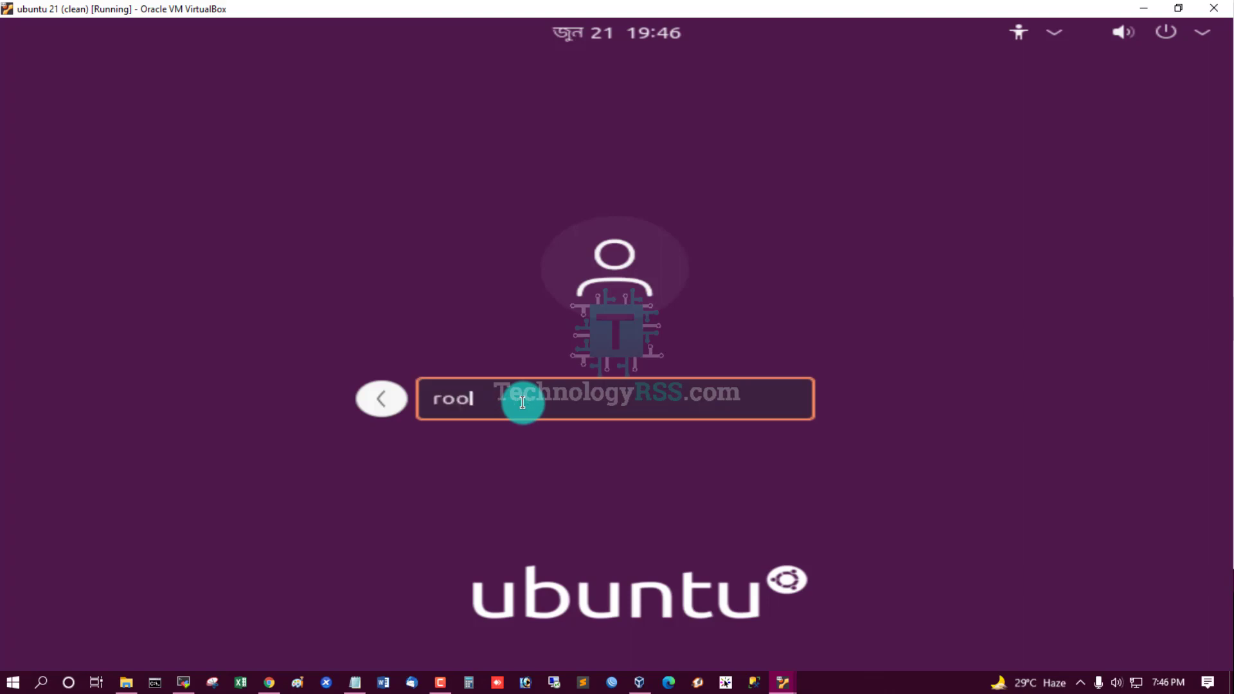
pyautogui.press('Return')
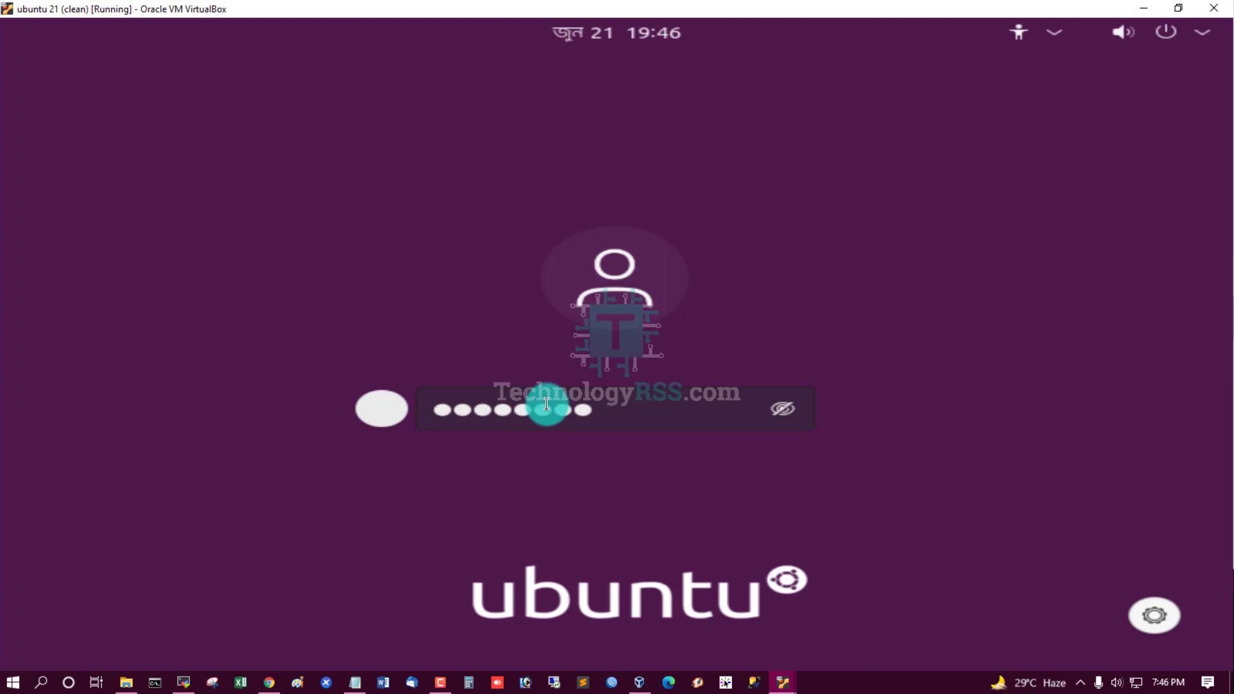
pyautogui.press('Return')
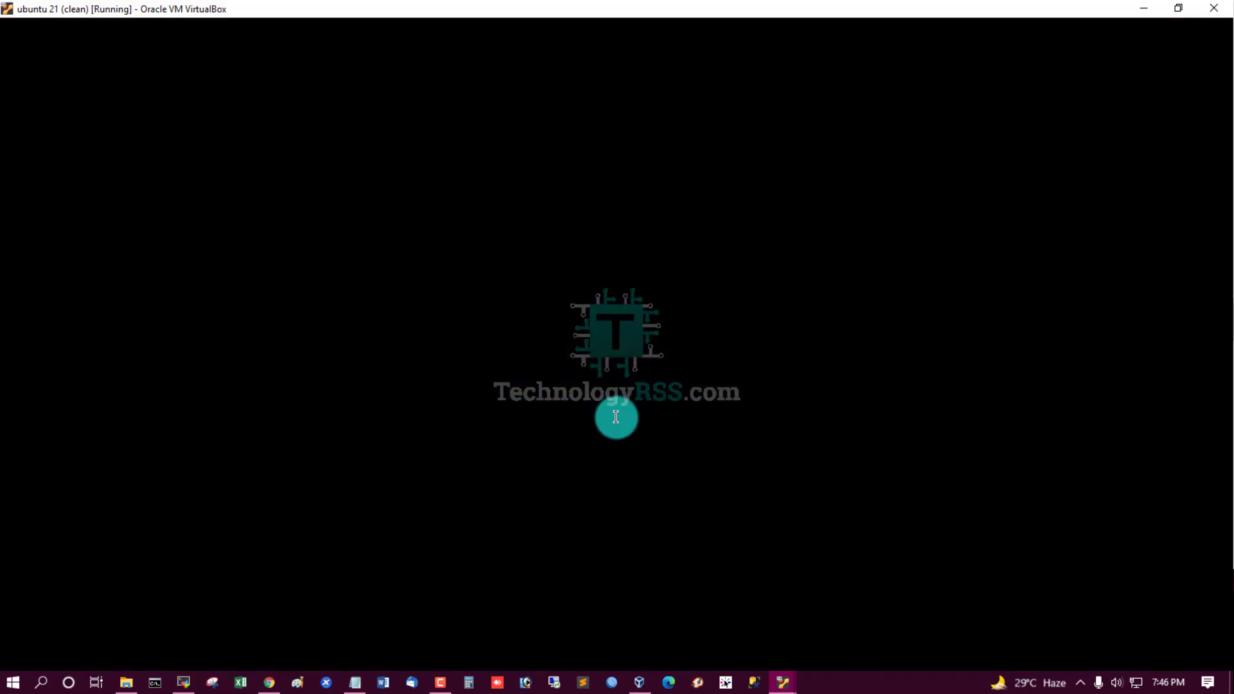
pyautogui.moveTo(442, 291)
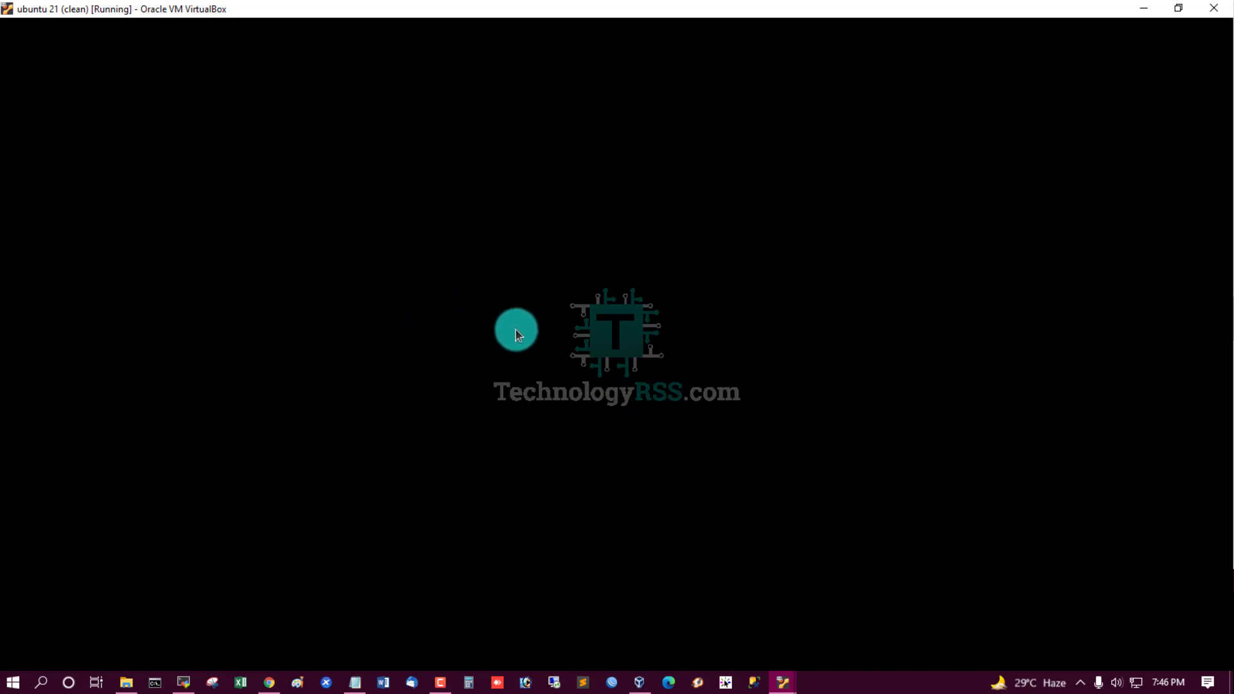
pyautogui.moveTo(509, 358)
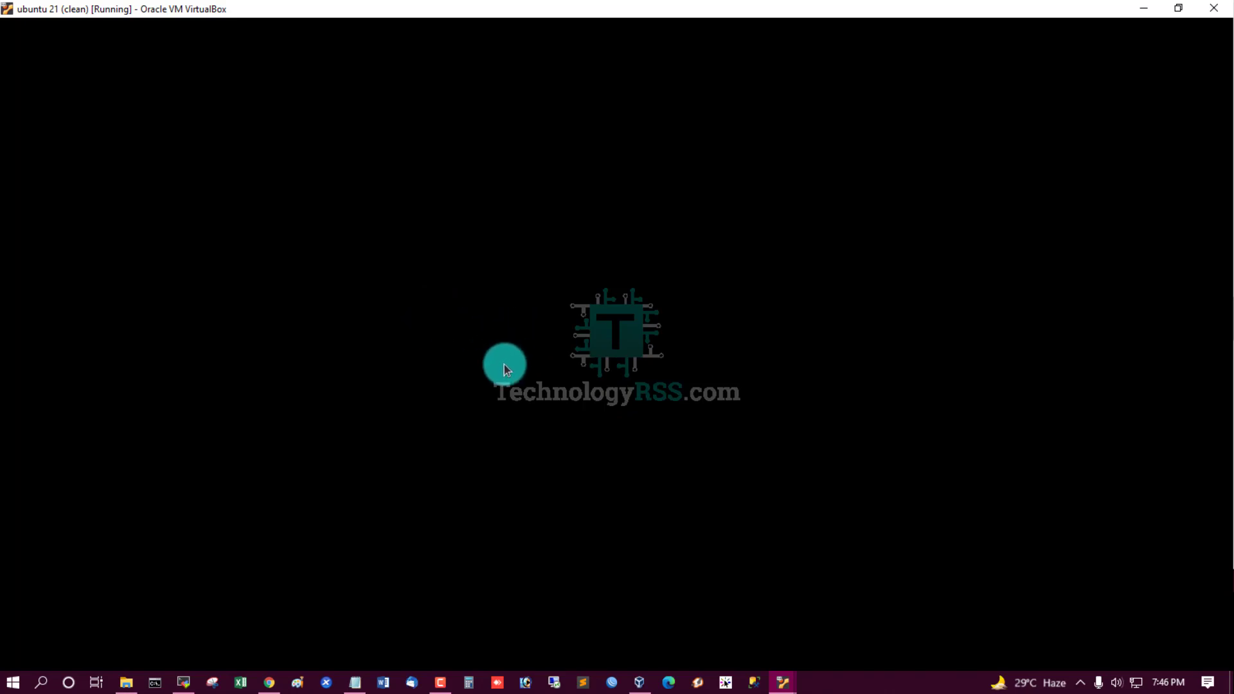
pyautogui.moveTo(502, 319)
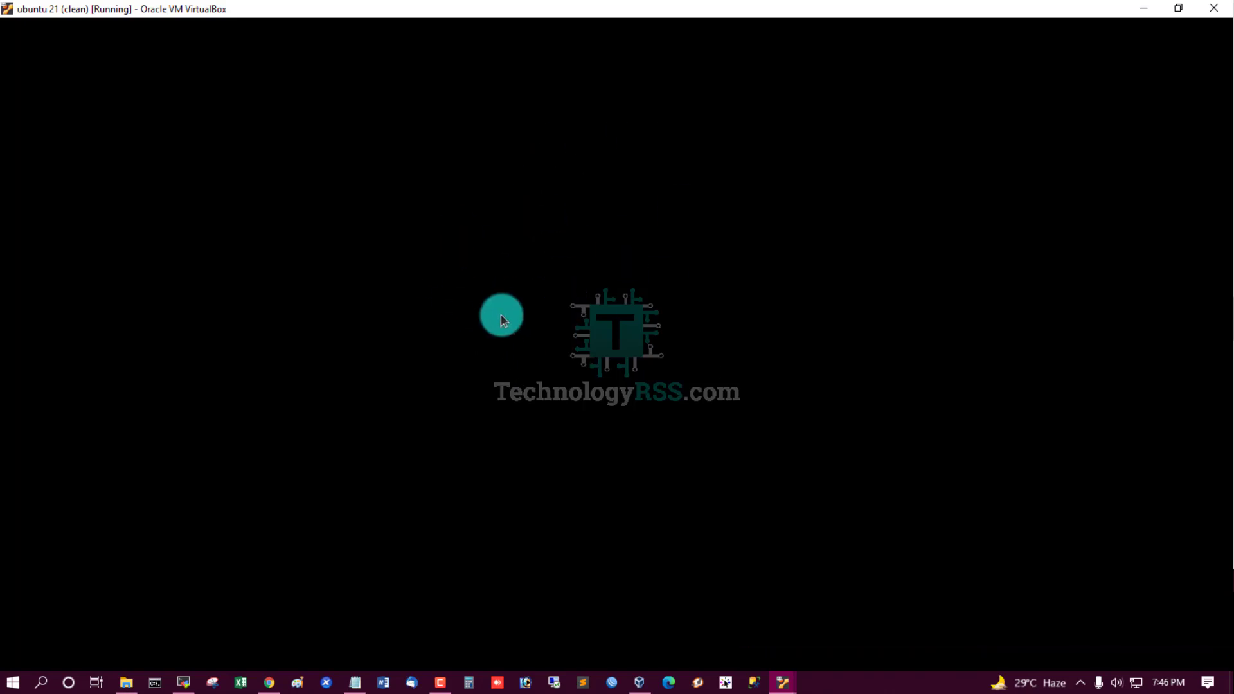
pyautogui.moveTo(435, 246)
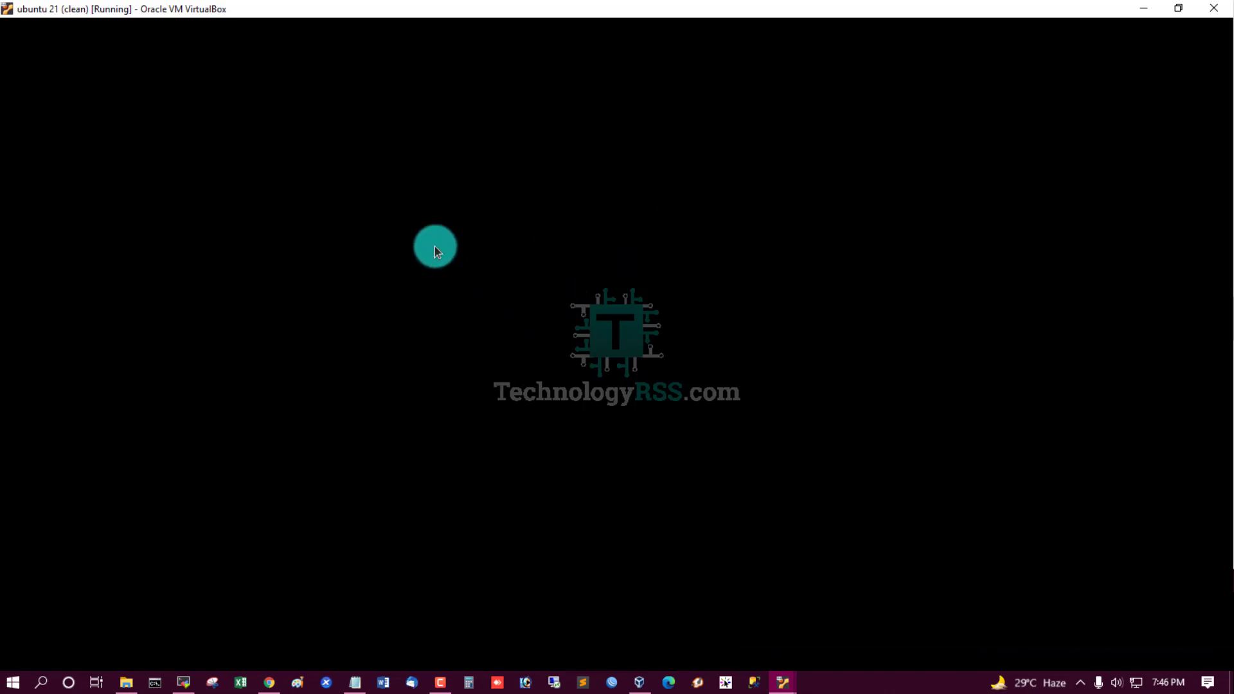
pyautogui.moveTo(446, 281)
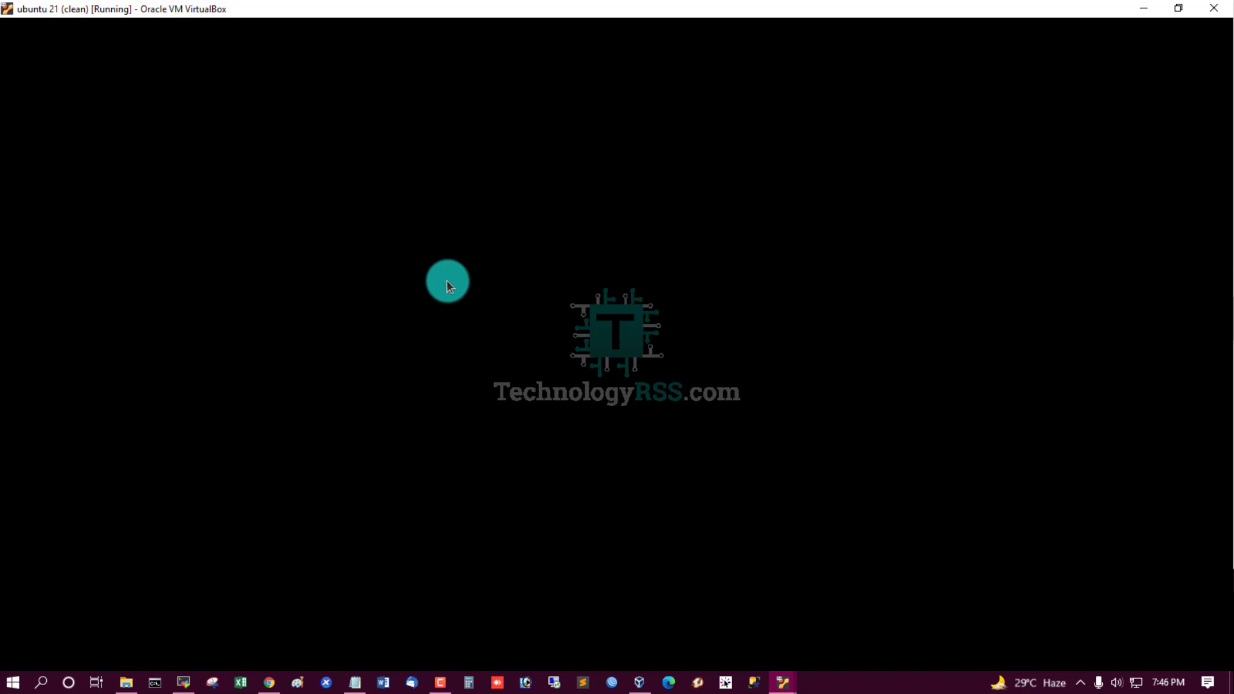
pyautogui.moveTo(459, 345)
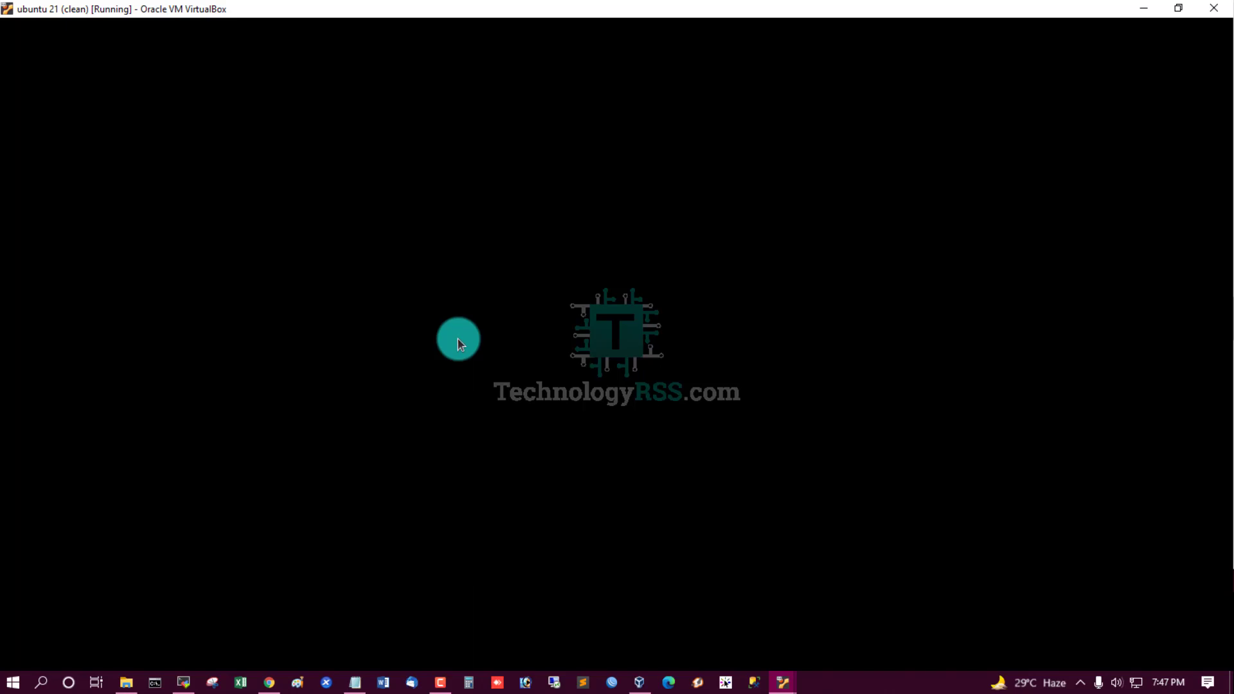
pyautogui.moveTo(420, 198)
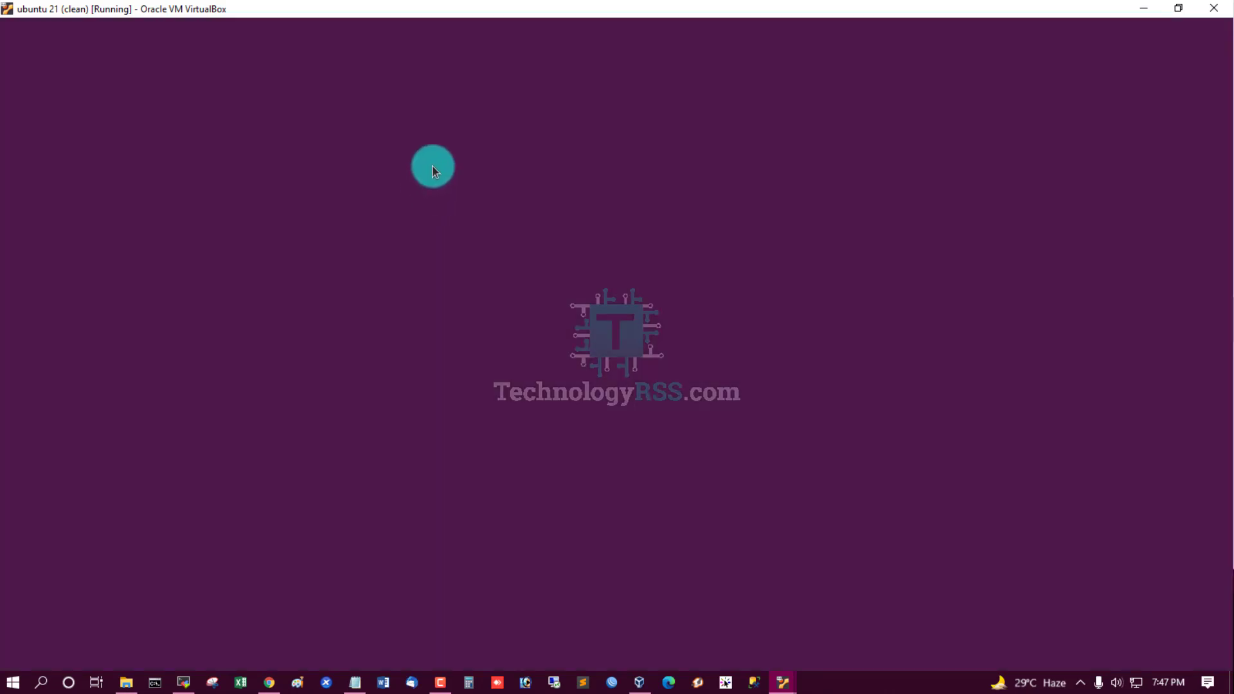
pyautogui.moveTo(447, 194)
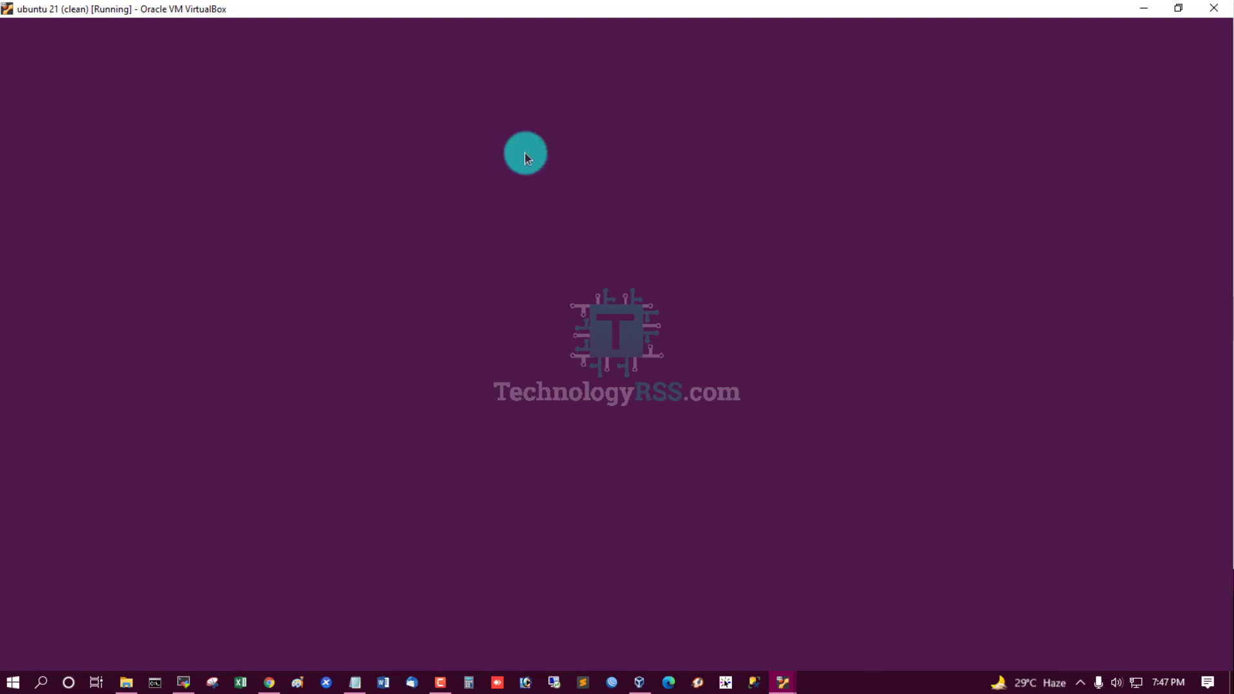
pyautogui.moveTo(376, 204)
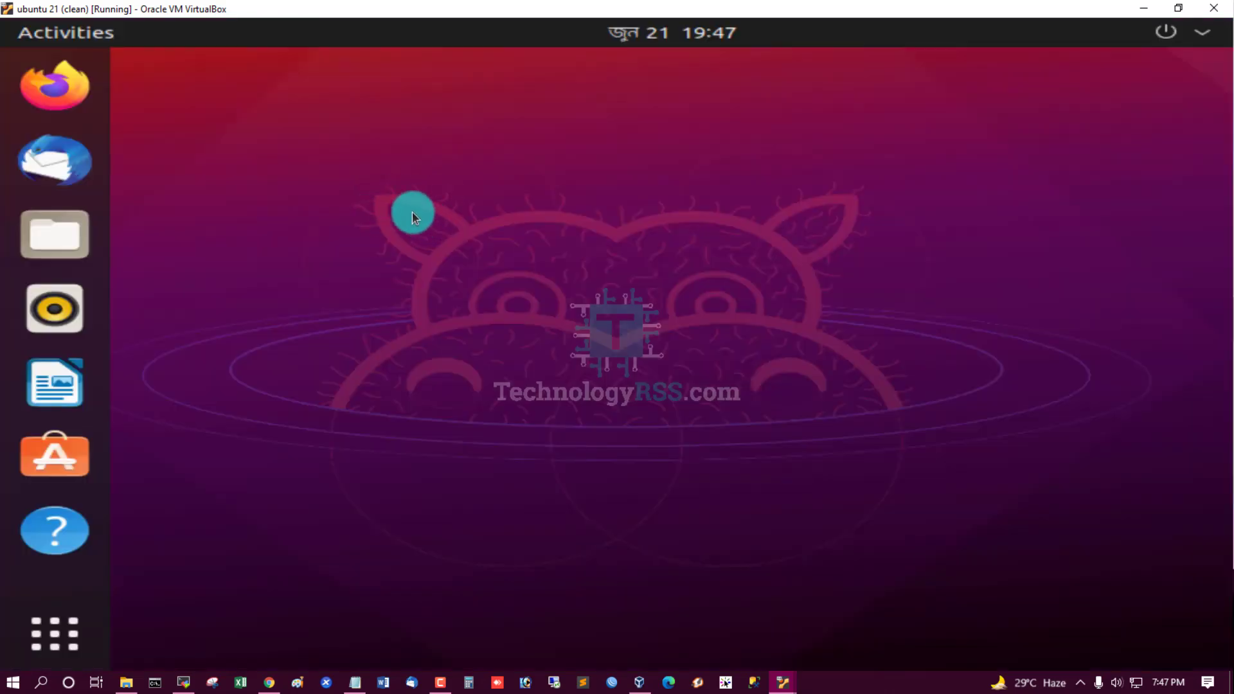
pyautogui.moveTo(370, 175)
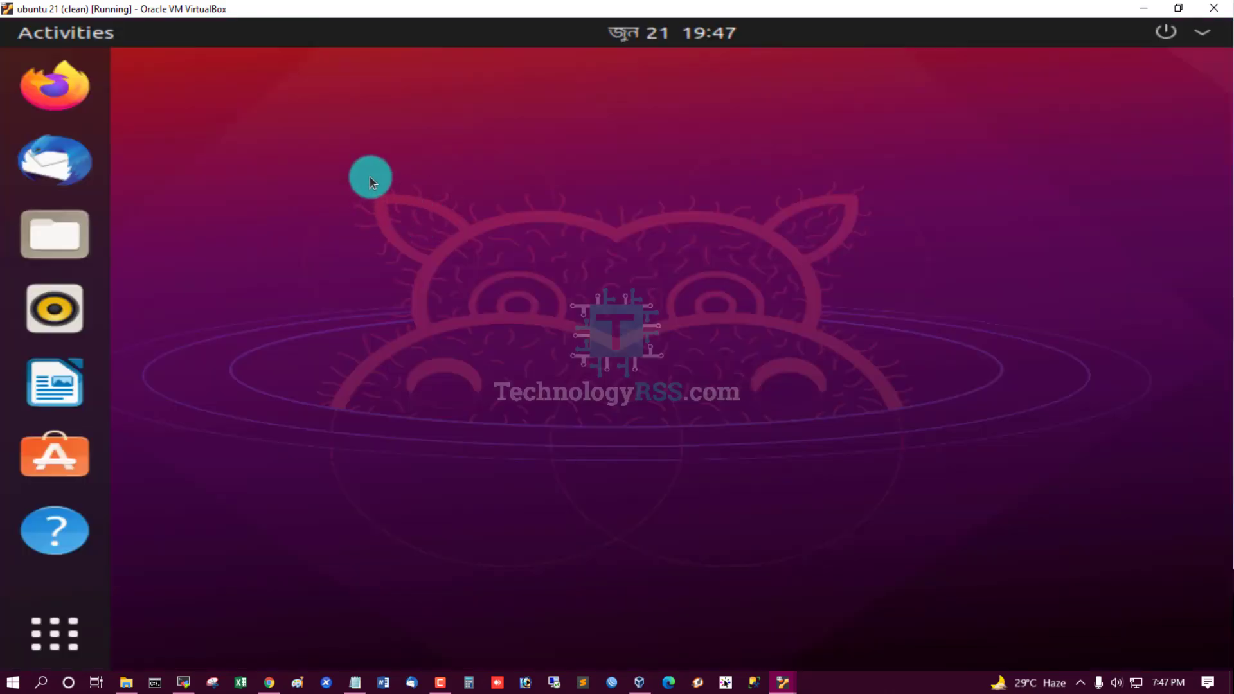
pyautogui.moveTo(404, 218)
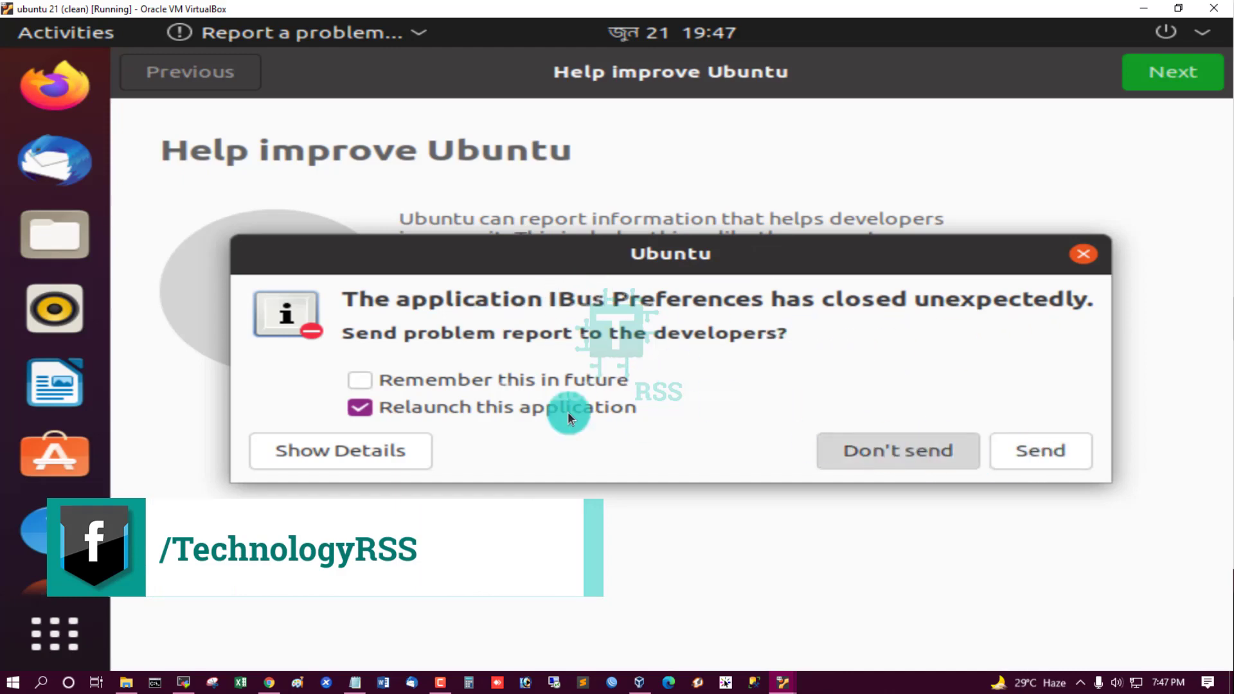
# - Dismiss the IBus Preferences crash report and move past Help improve Ubuntu to Privacy
pyautogui.click(897, 451)
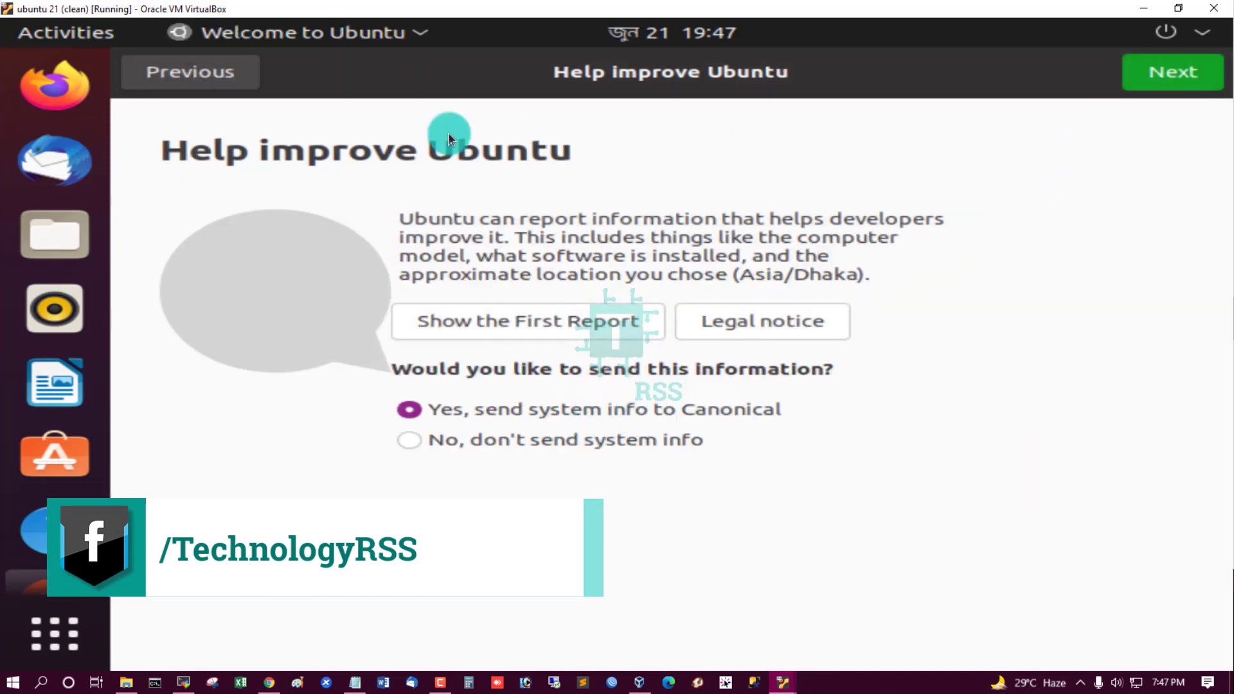
pyautogui.moveTo(965, 150)
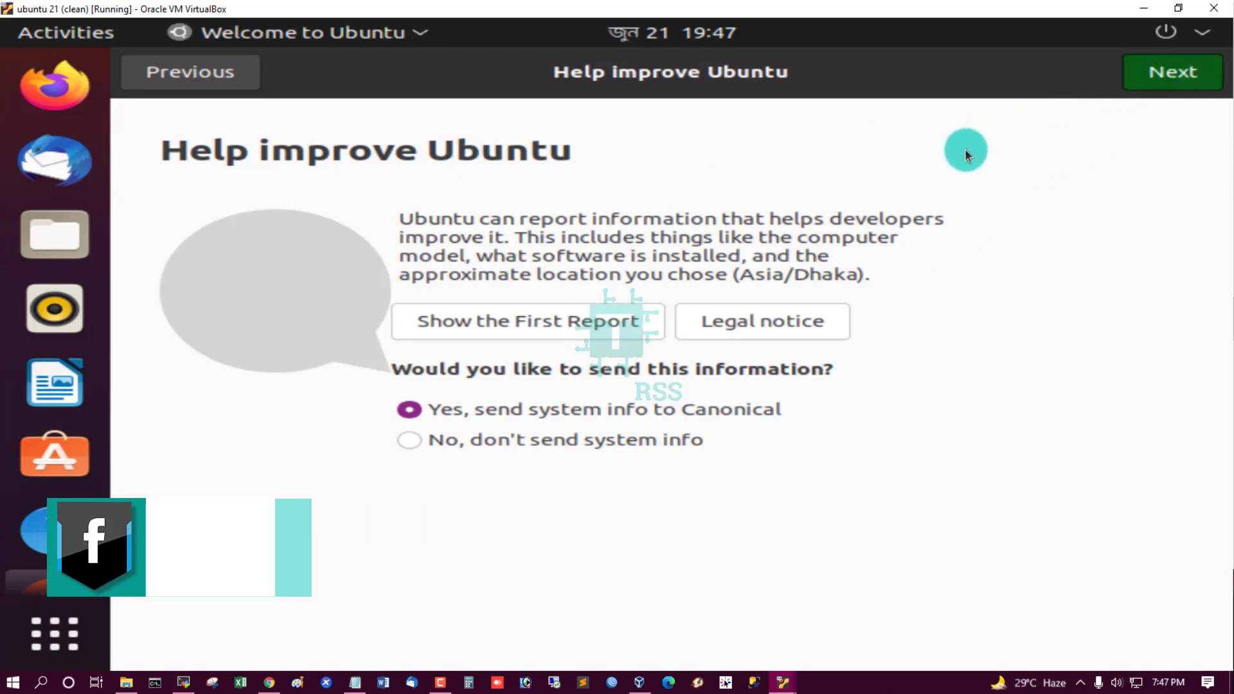
pyautogui.moveTo(575, 220)
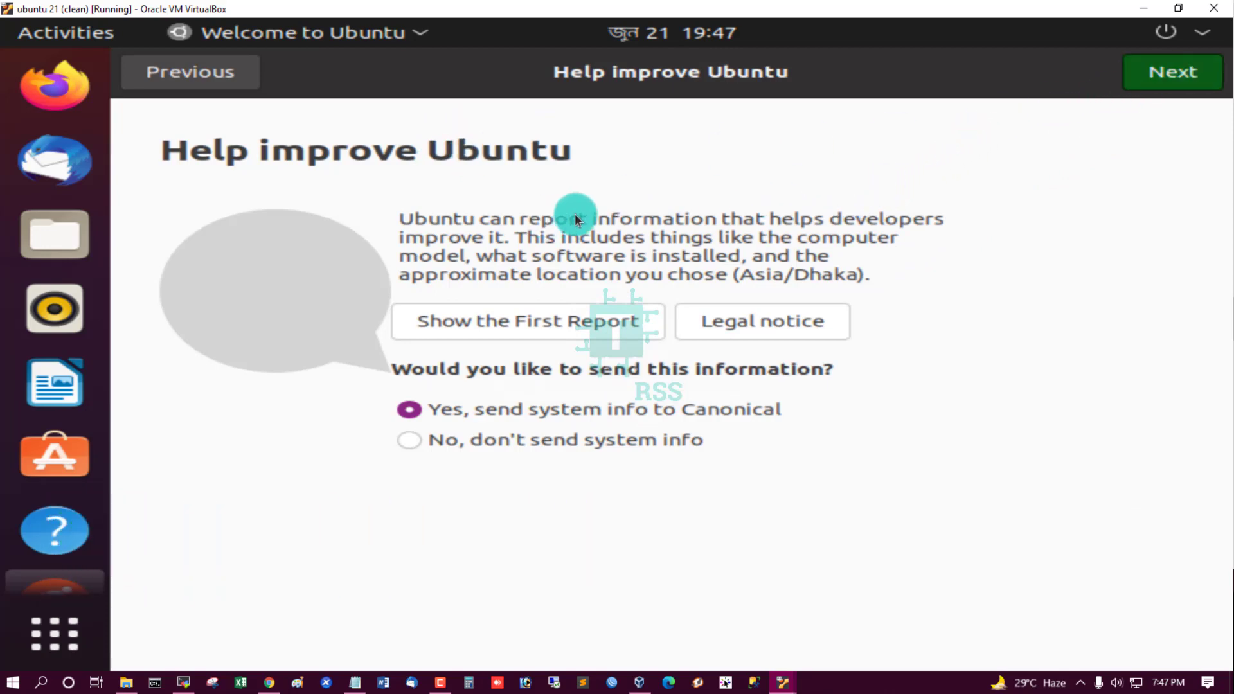
pyautogui.moveTo(1090, 130)
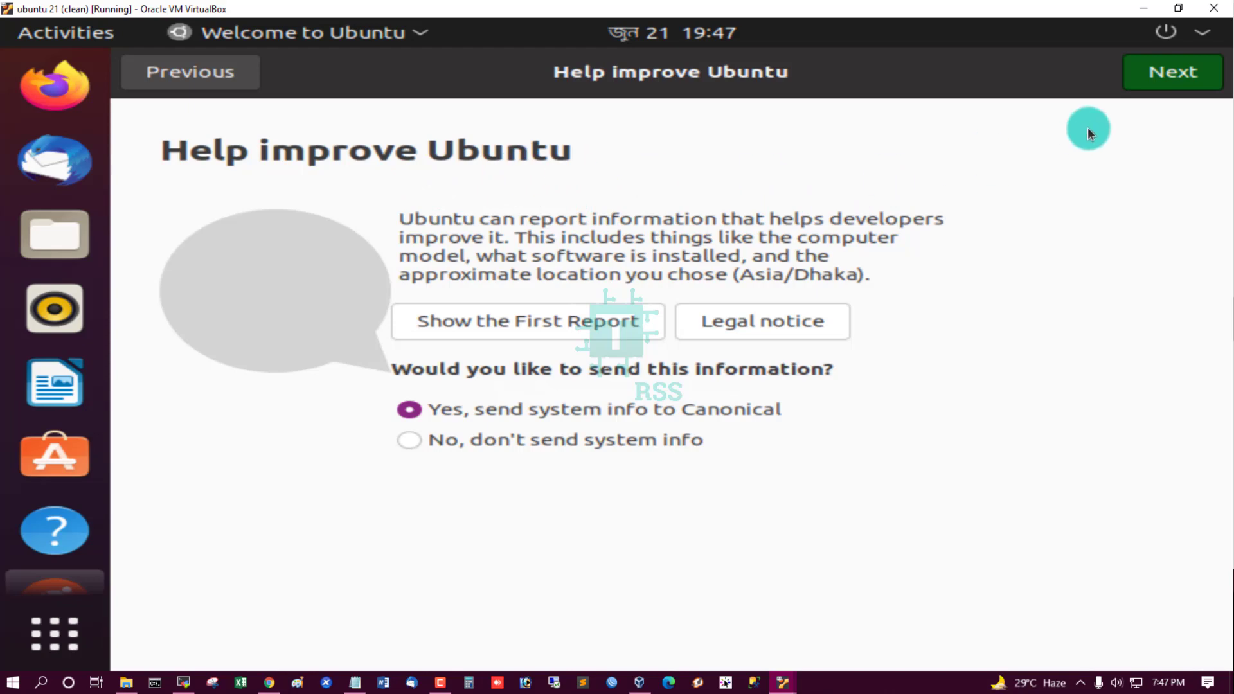
pyautogui.moveTo(759, 179)
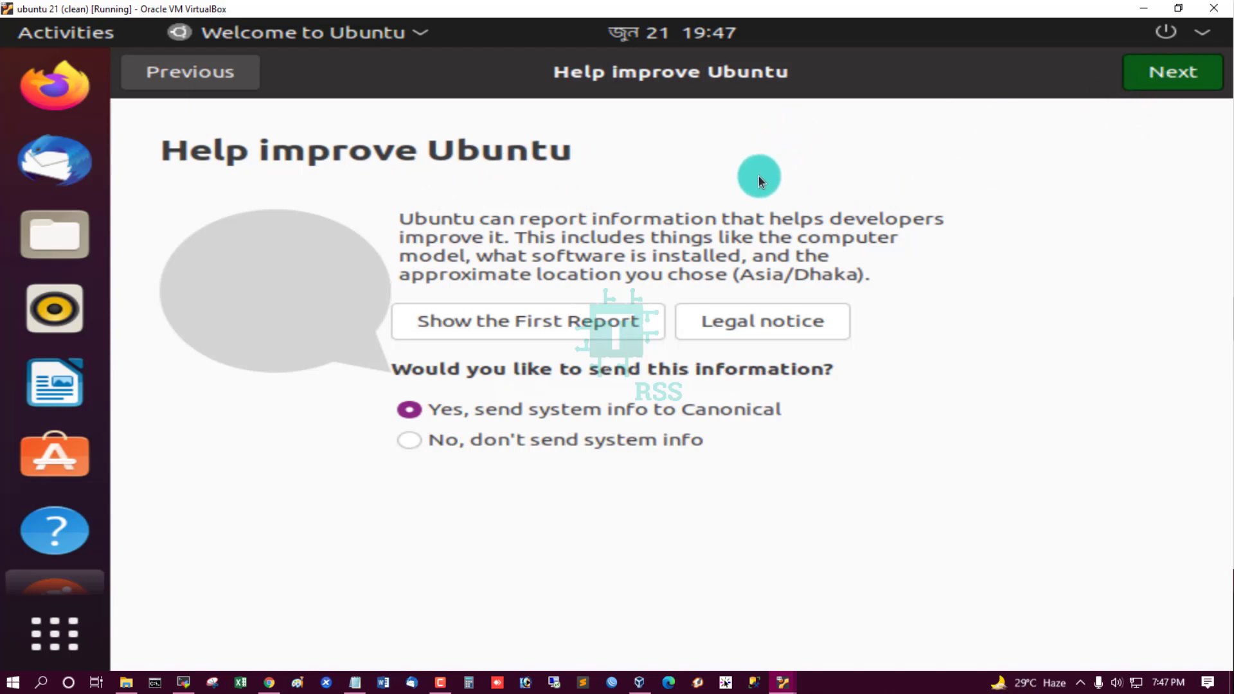
pyautogui.moveTo(662, 250)
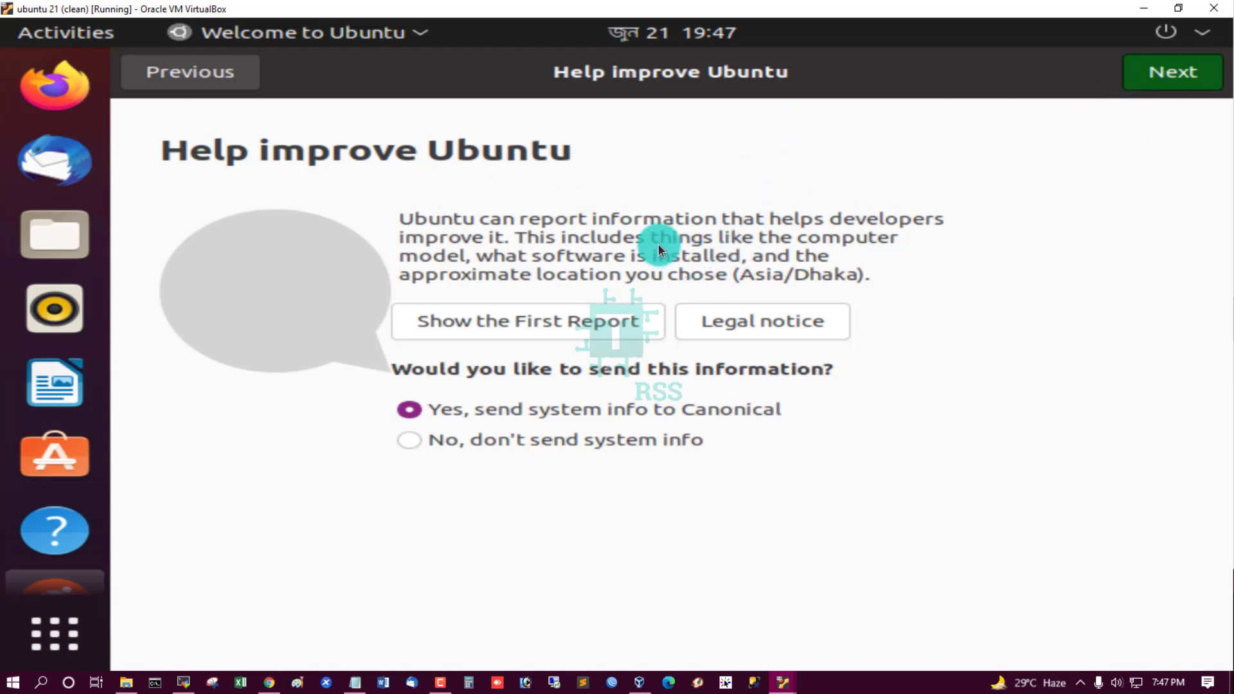
pyautogui.moveTo(474, 186)
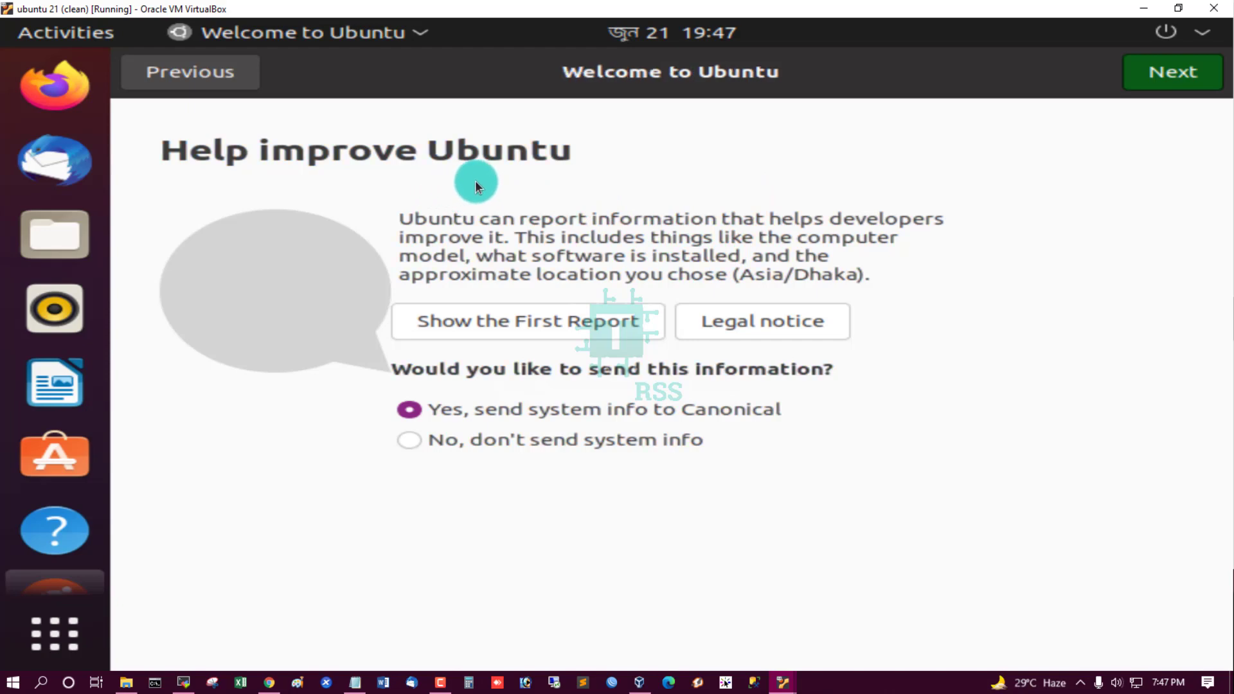
pyautogui.click(1172, 71)
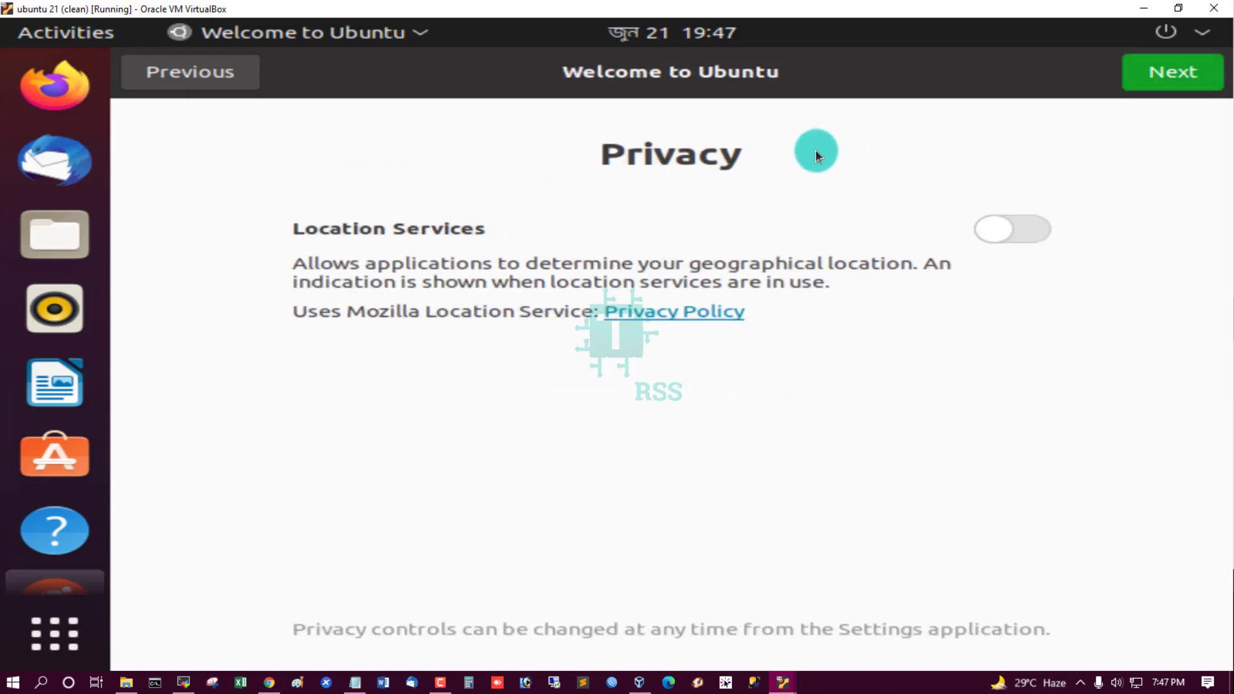
pyautogui.moveTo(658, 152)
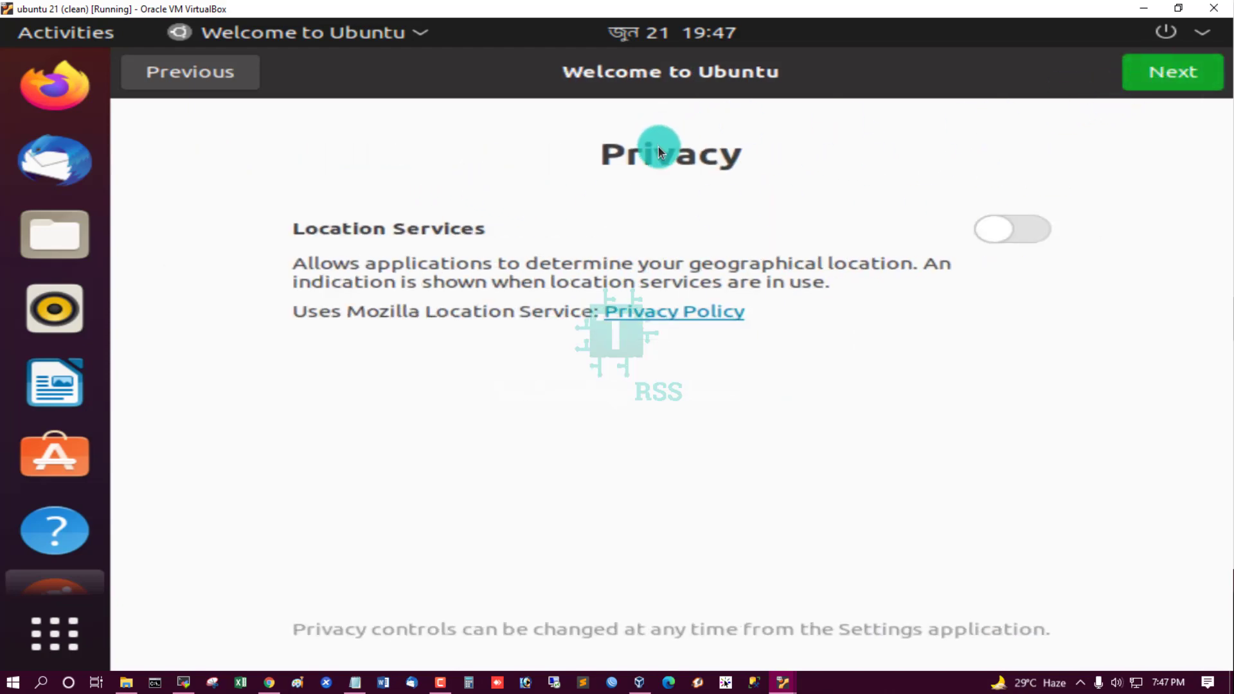
pyautogui.moveTo(432, 225)
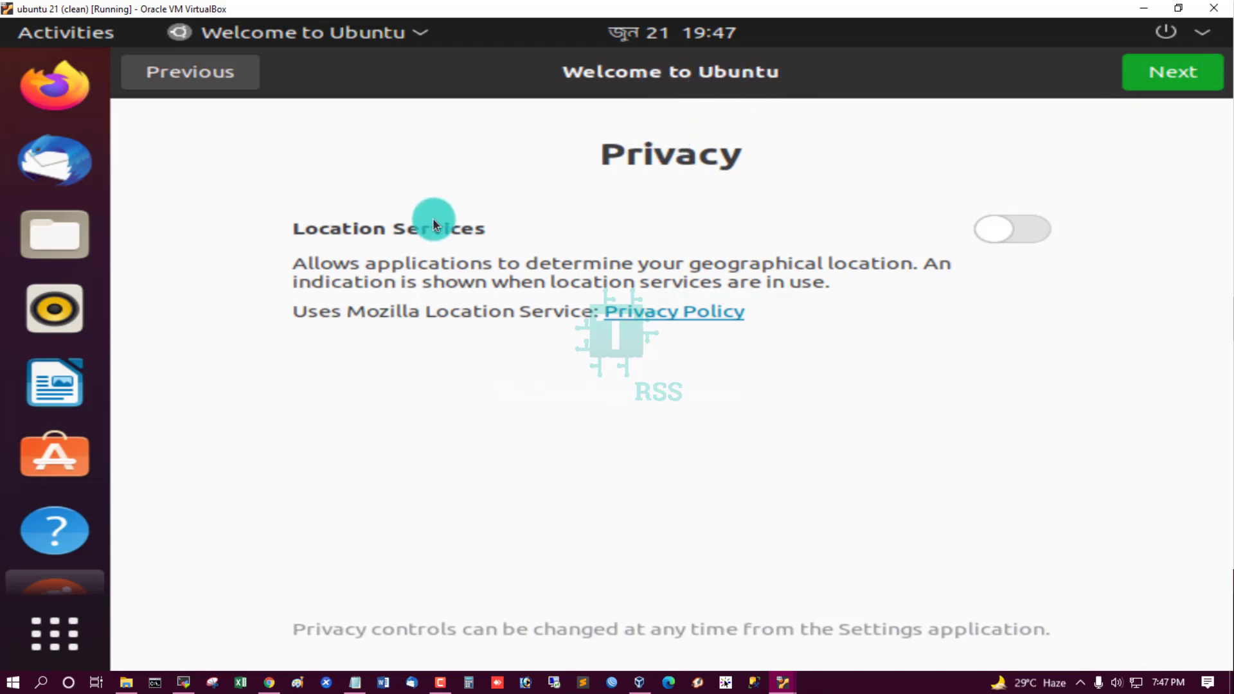
pyautogui.moveTo(824, 223)
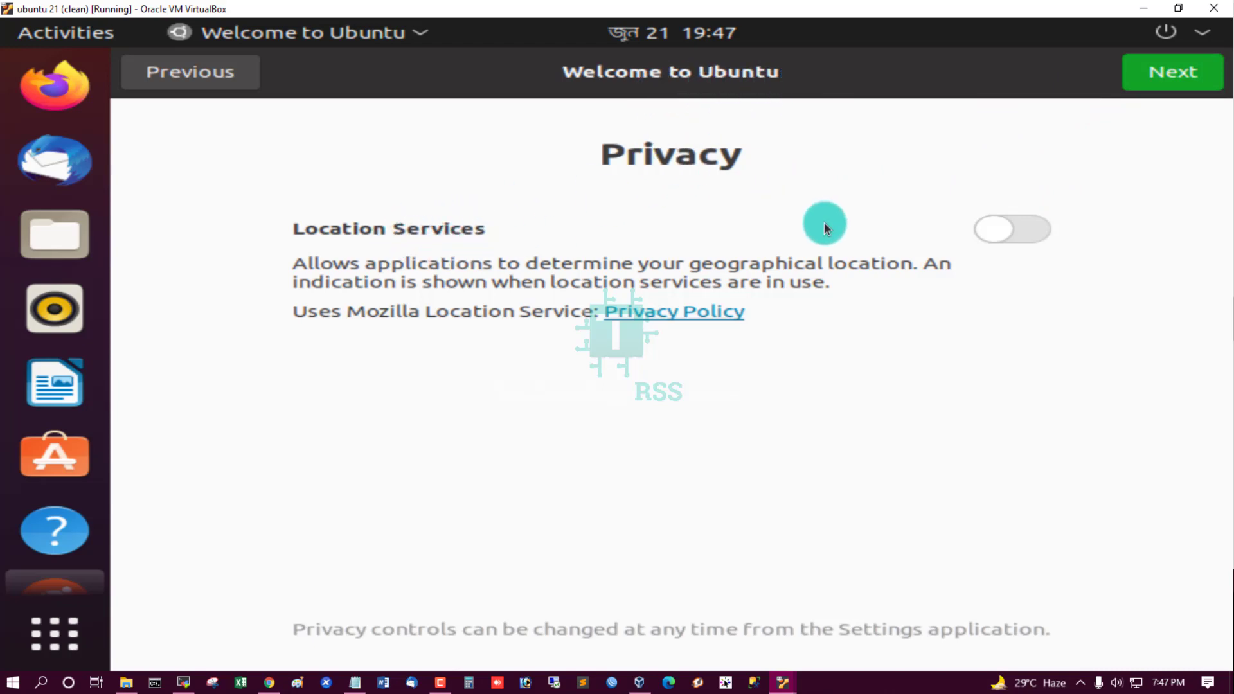
pyautogui.moveTo(791, 269)
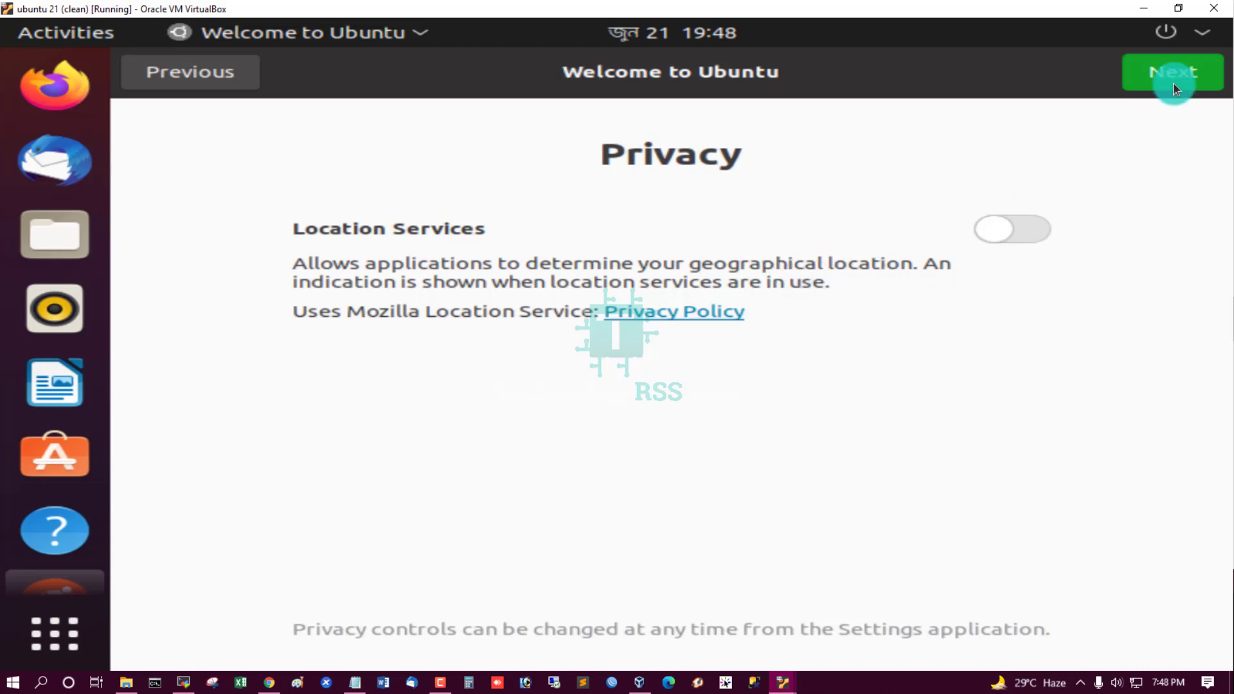
# - Advance past Privacy, review the Ready to go app list and finish with Done to reach root's desktop
pyautogui.click(1172, 71)
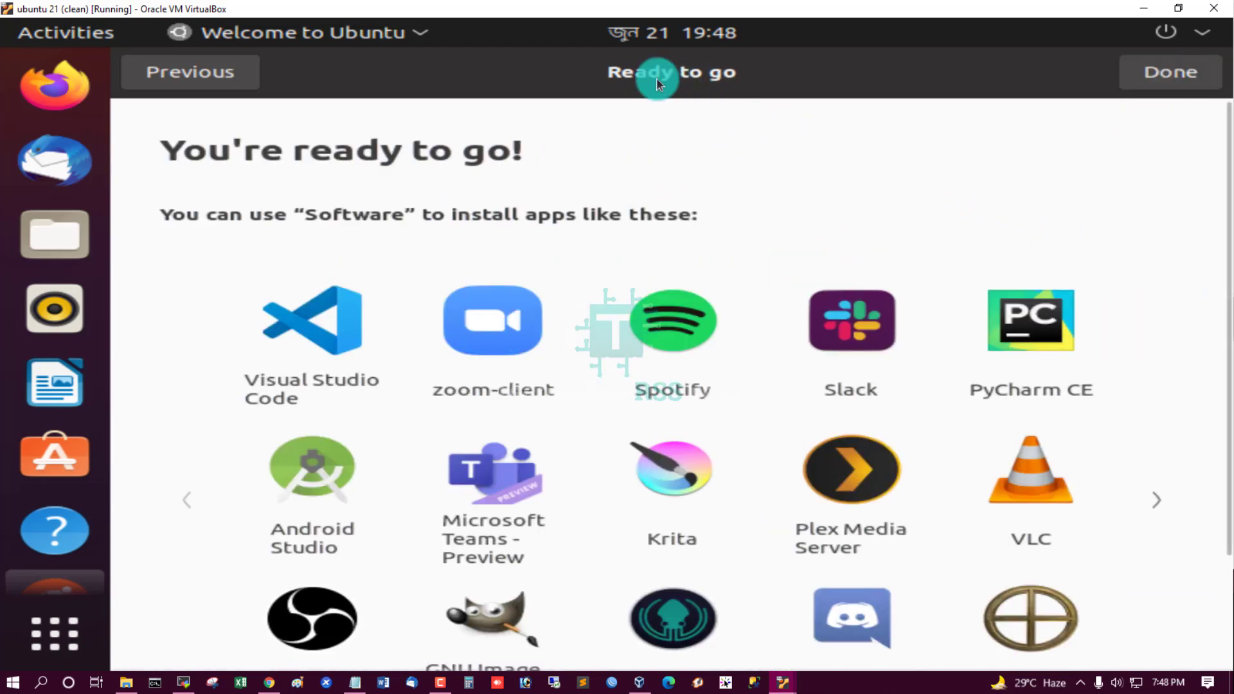
pyautogui.moveTo(581, 244)
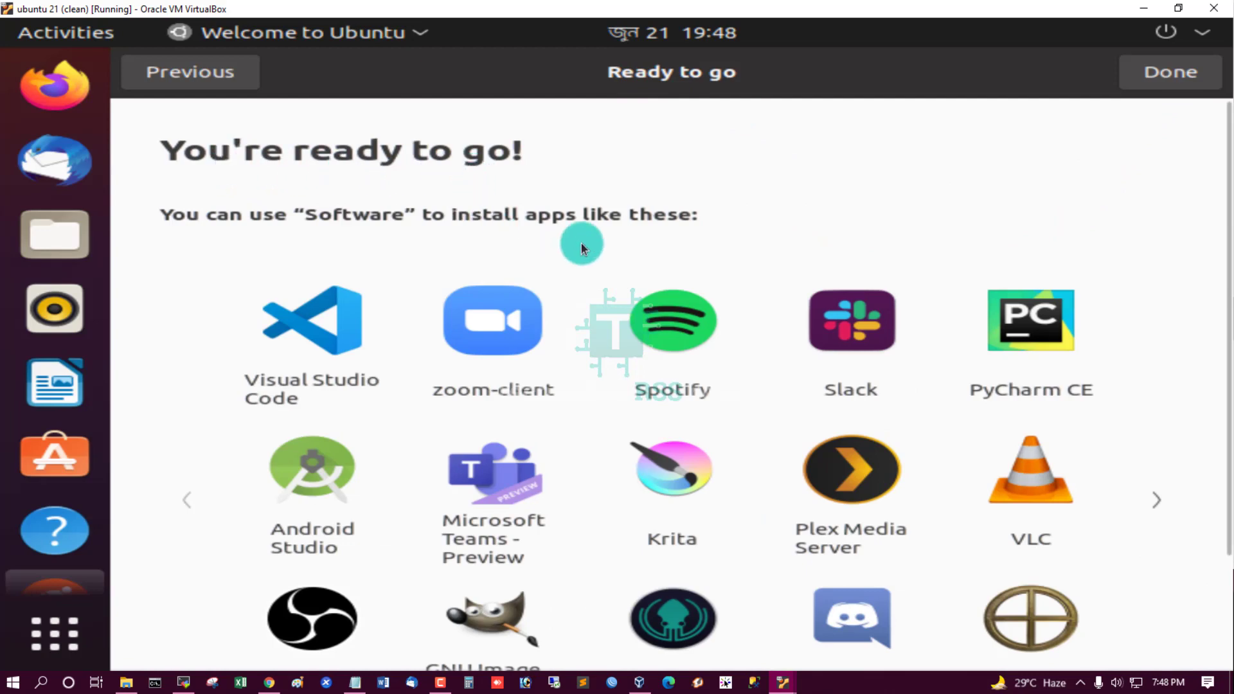
pyautogui.moveTo(328, 327)
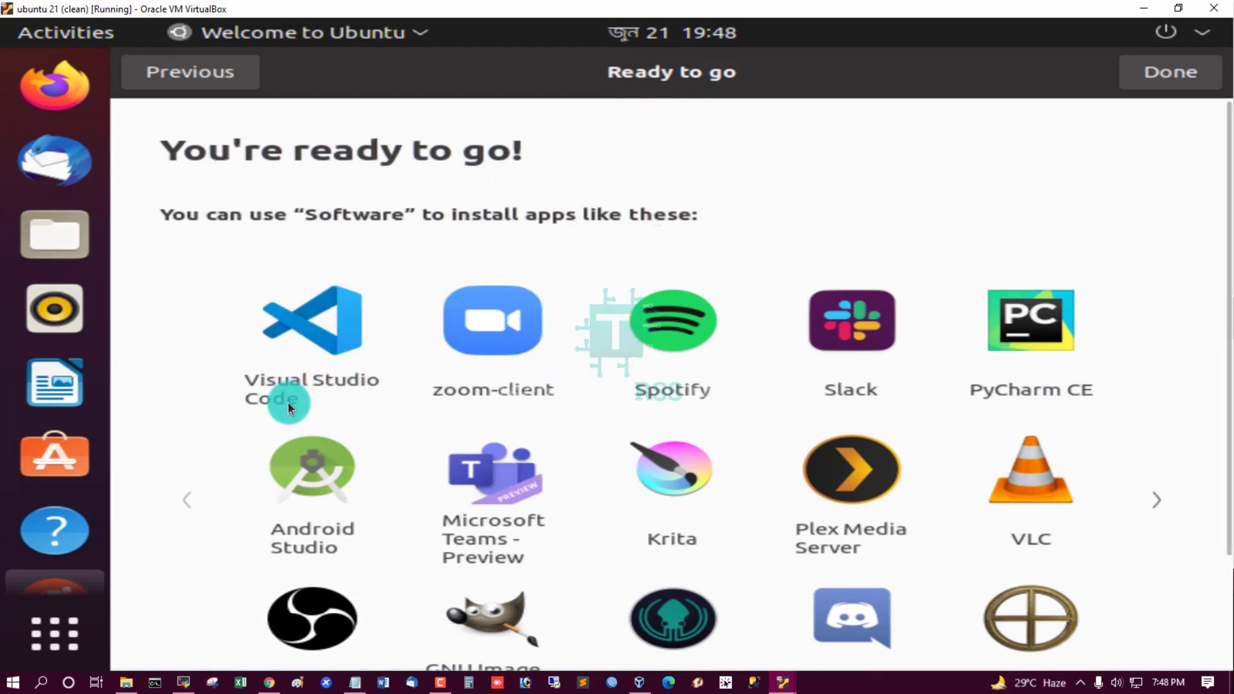
pyautogui.moveTo(459, 409)
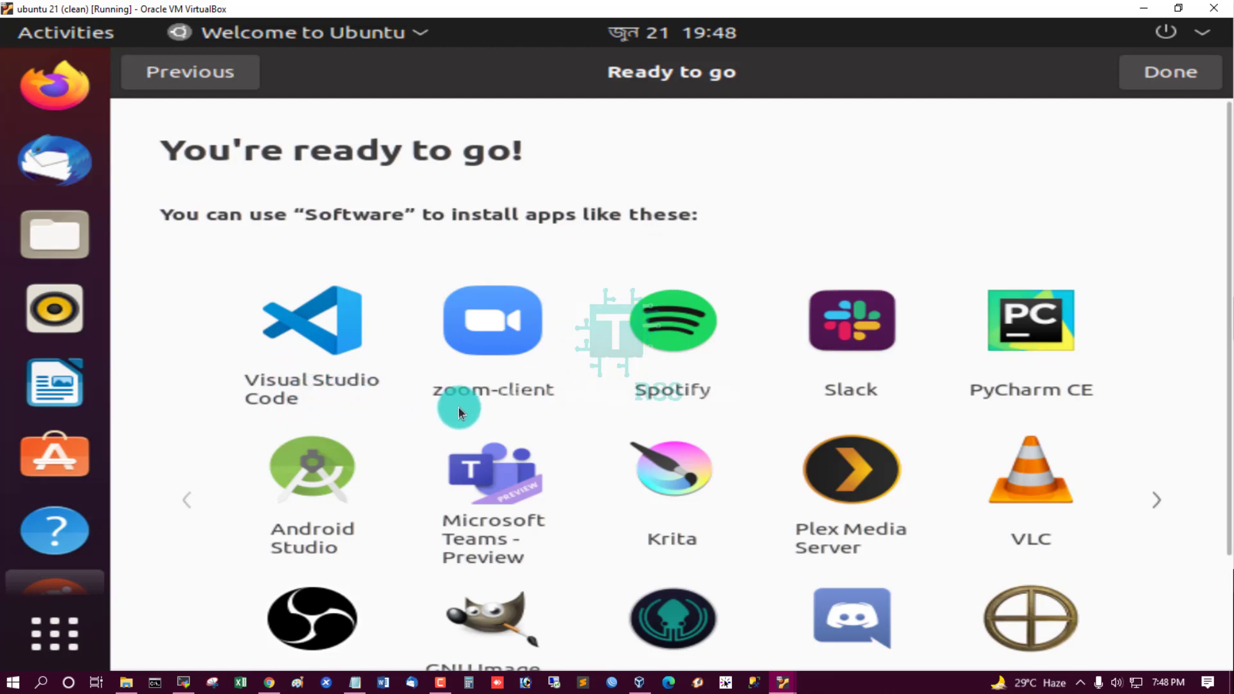
pyautogui.moveTo(684, 409)
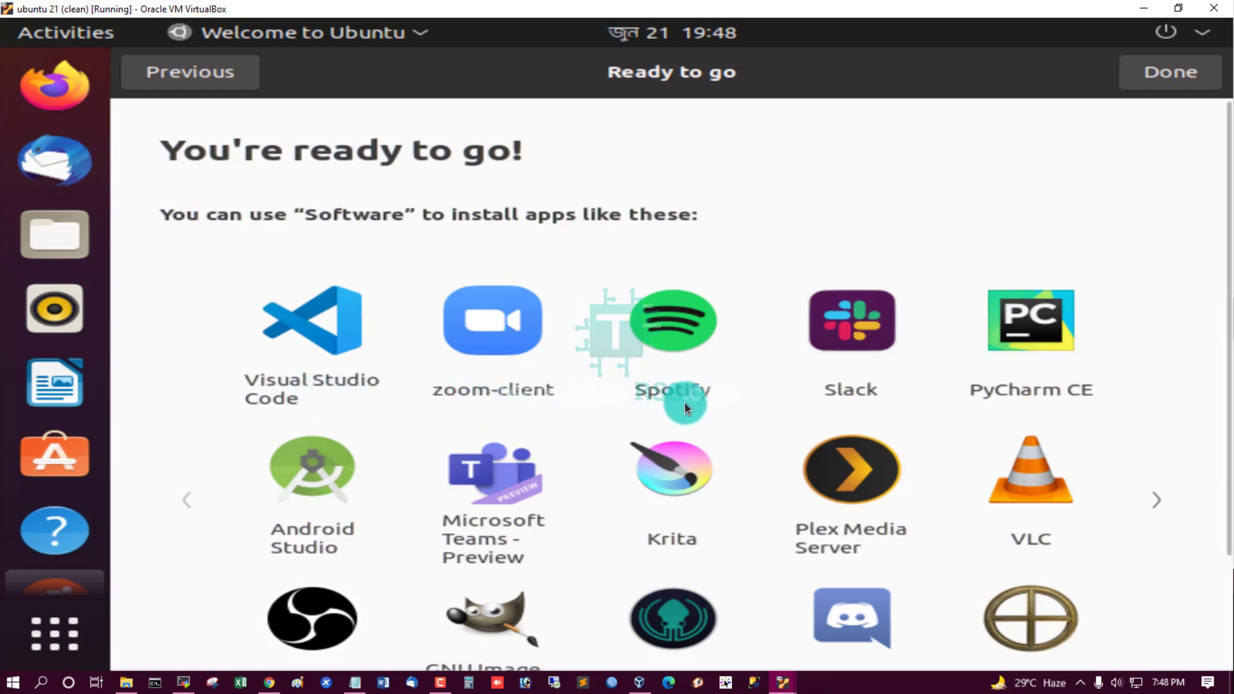
pyautogui.scroll(-3)
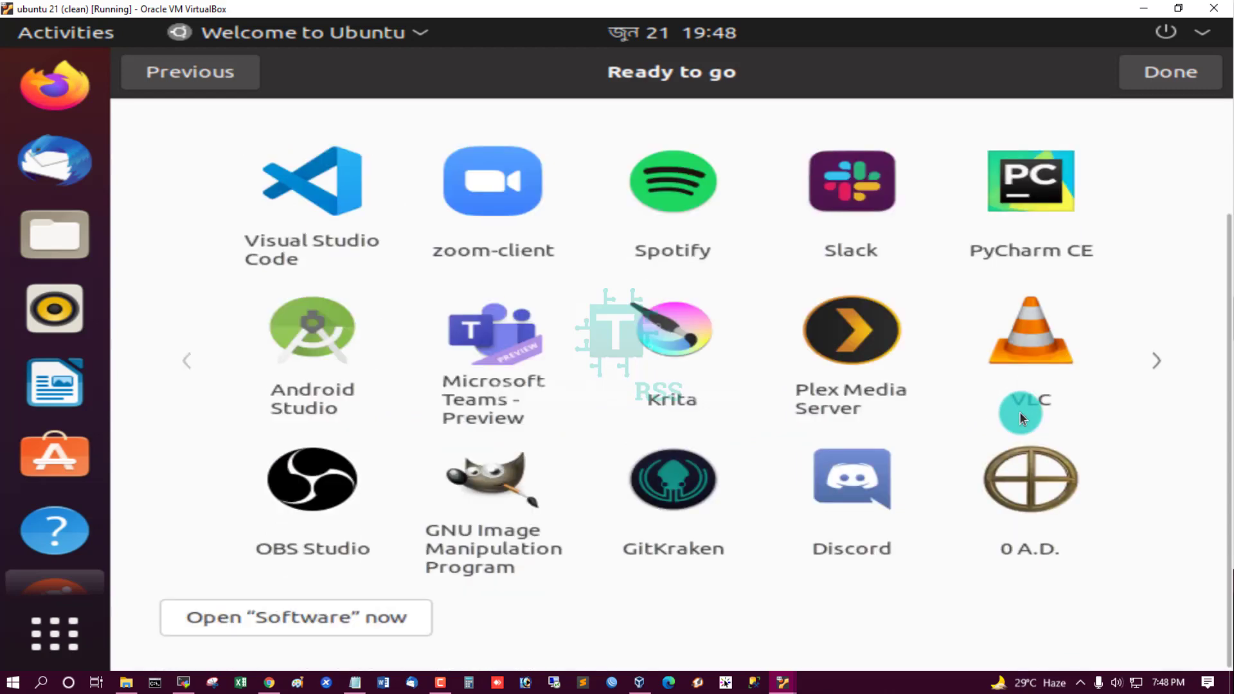
pyautogui.moveTo(697, 339)
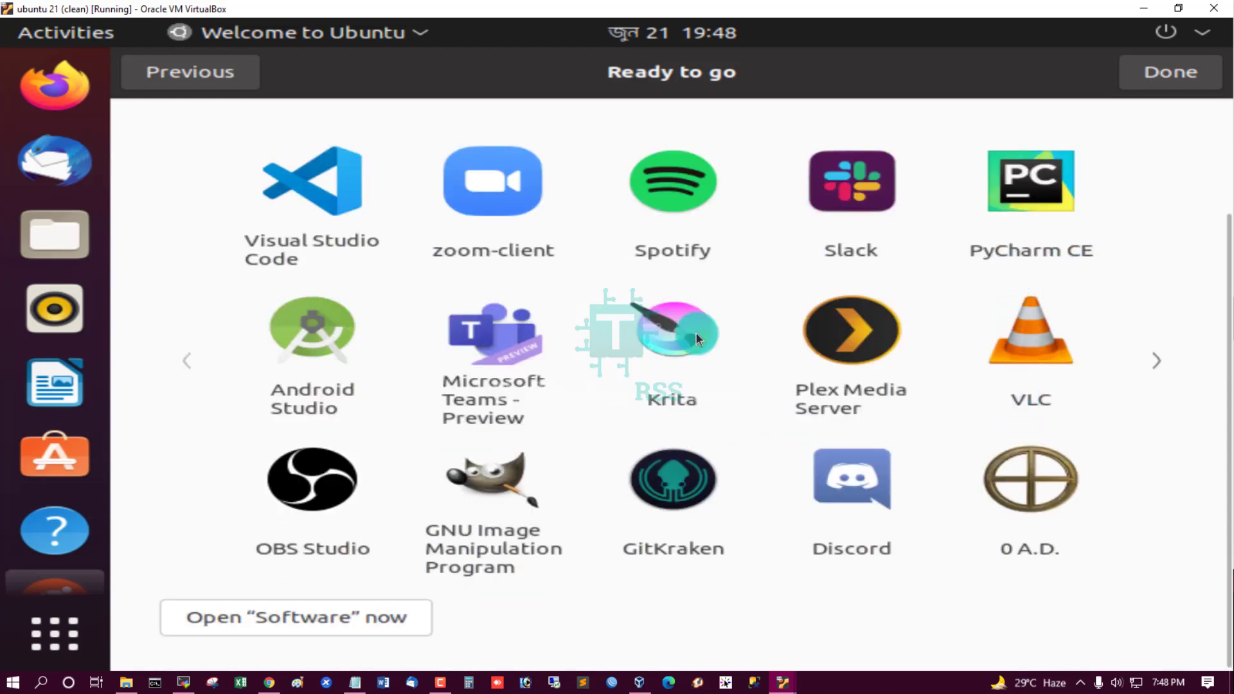
pyautogui.moveTo(795, 466)
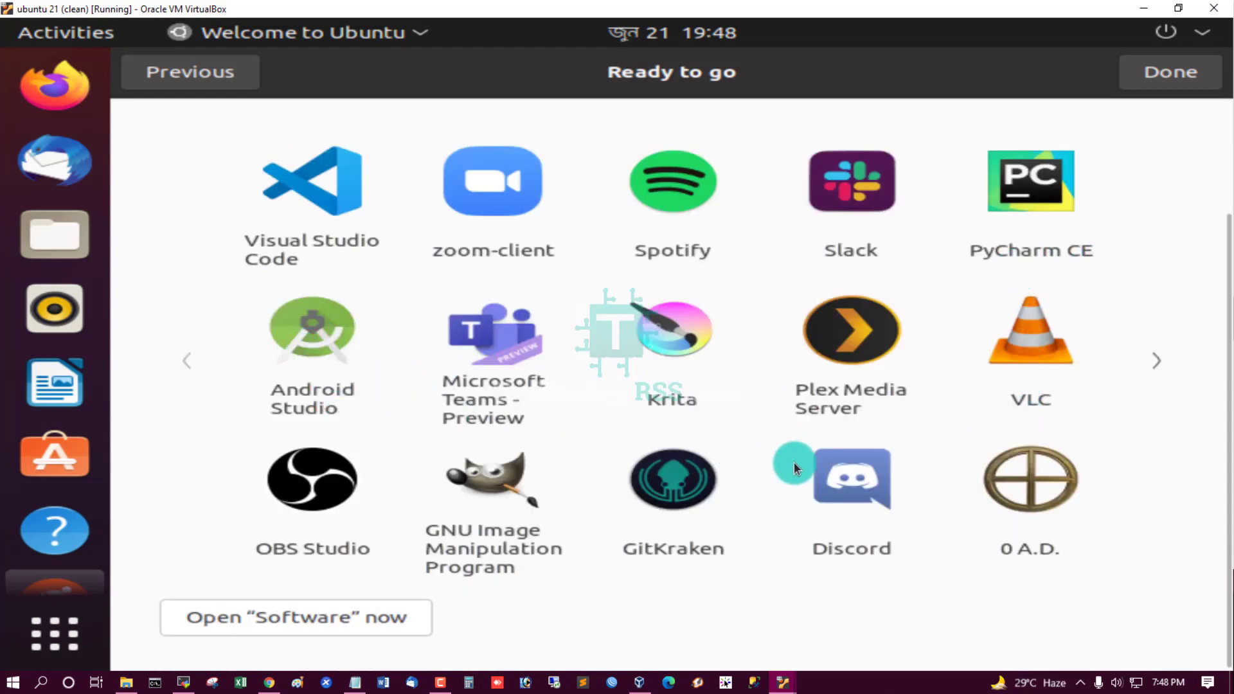
pyautogui.moveTo(404, 549)
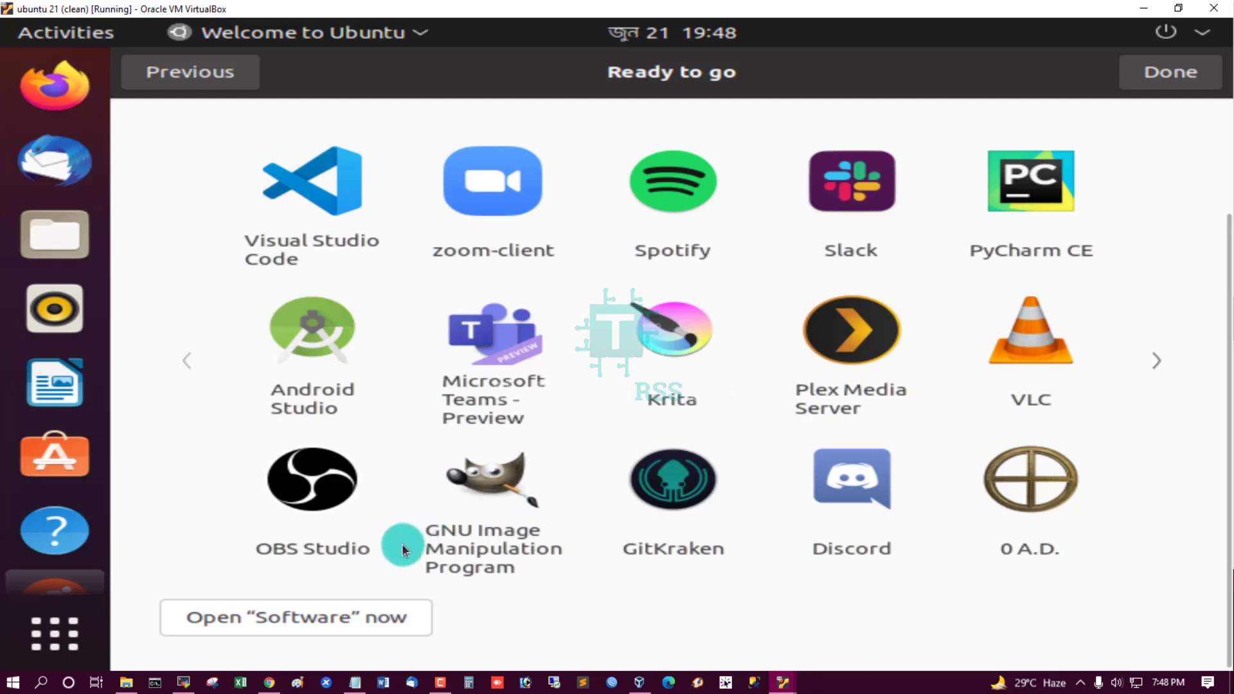
pyautogui.scroll(3)
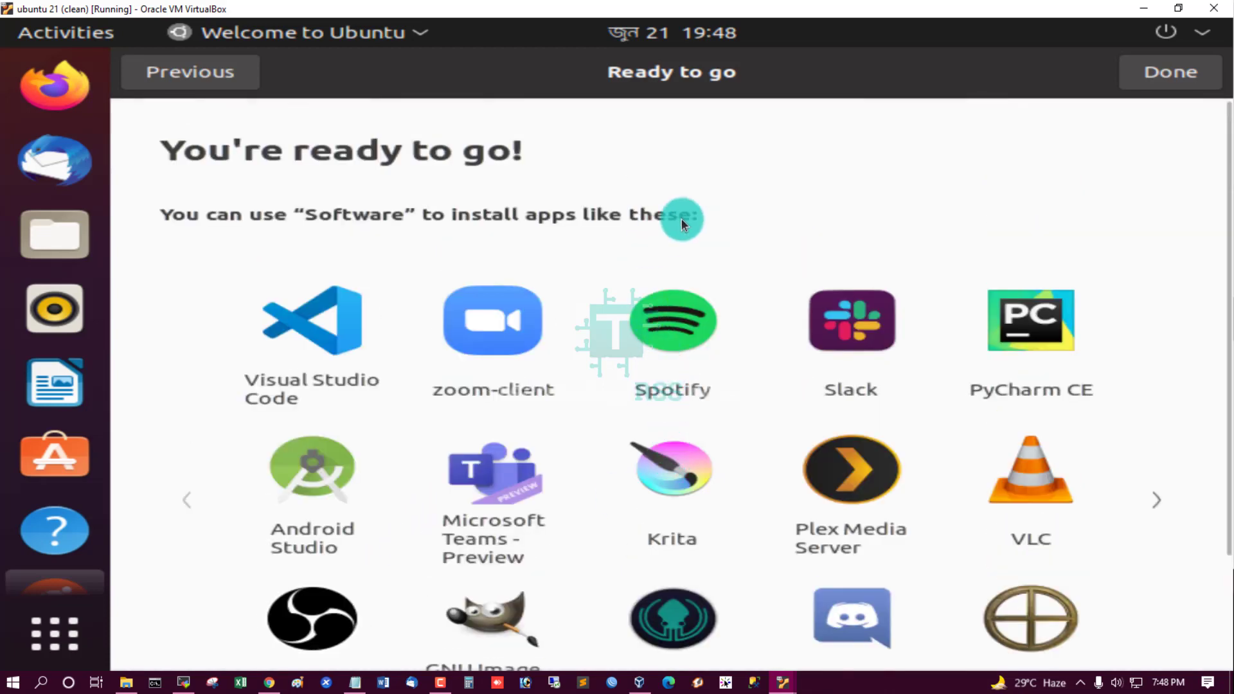
pyautogui.click(1168, 71)
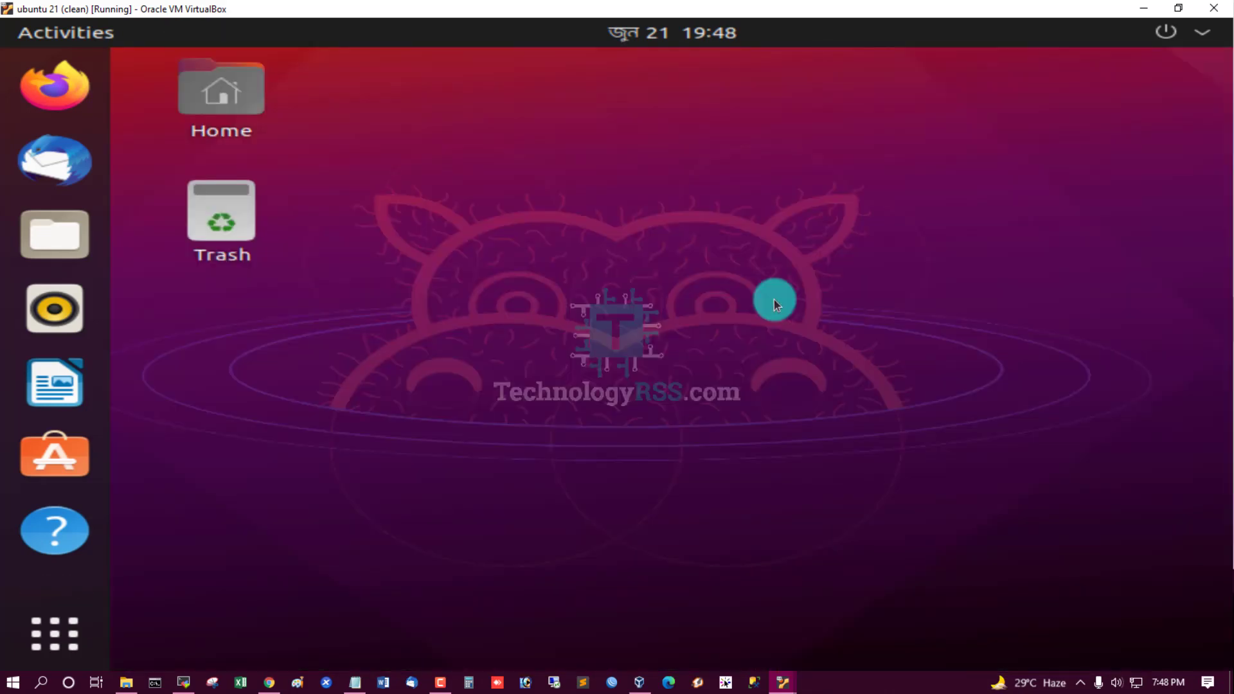
pyautogui.rightClick(775, 305)
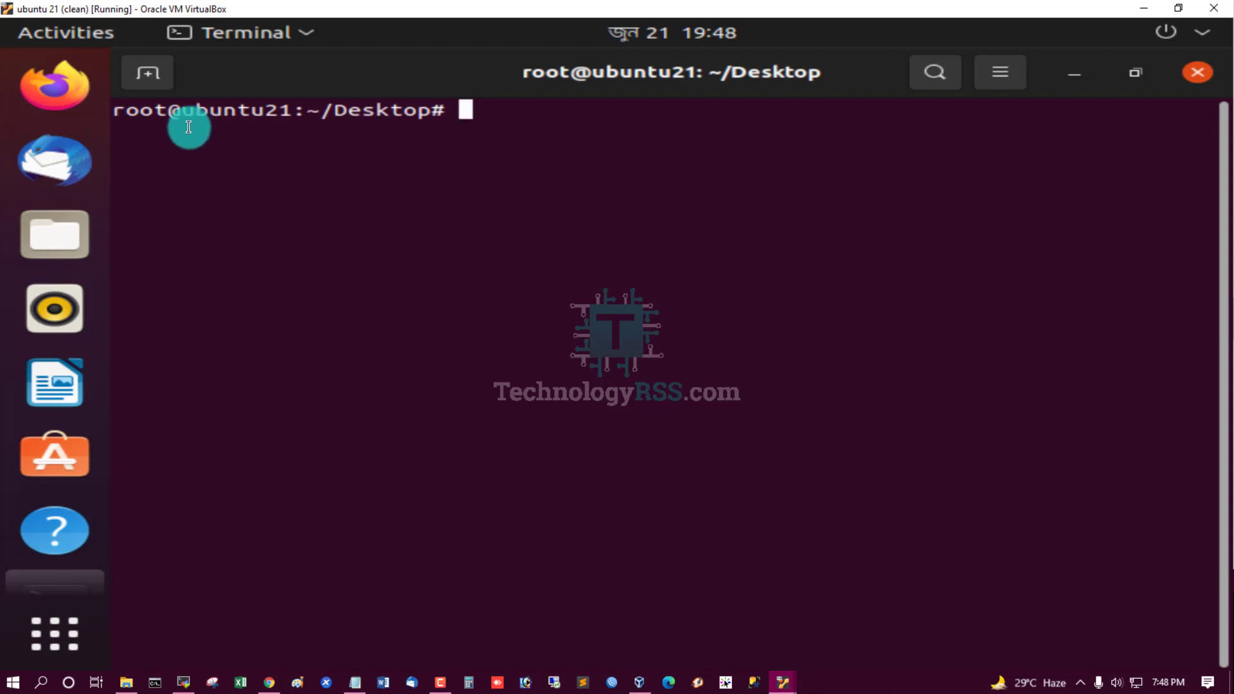
pyautogui.write('cd')
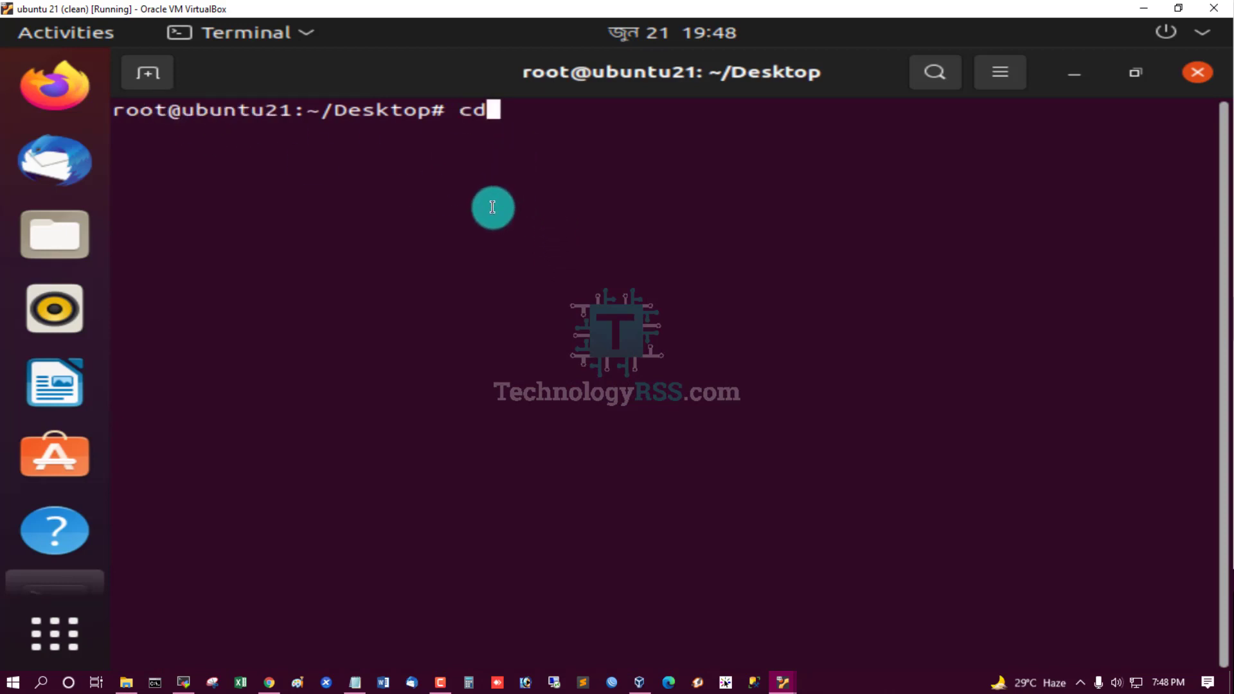
pyautogui.press('Return')
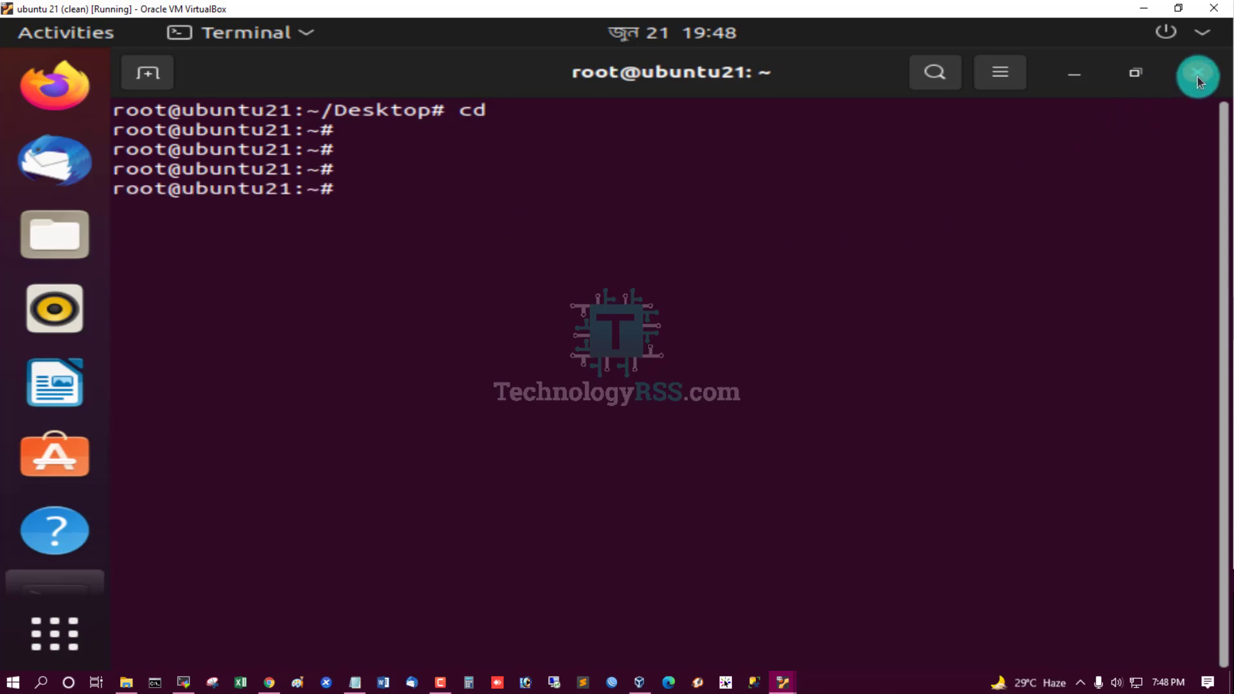
pyautogui.click(1197, 73)
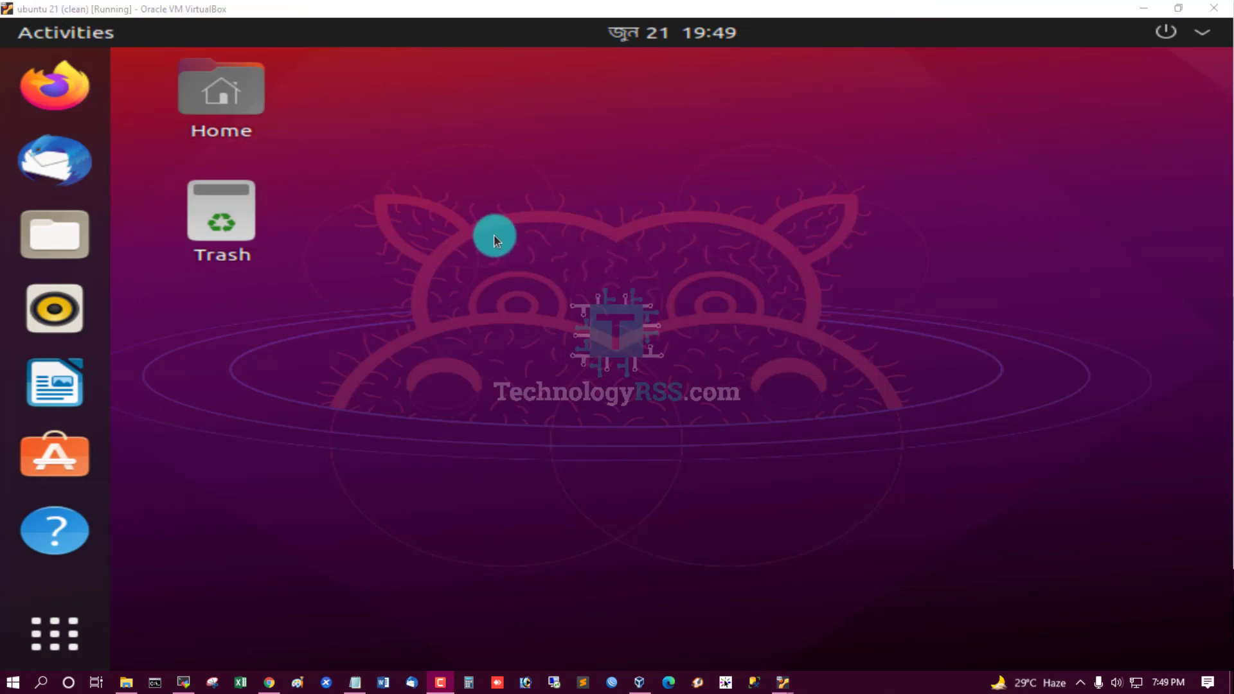
# - Change the guest resolution to 1920 × 1200 (16:10) in Display Settings and keep the changes
pyautogui.rightClick(495, 236)
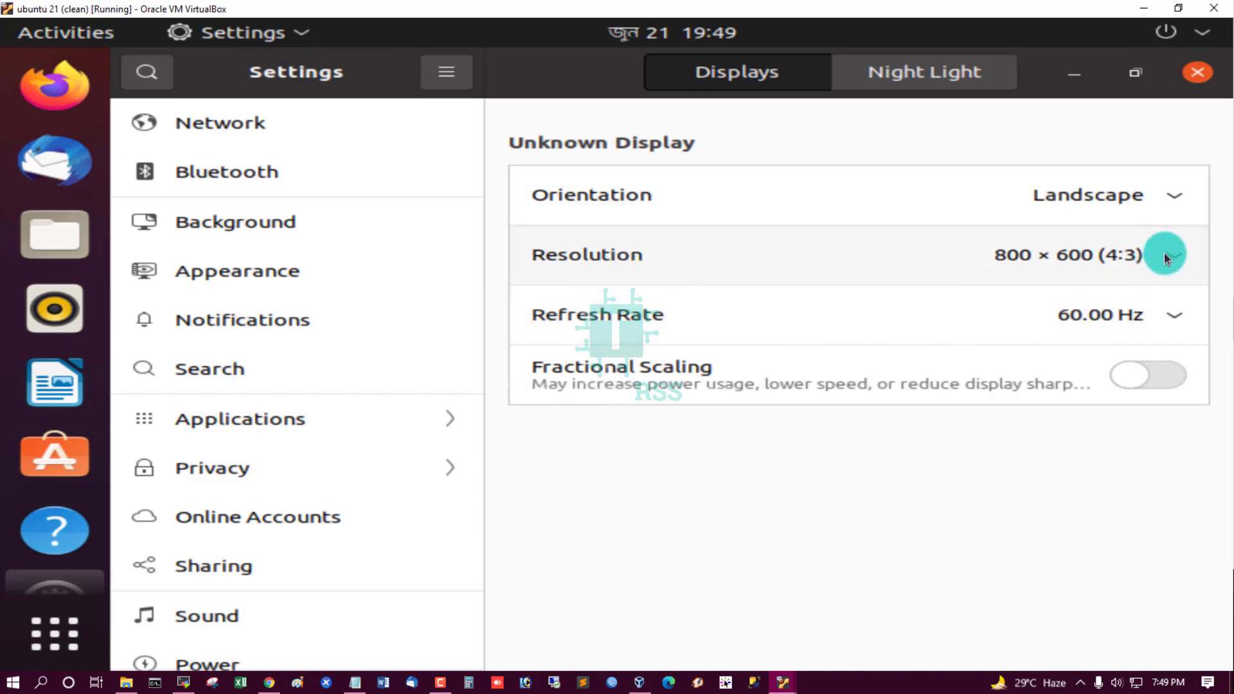
pyautogui.click(1170, 254)
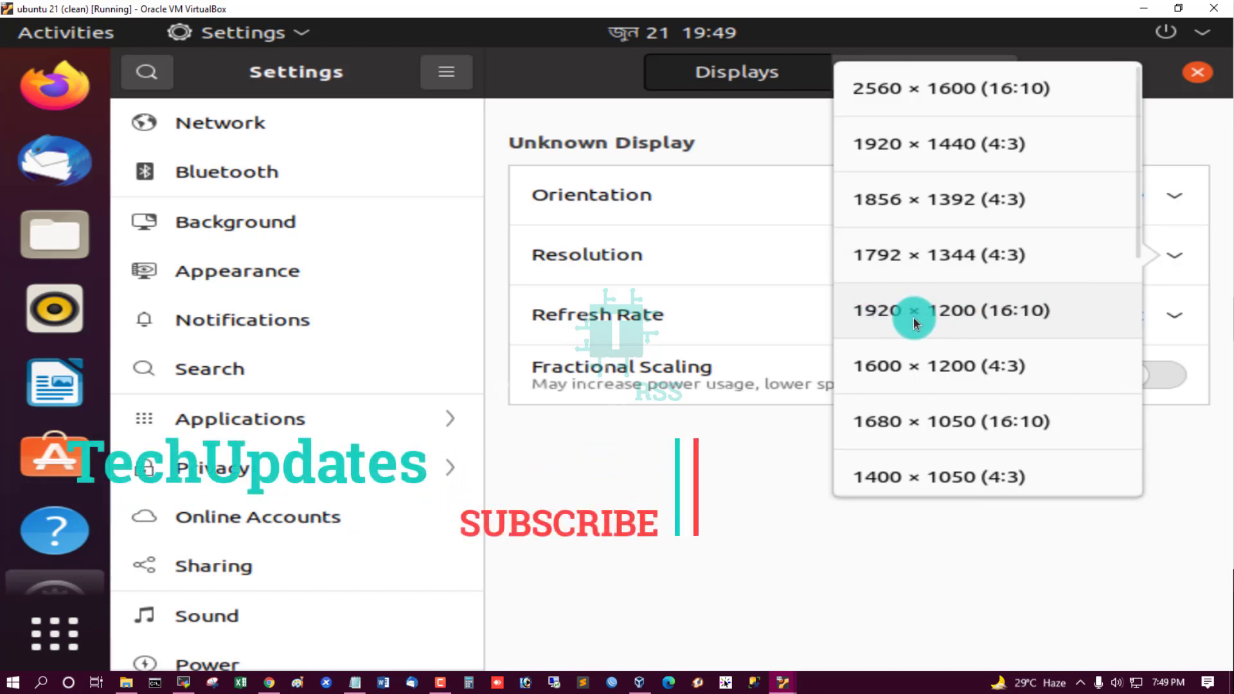
pyautogui.click(951, 310)
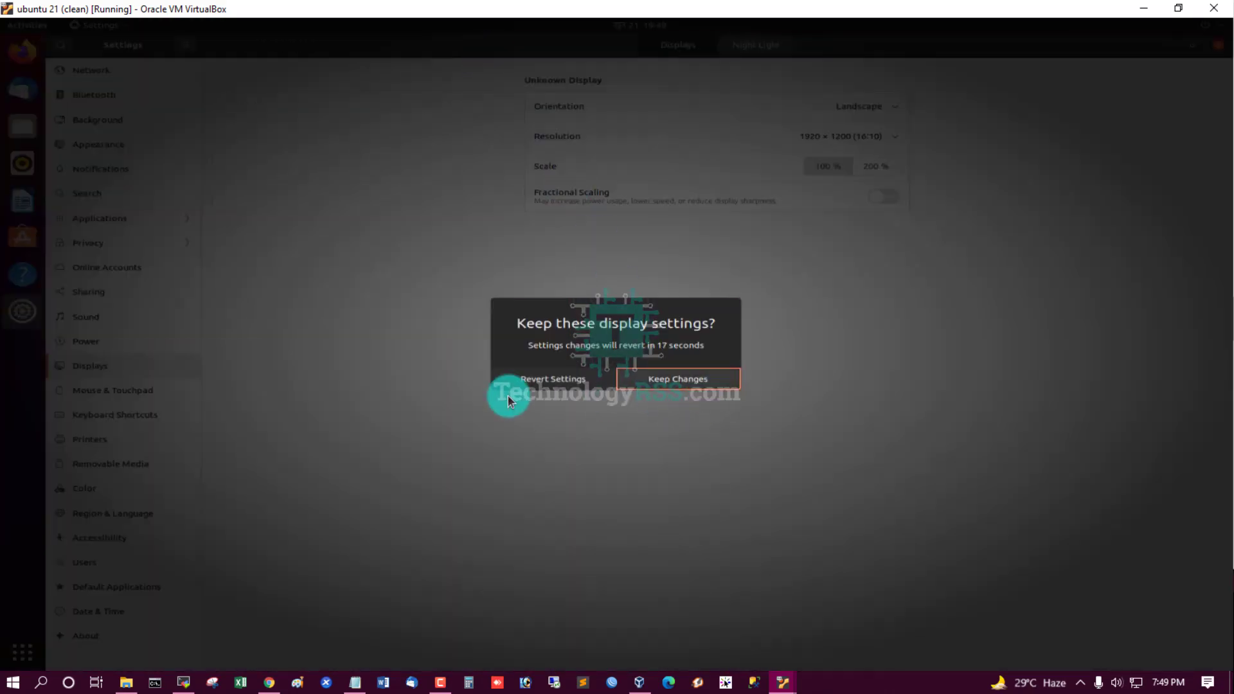
pyautogui.click(676, 378)
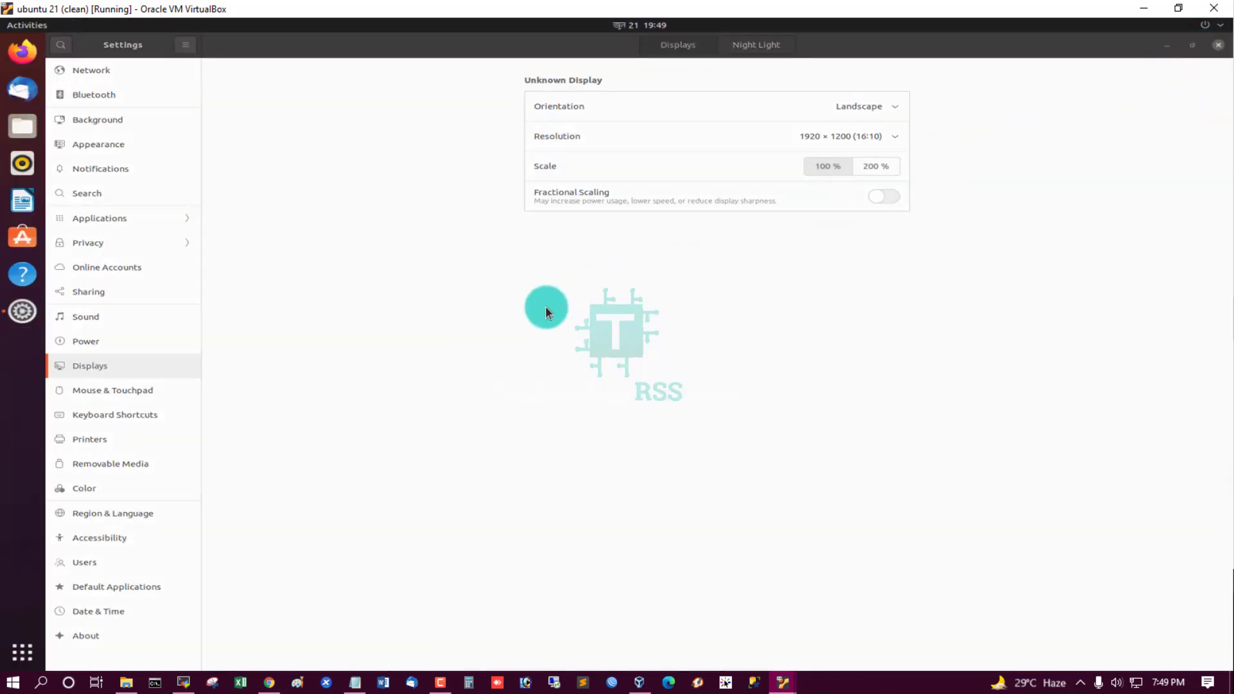
pyautogui.click(1218, 44)
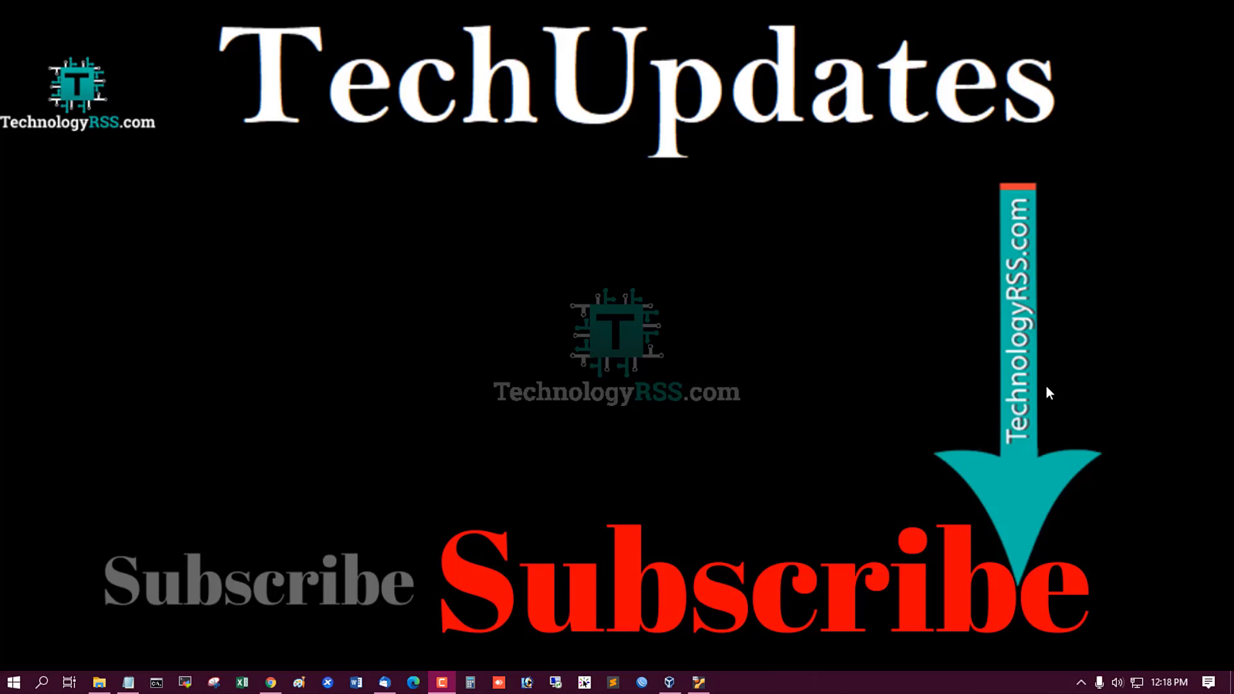
pyautogui.moveTo(981, 383)
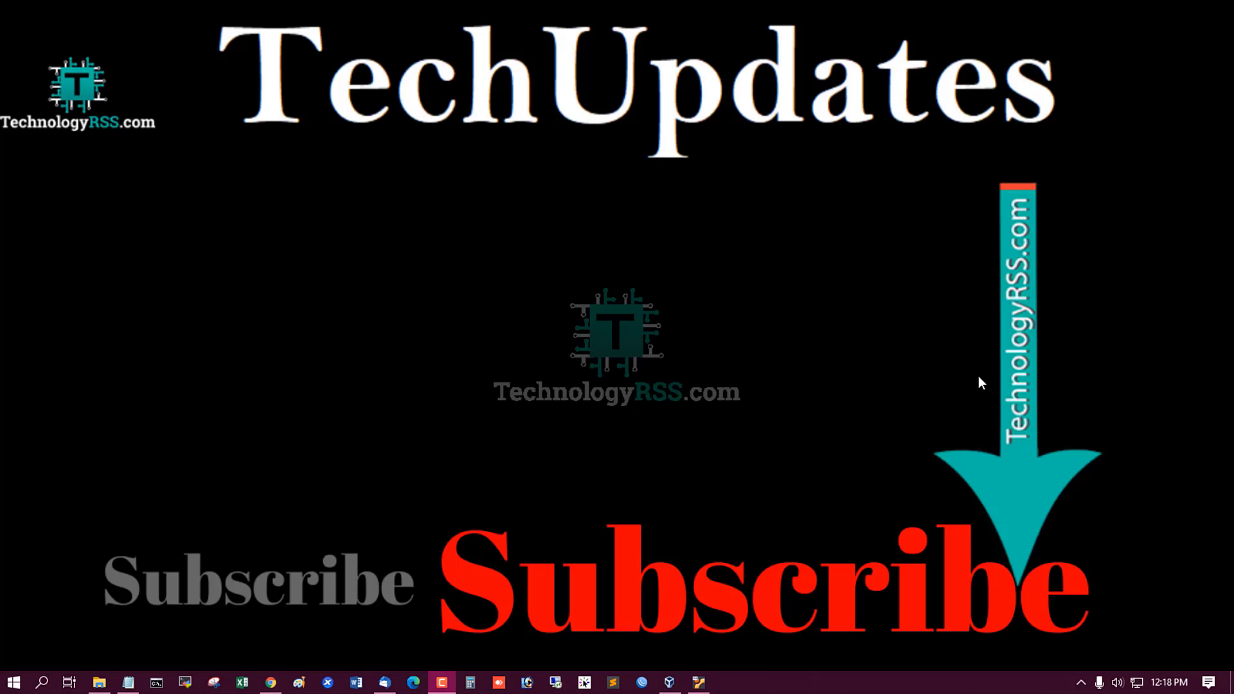
pyautogui.moveTo(1073, 387)
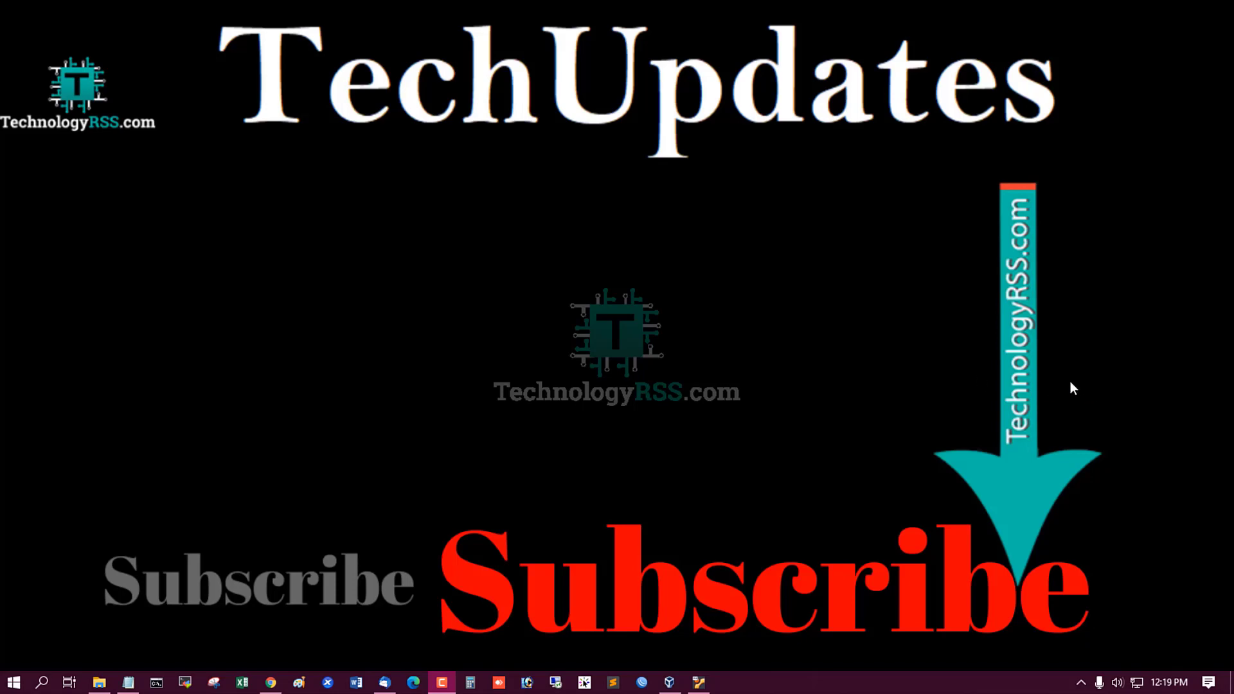